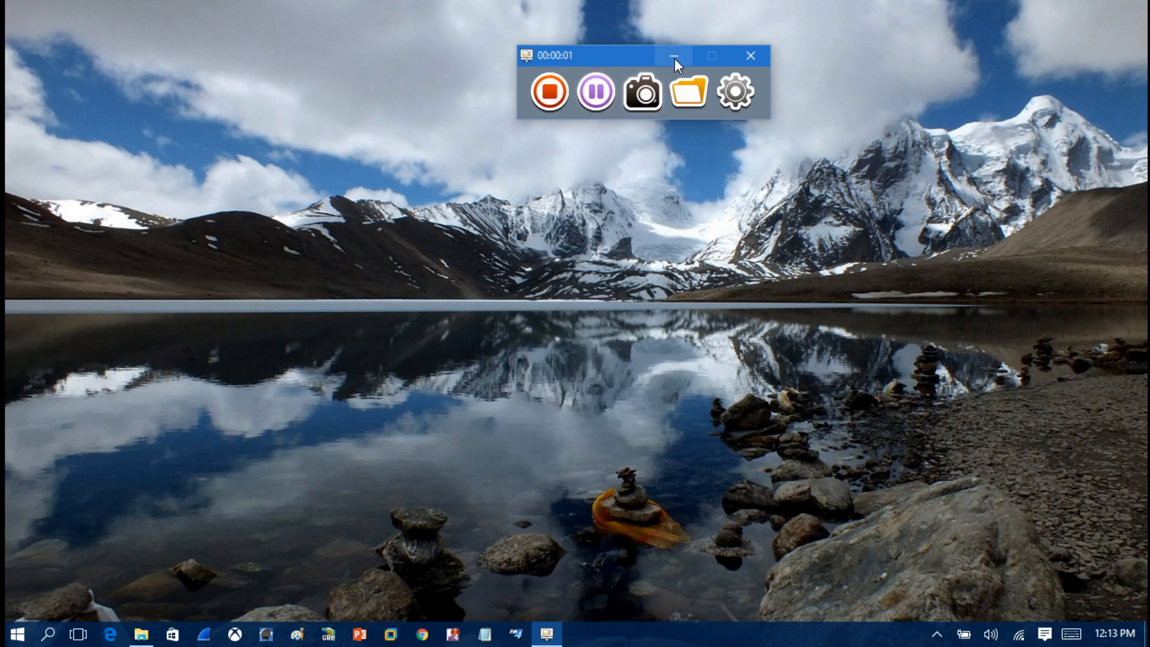
# Step: Minimize the screen recorder toolbar so the empty Windows desktop shows
pyautogui.click(673, 55)
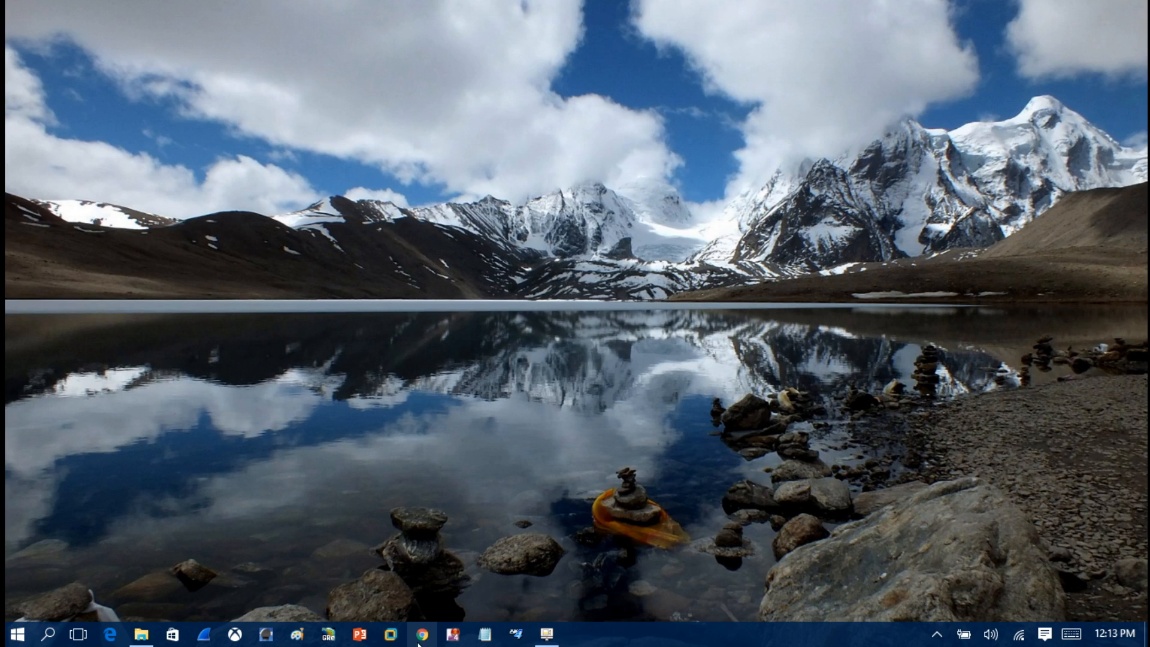
# Step: Launch Chrome, open the obsproject.com homepage from the results, and maximize the window
pyautogui.click(421, 634)
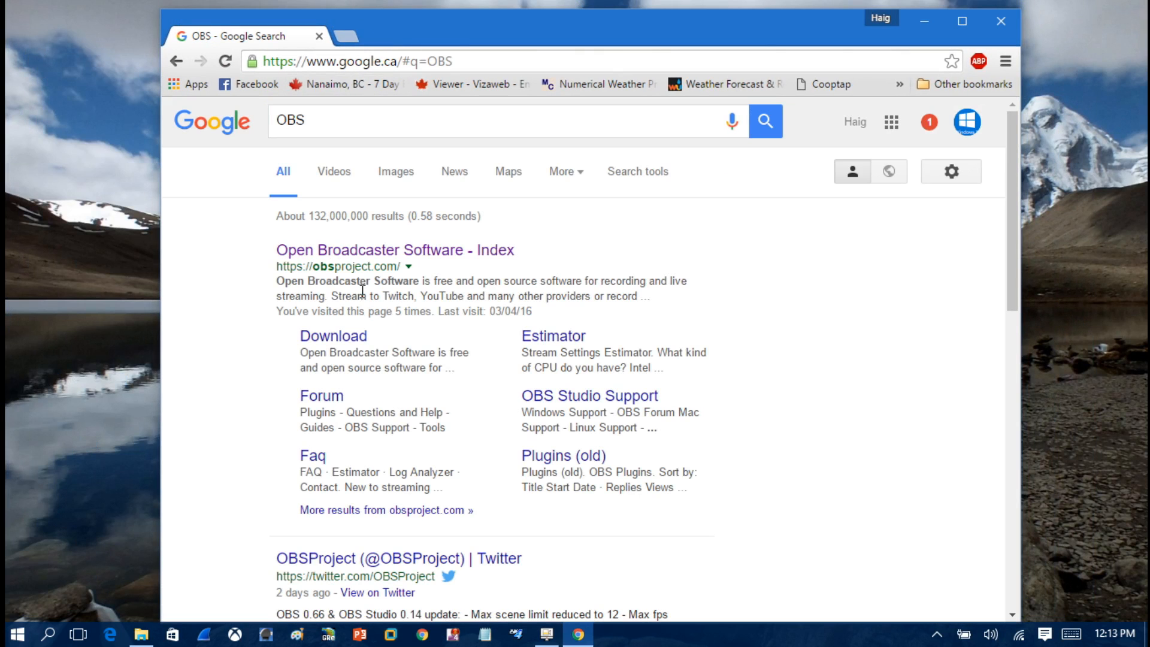
pyautogui.click(394, 249)
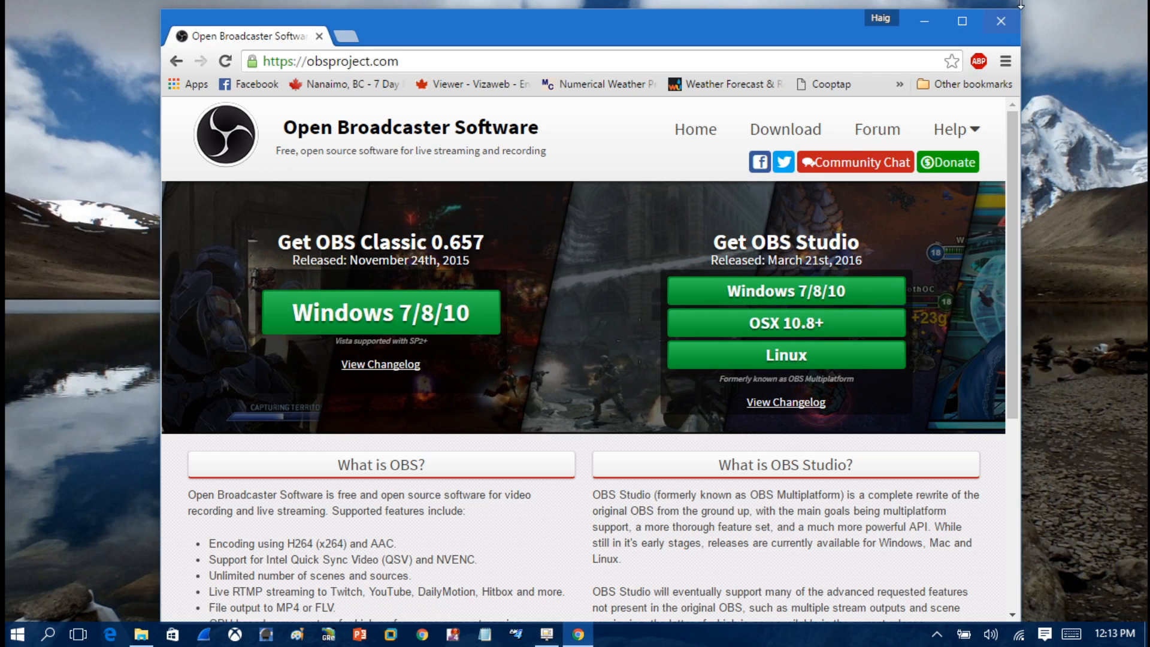
pyautogui.click(960, 20)
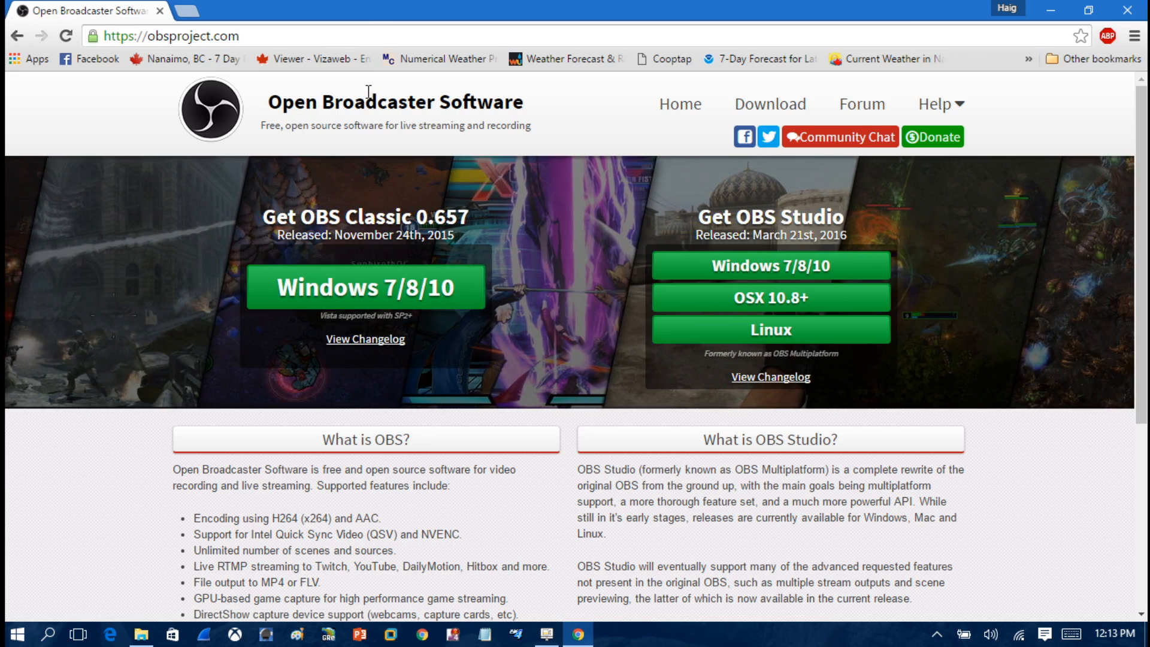
pyautogui.moveTo(364, 286)
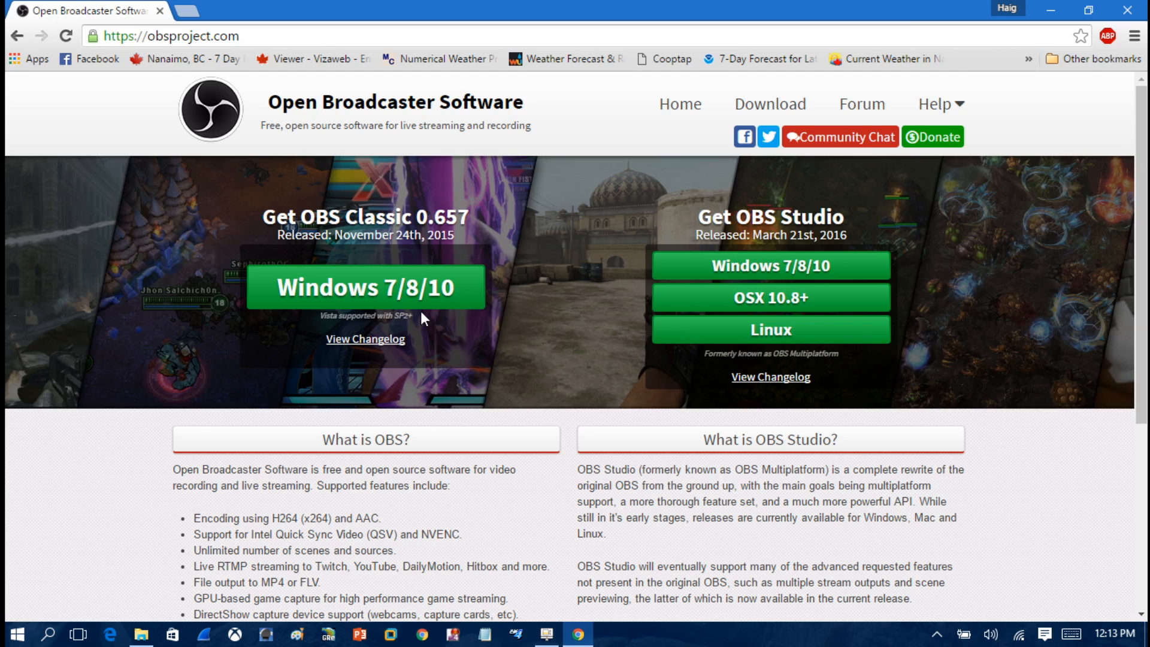
pyautogui.moveTo(1036, 124)
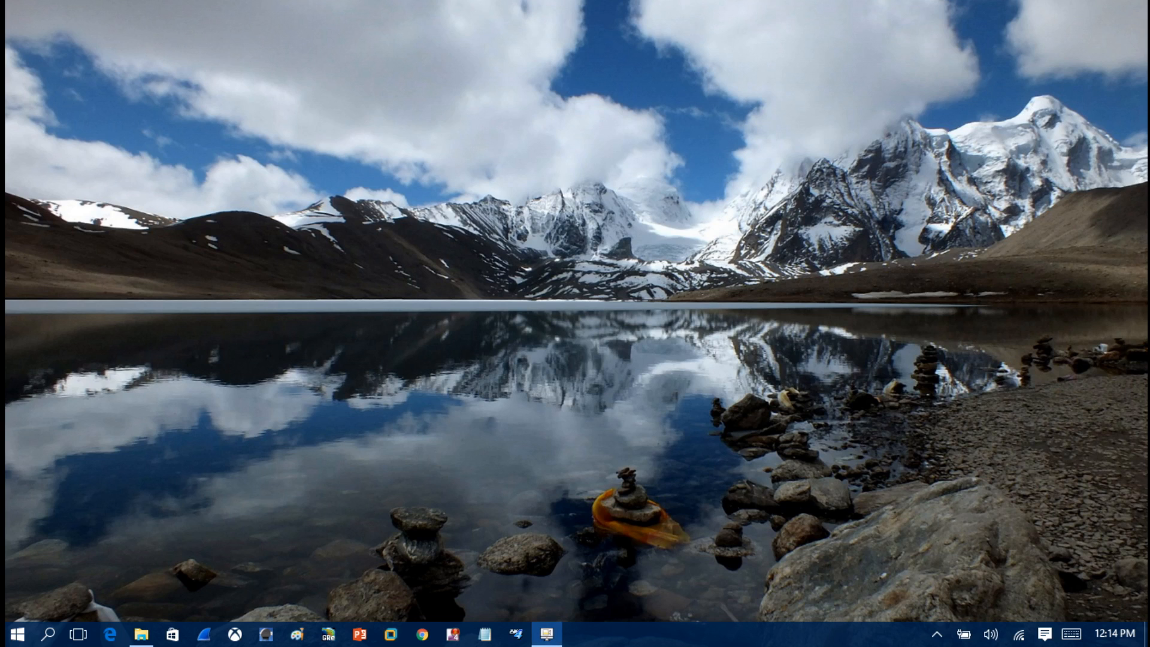
pyautogui.moveTo(947, 7)
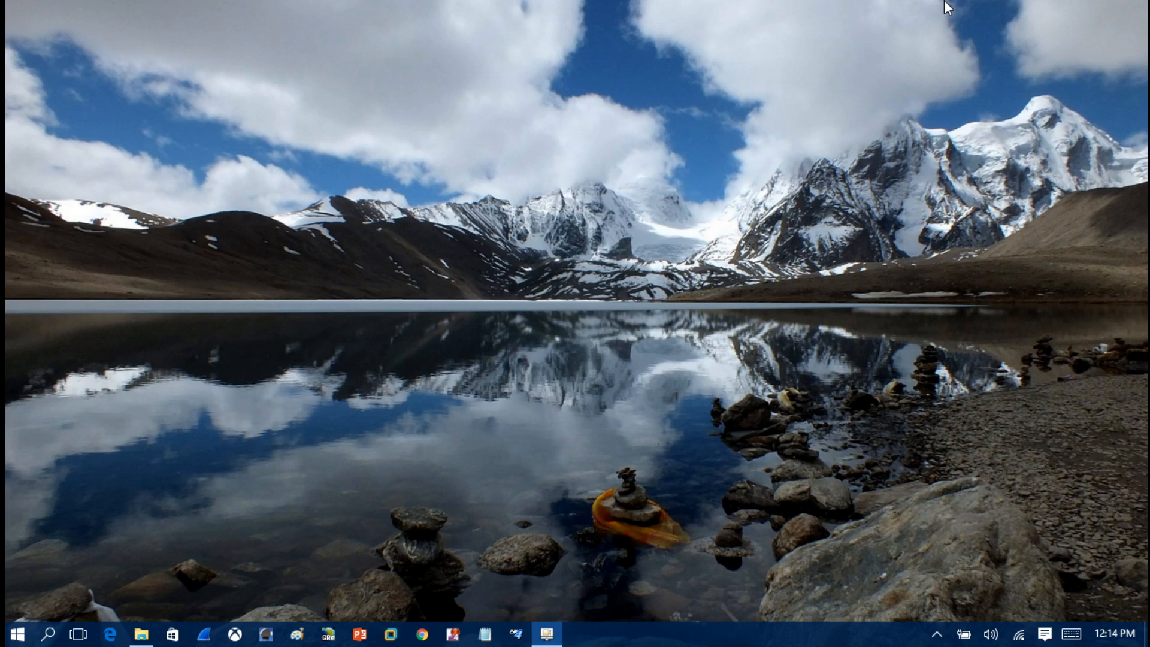
# Step: Search Windows for OBS and launch the 64-bit Open Broadcaster Software
pyautogui.click(48, 633)
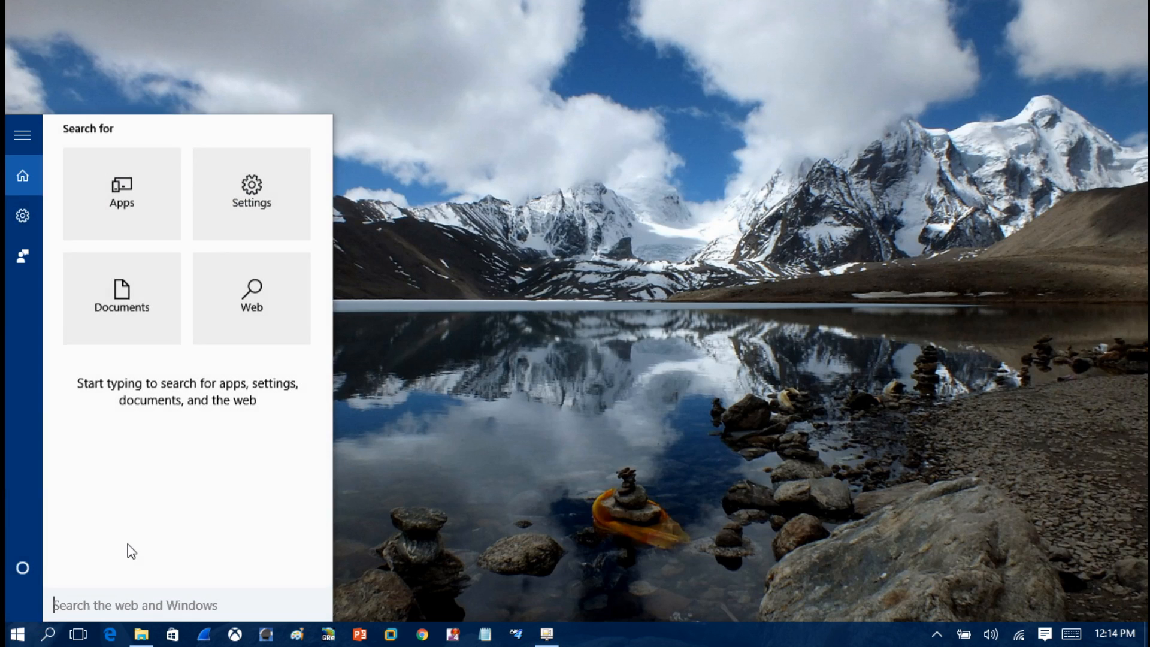
pyautogui.write('OBS')
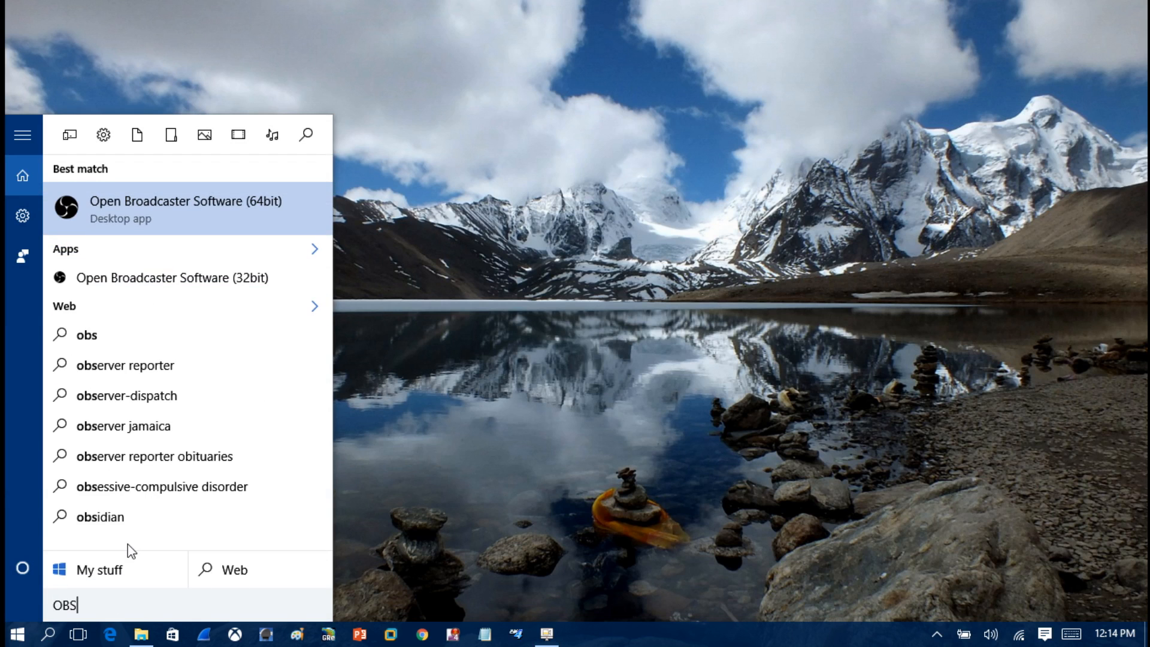
pyautogui.click(185, 208)
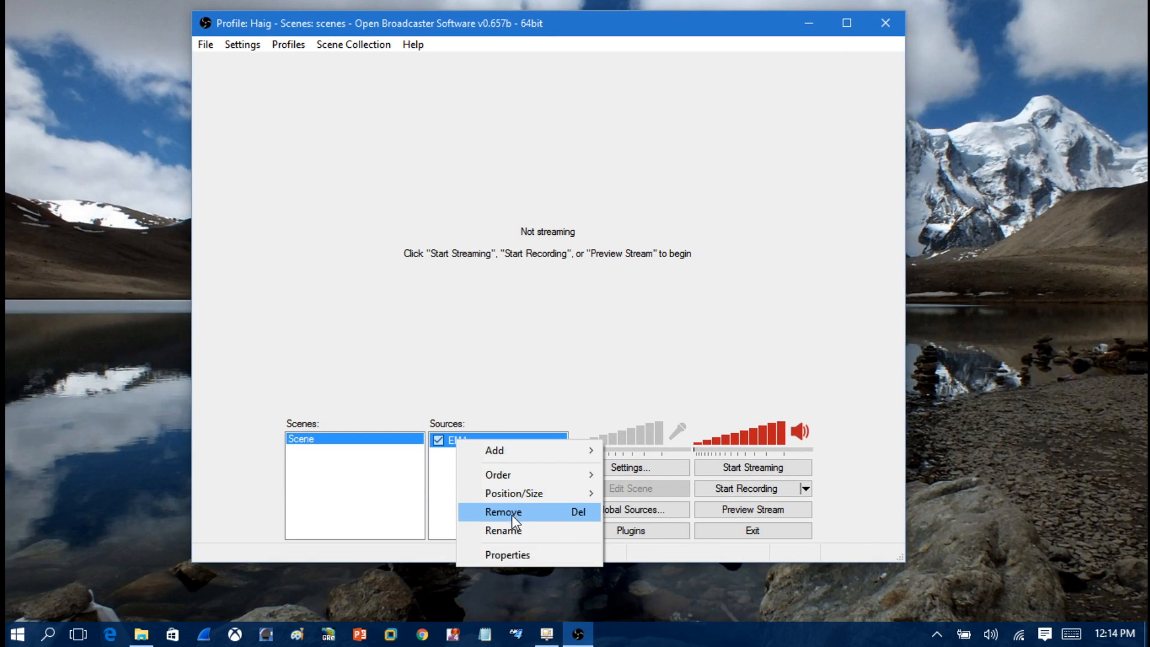
# Step: Remove the existing source from the scene and open the Settings window
pyautogui.click(502, 510)
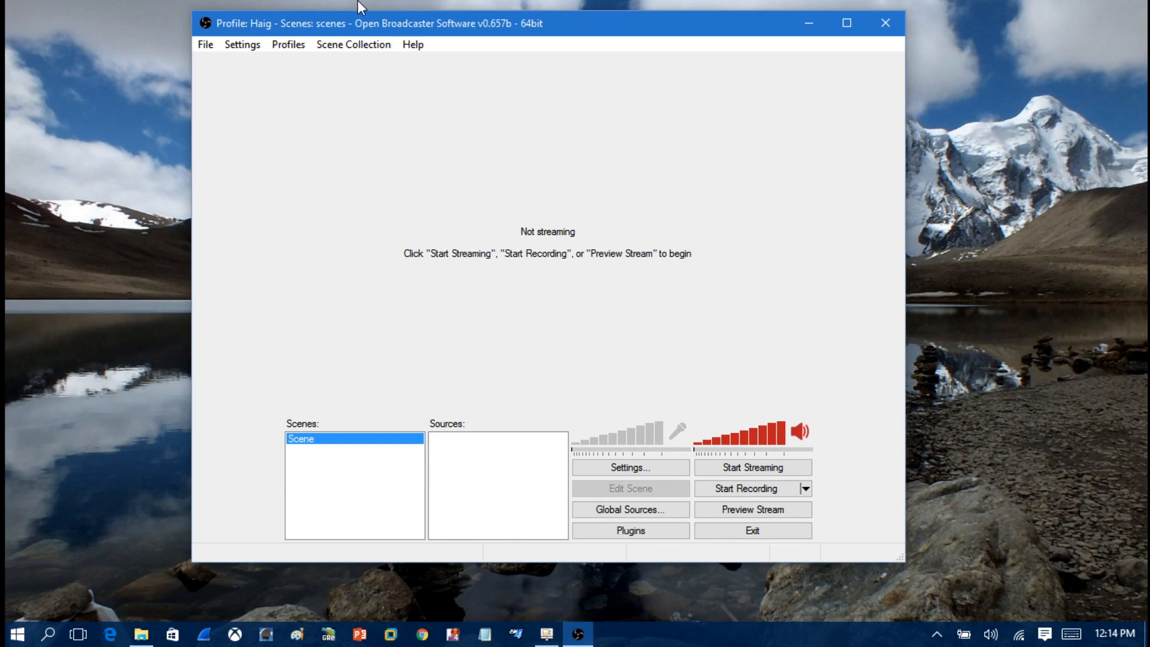
pyautogui.moveTo(286, 309)
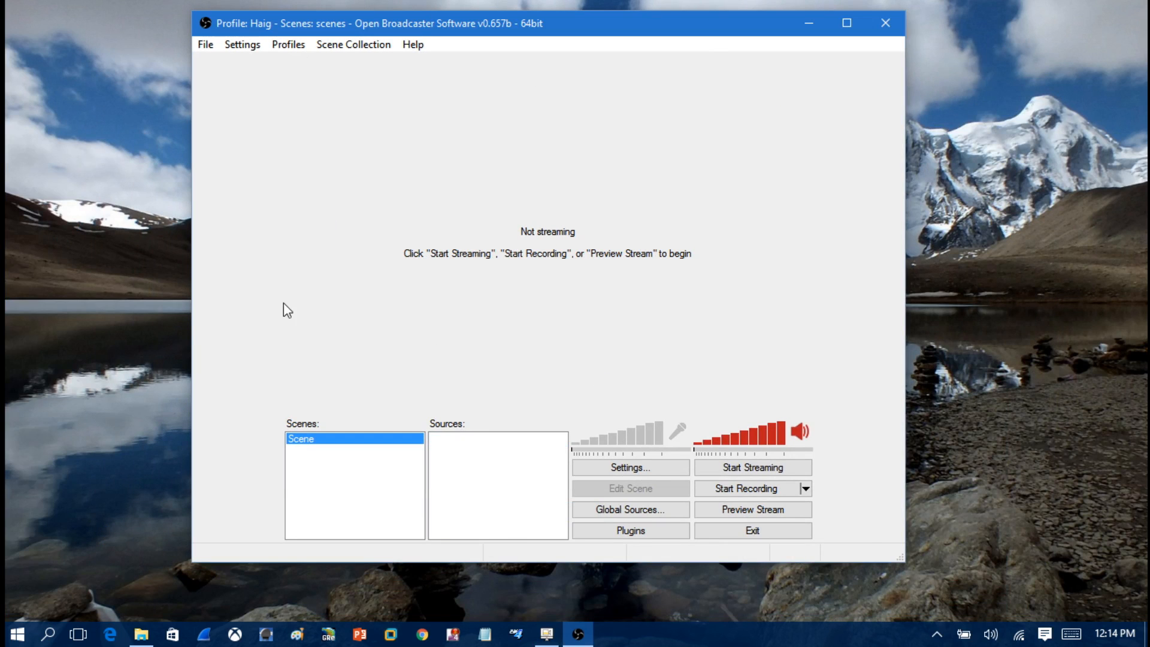
pyautogui.moveTo(579, 165)
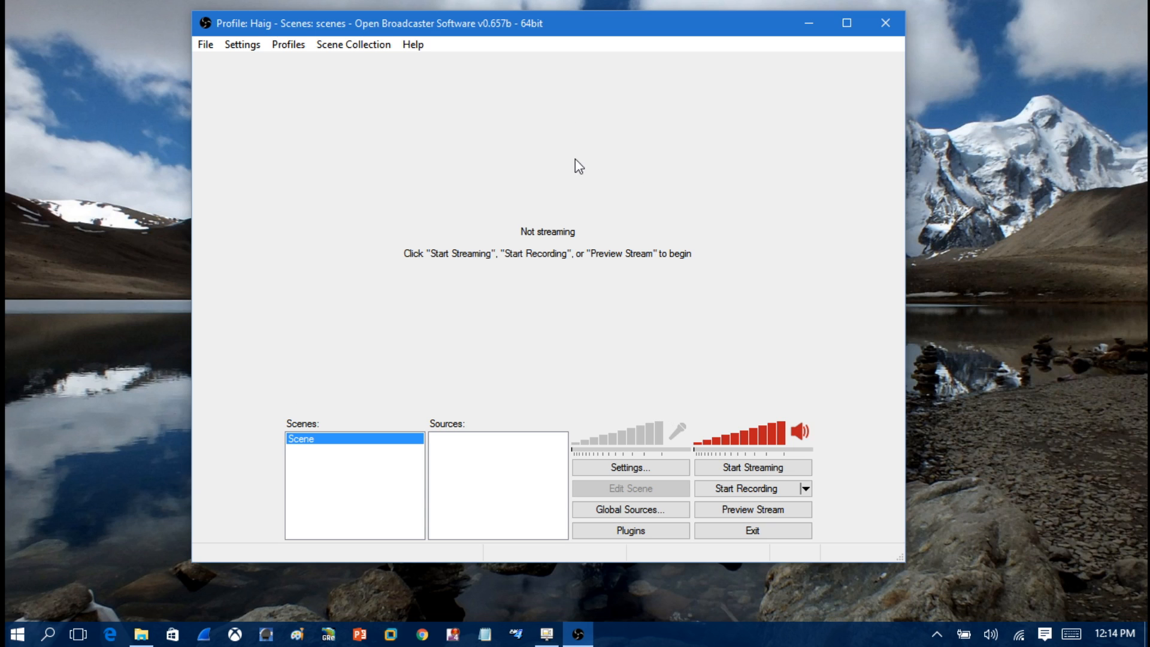
pyautogui.click(242, 43)
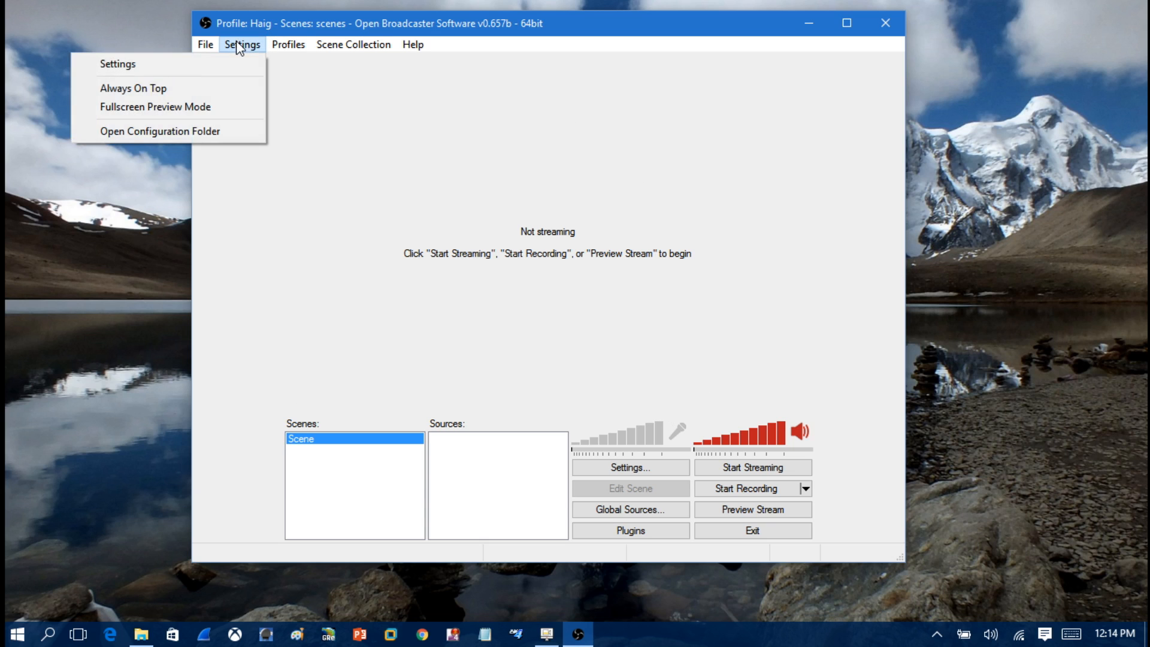
pyautogui.click(205, 44)
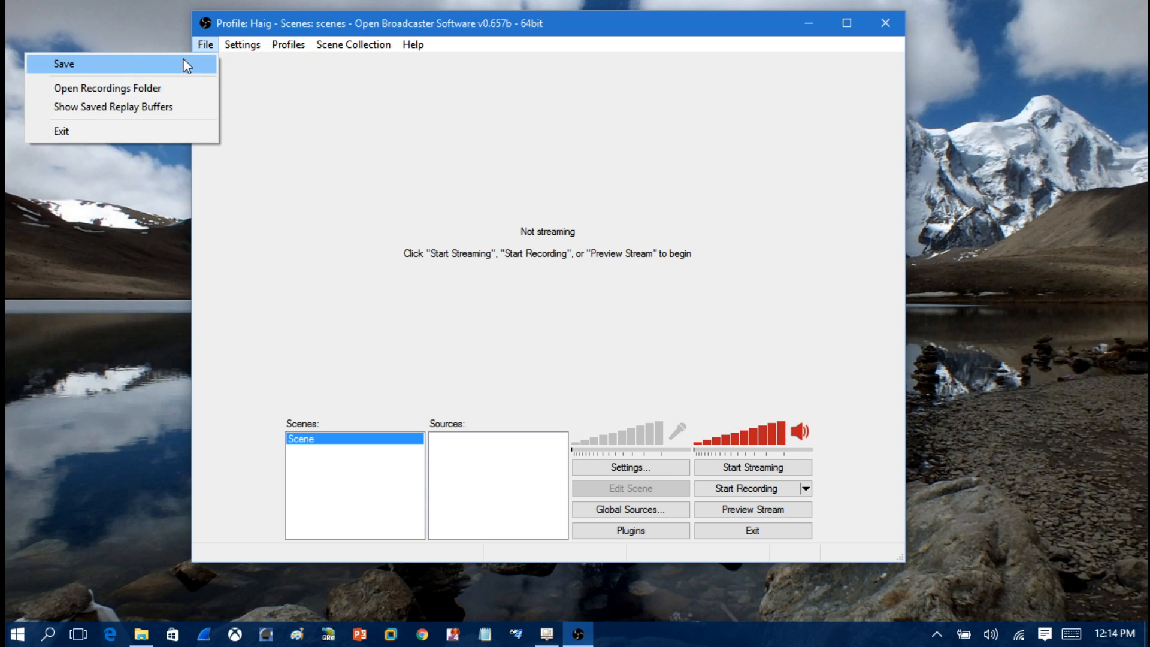
pyautogui.click(630, 468)
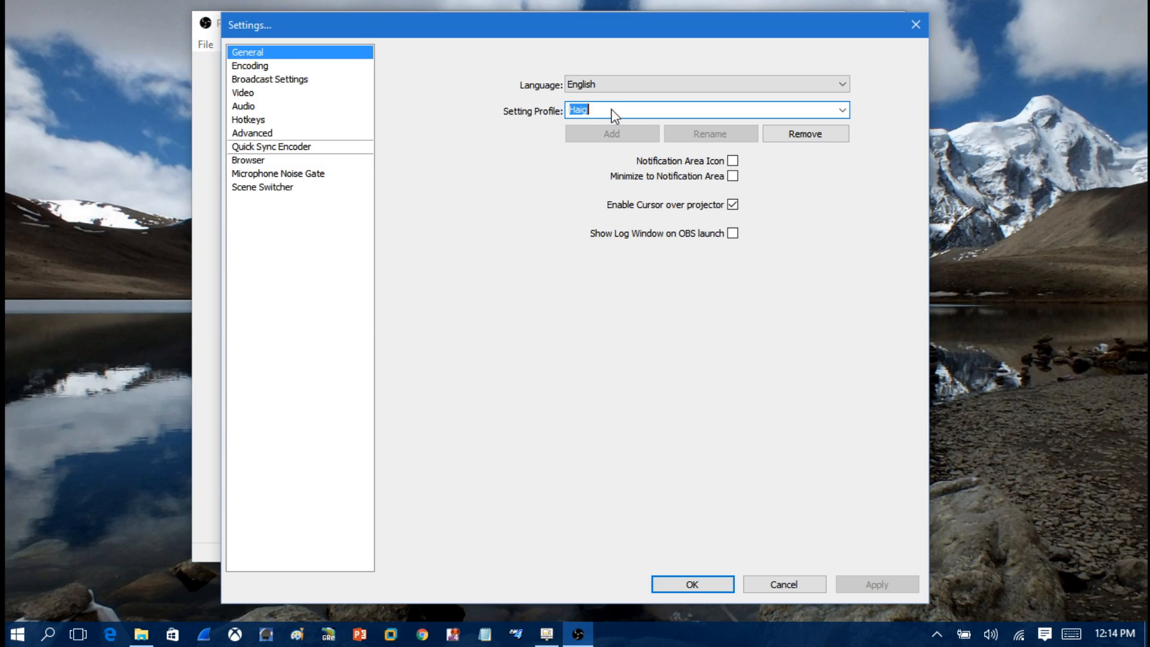
pyautogui.moveTo(514, 102)
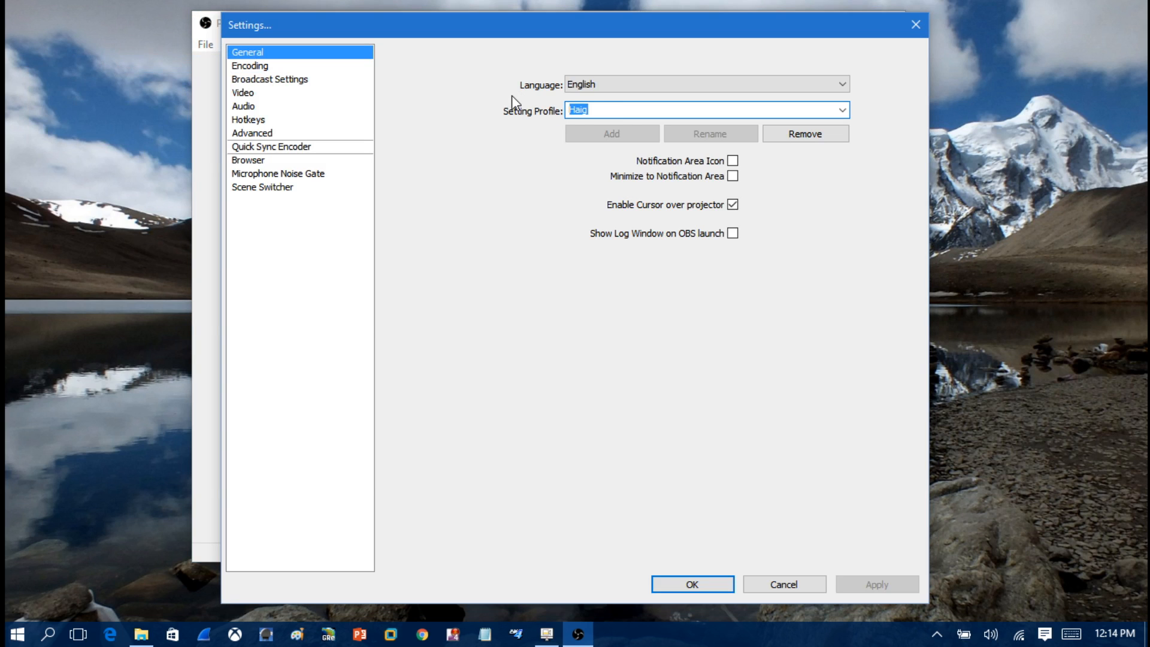
# Step: Delete the current settings profile and name the replacement profile 'Haig'
pyautogui.click(803, 133)
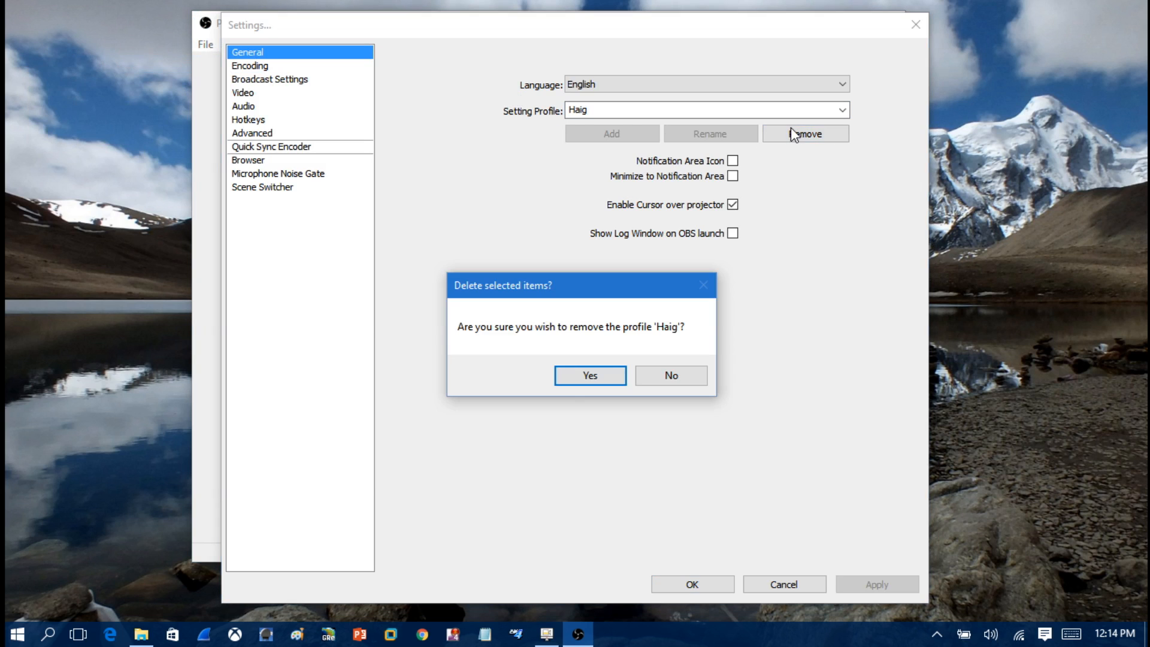
pyautogui.click(588, 375)
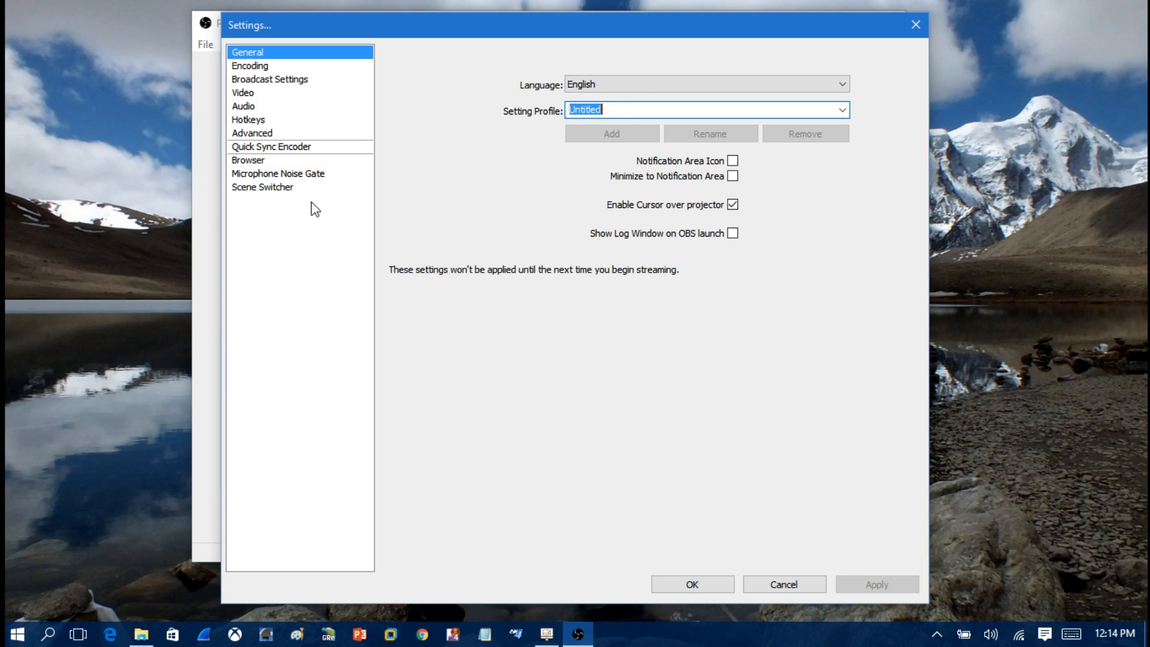
pyautogui.write('Haig')
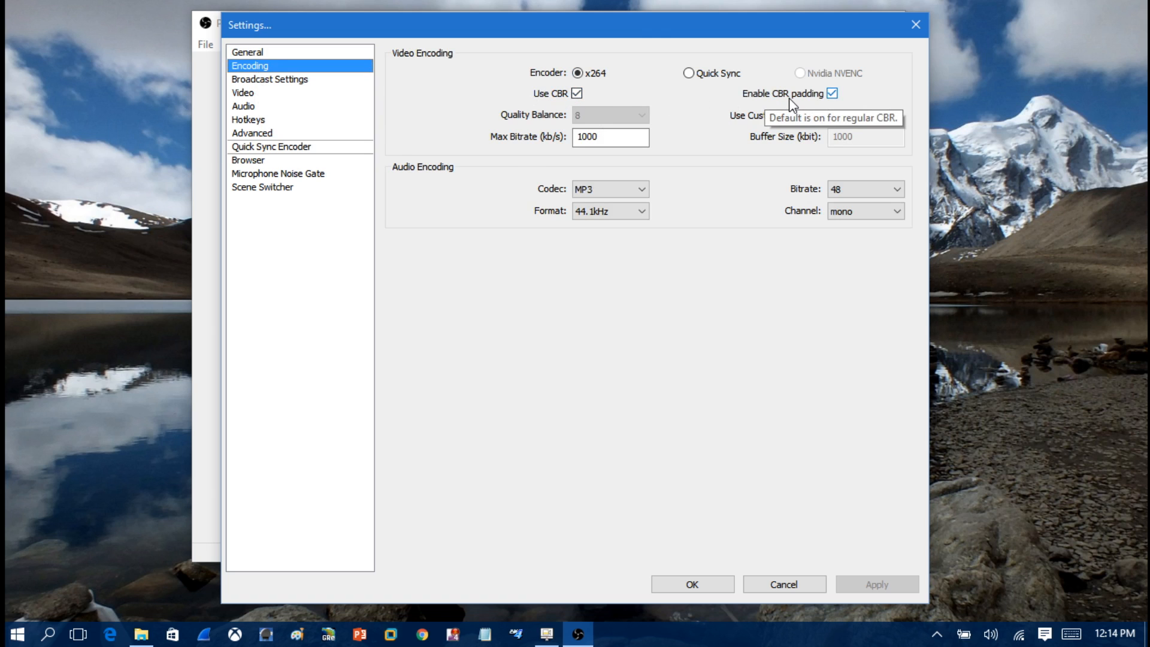
pyautogui.moveTo(511, 151)
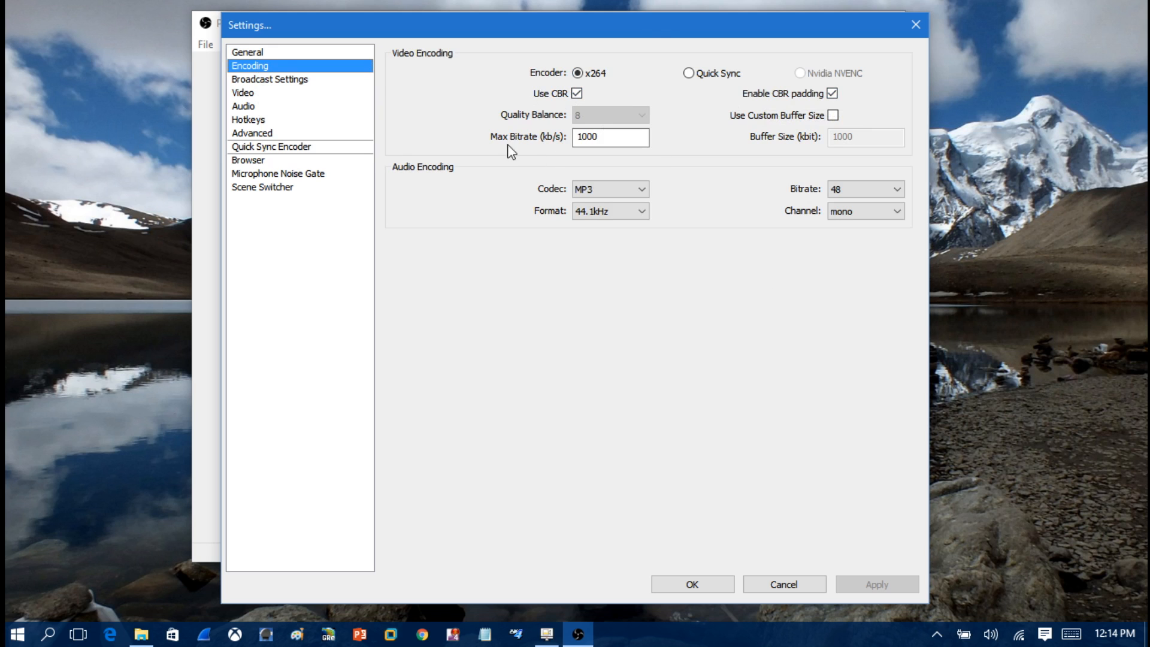
pyautogui.moveTo(816, 157)
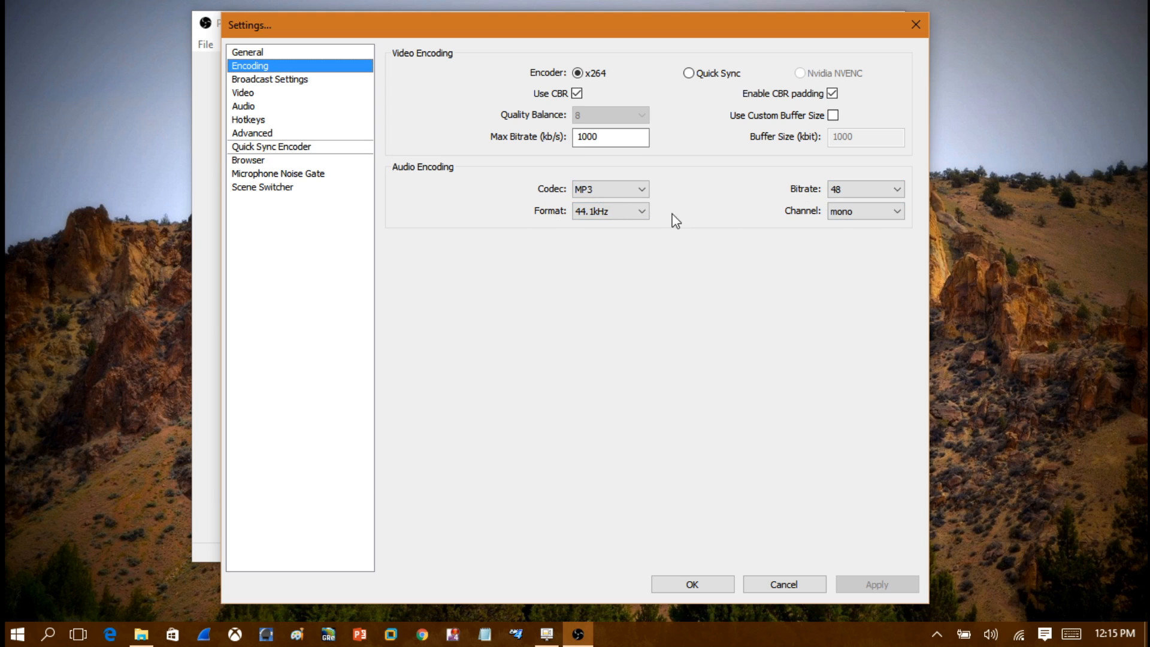
pyautogui.moveTo(494, 223)
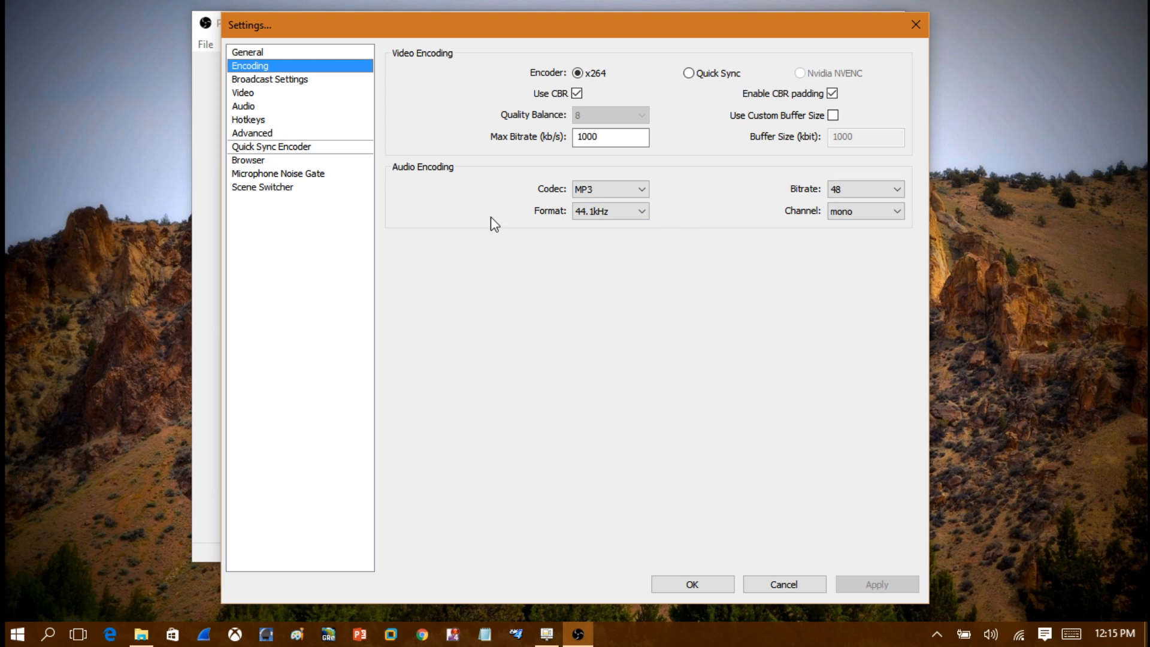
pyautogui.moveTo(761, 150)
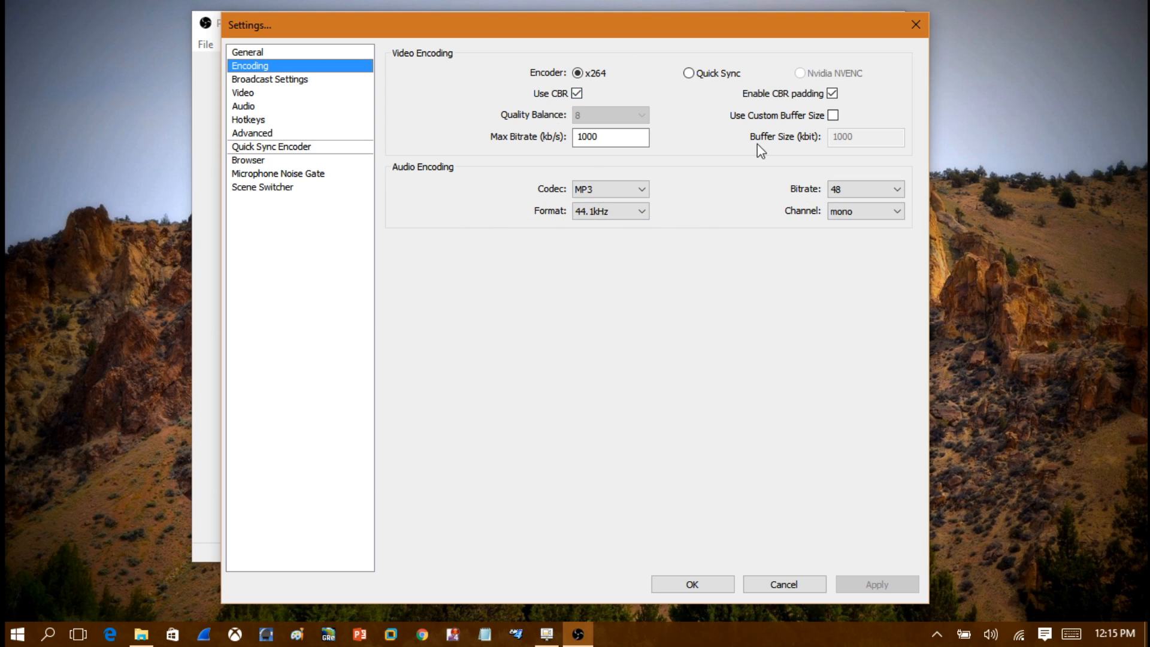
pyautogui.moveTo(821, 88)
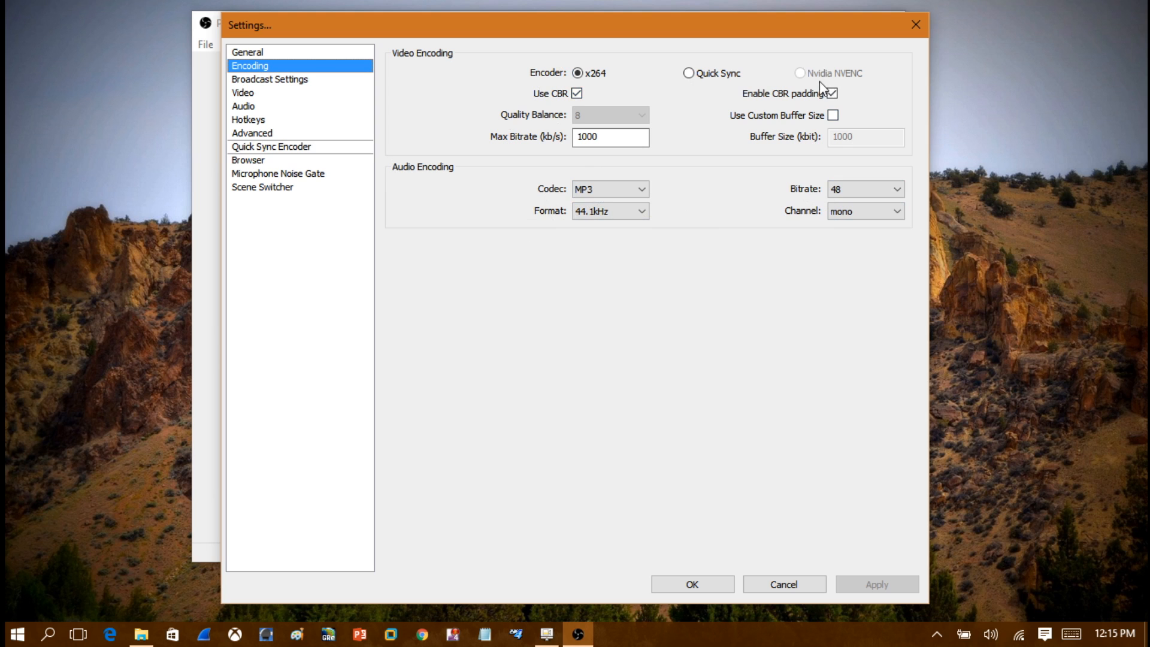
pyautogui.moveTo(862, 118)
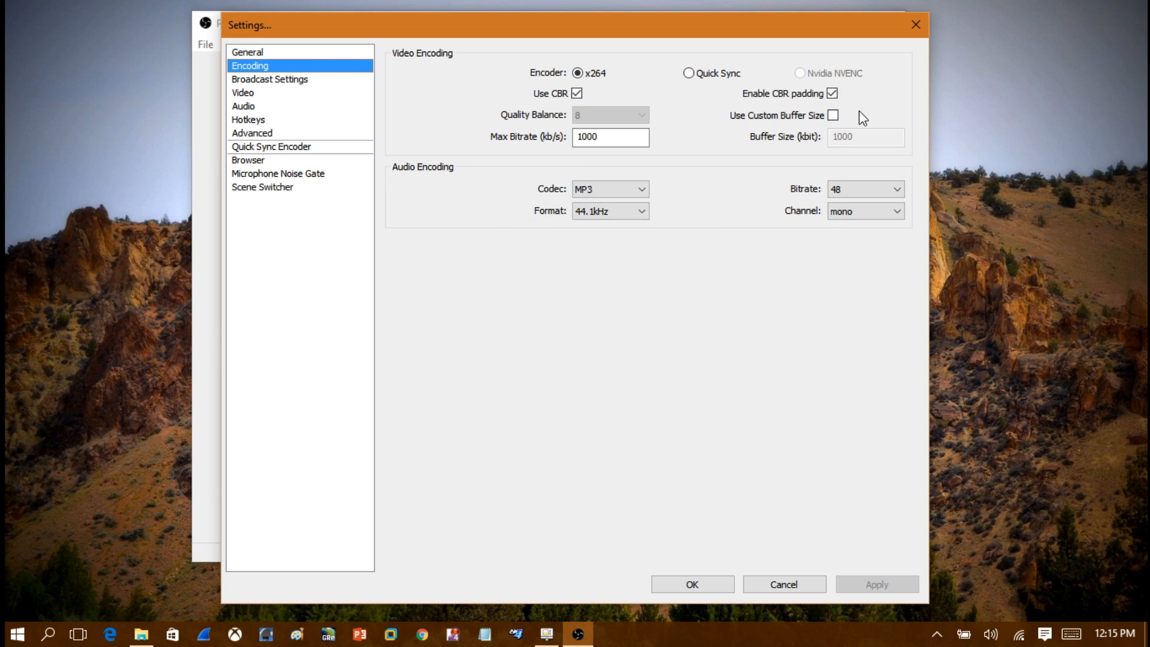
pyautogui.moveTo(832, 114)
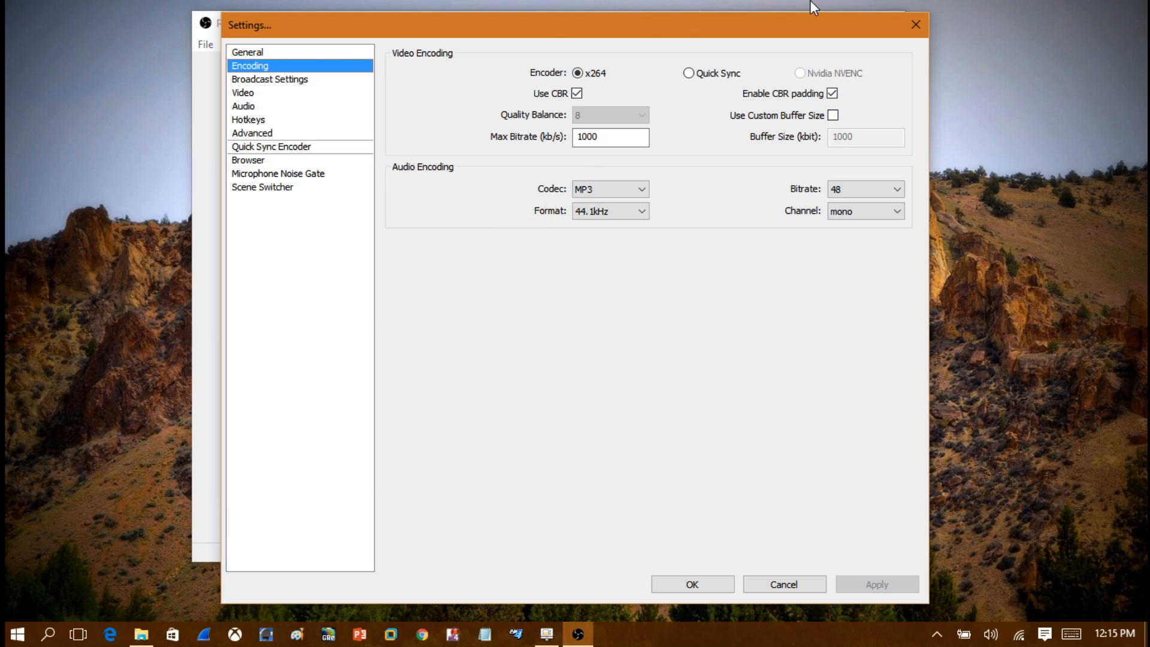
pyautogui.moveTo(662, 196)
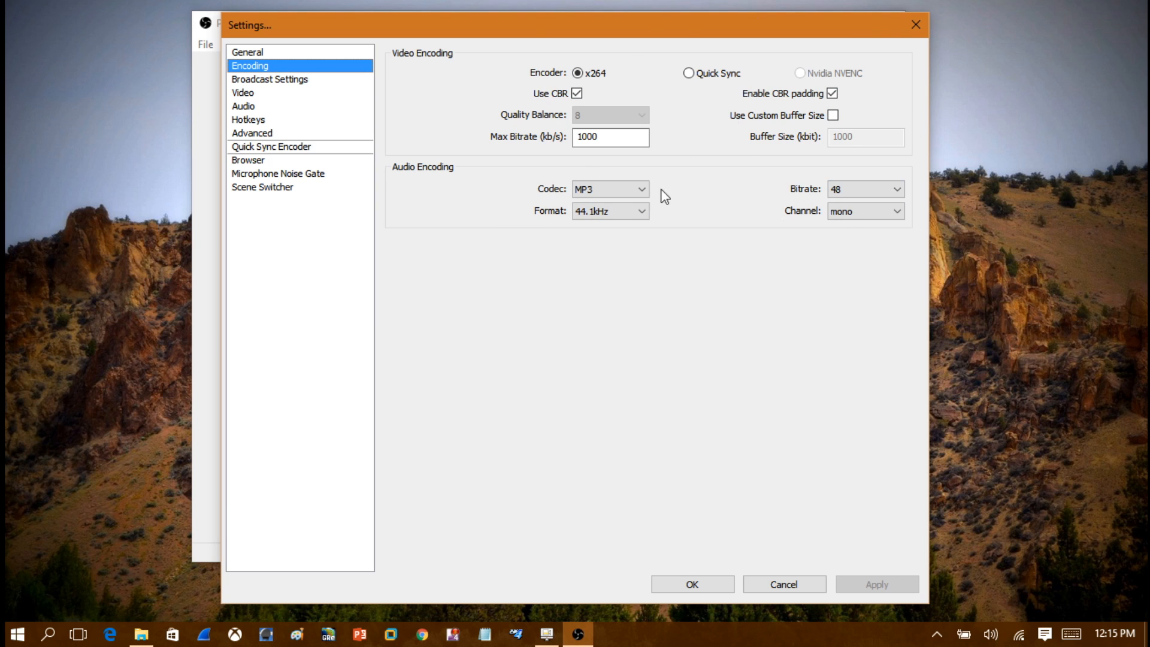
pyautogui.moveTo(713, 148)
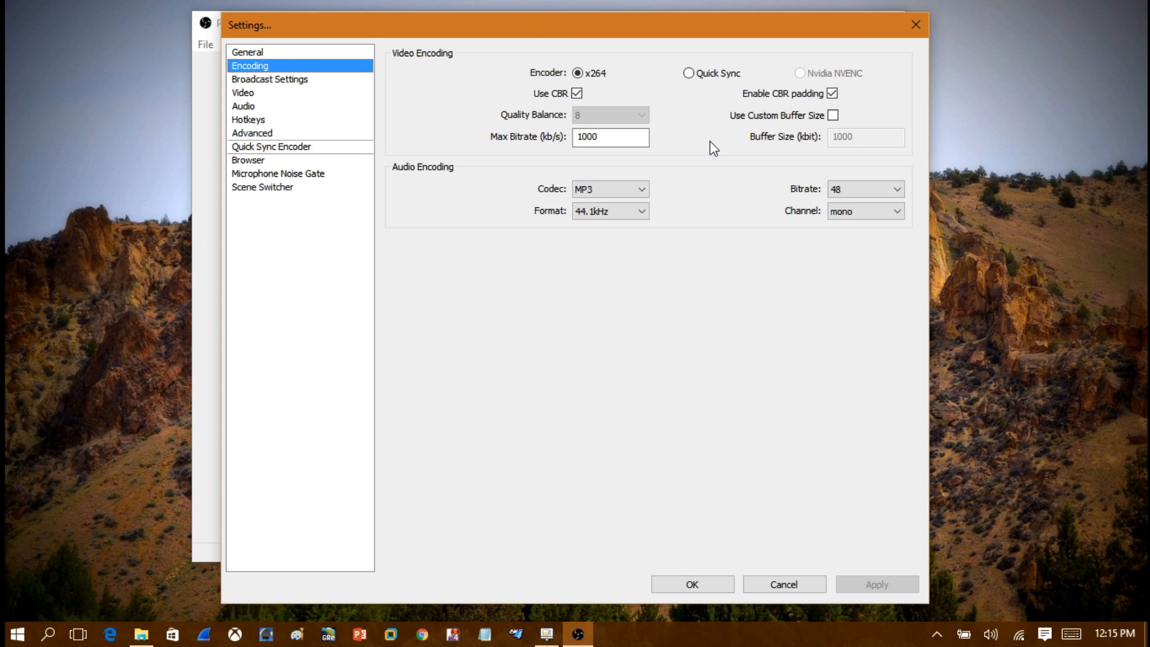
pyautogui.moveTo(474, 63)
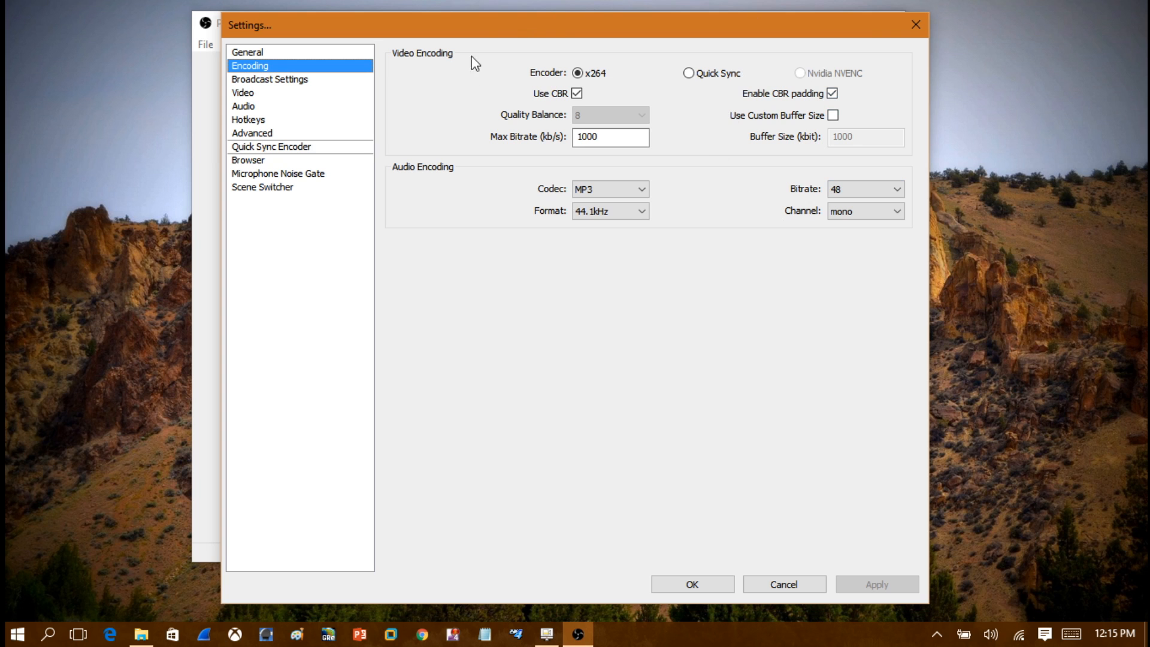
pyautogui.moveTo(681, 89)
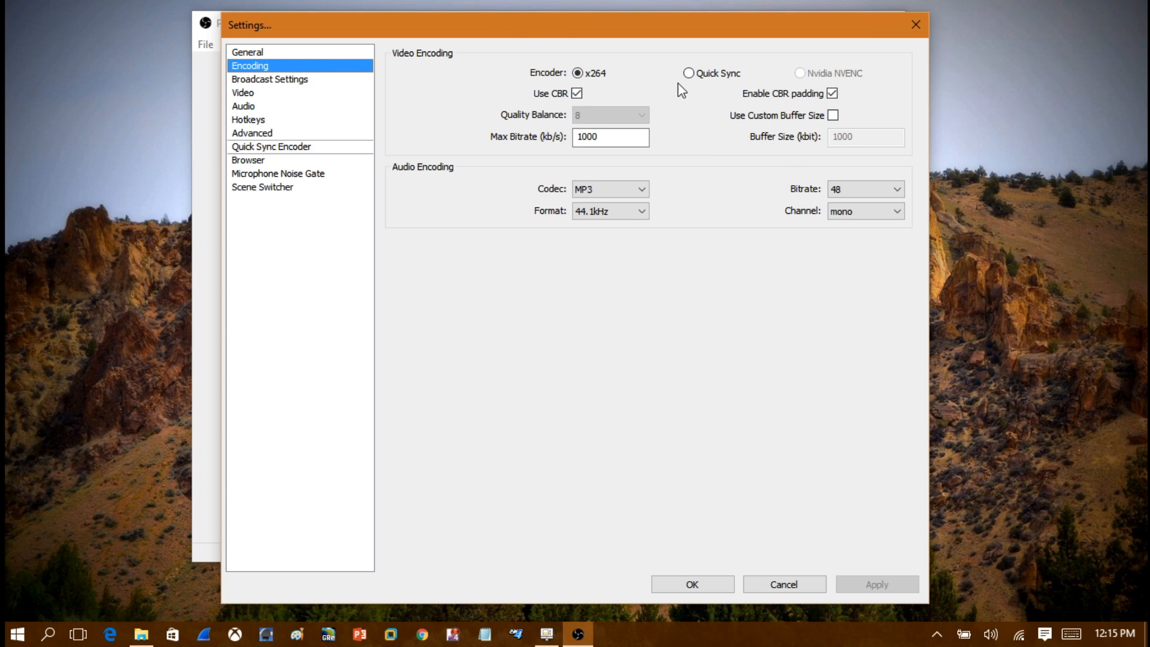
# Step: In Broadcast Settings, set the Twitch FMS URL server to US West: Seattle, WA
pyautogui.click(268, 78)
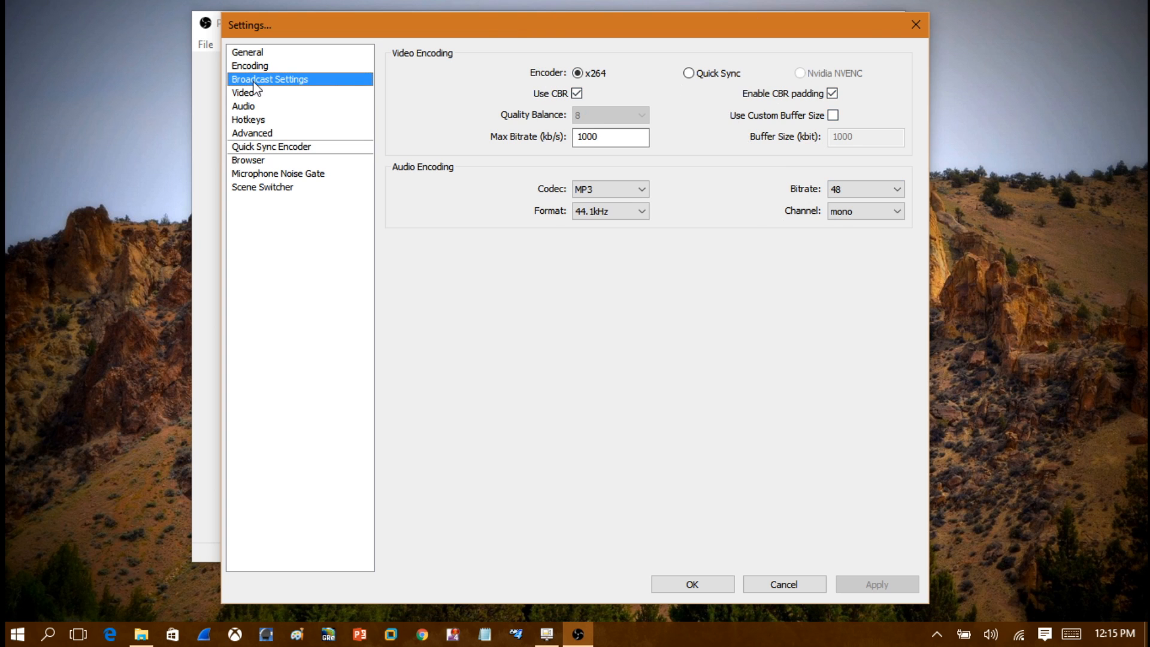
pyautogui.click(268, 78)
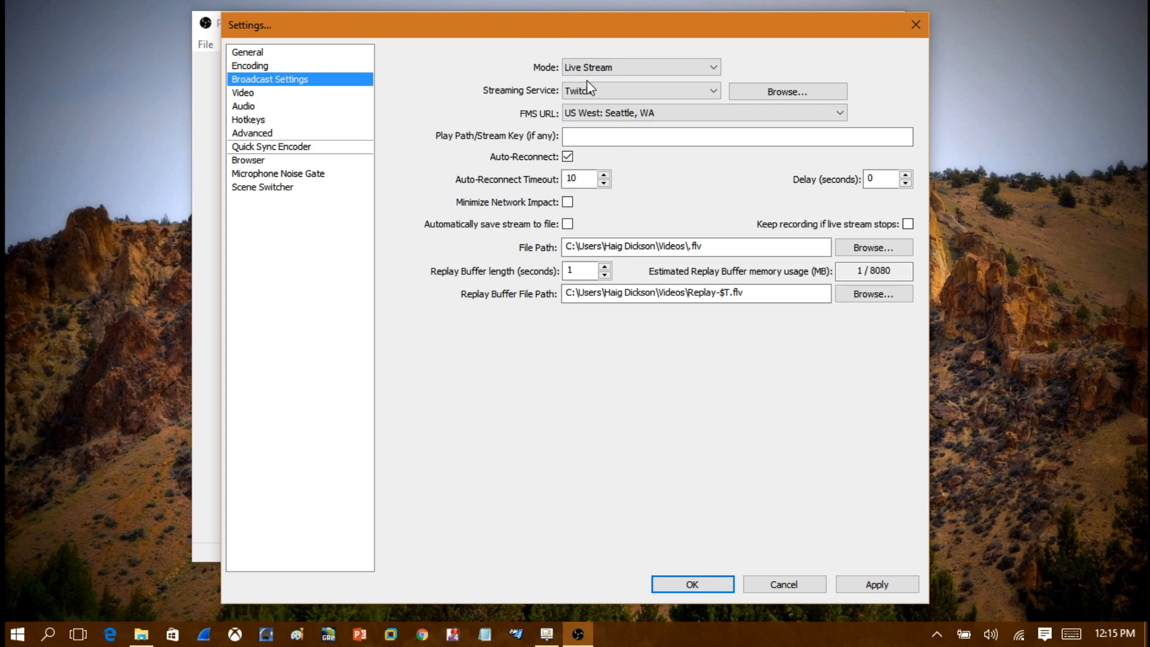
pyautogui.click(839, 112)
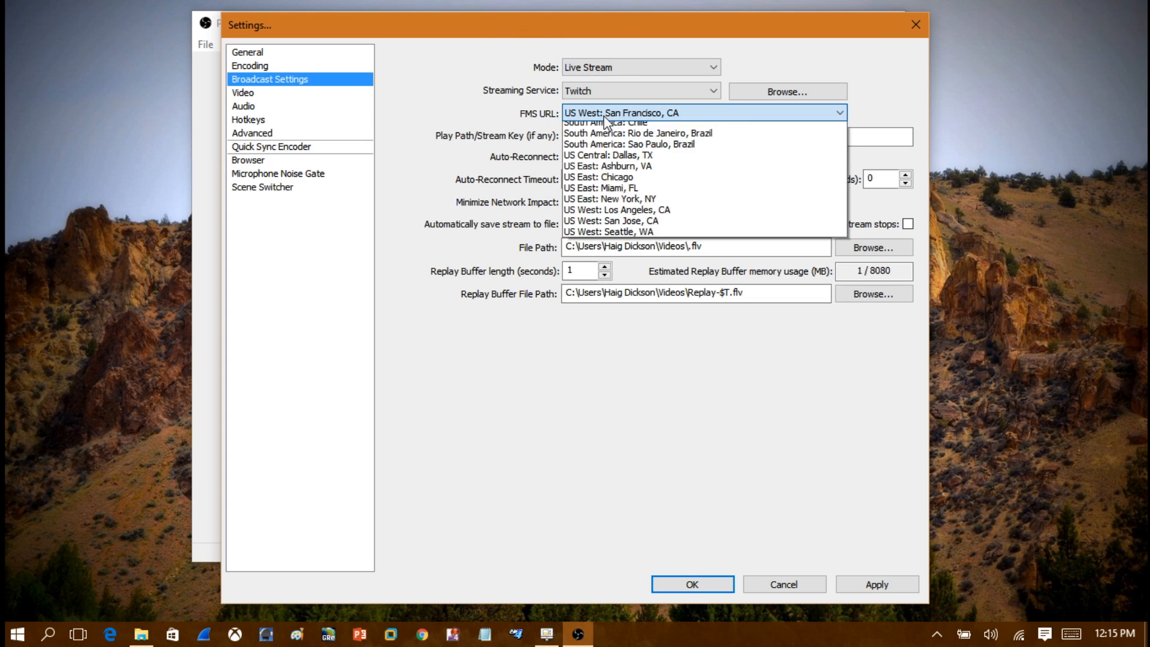
pyautogui.click(624, 112)
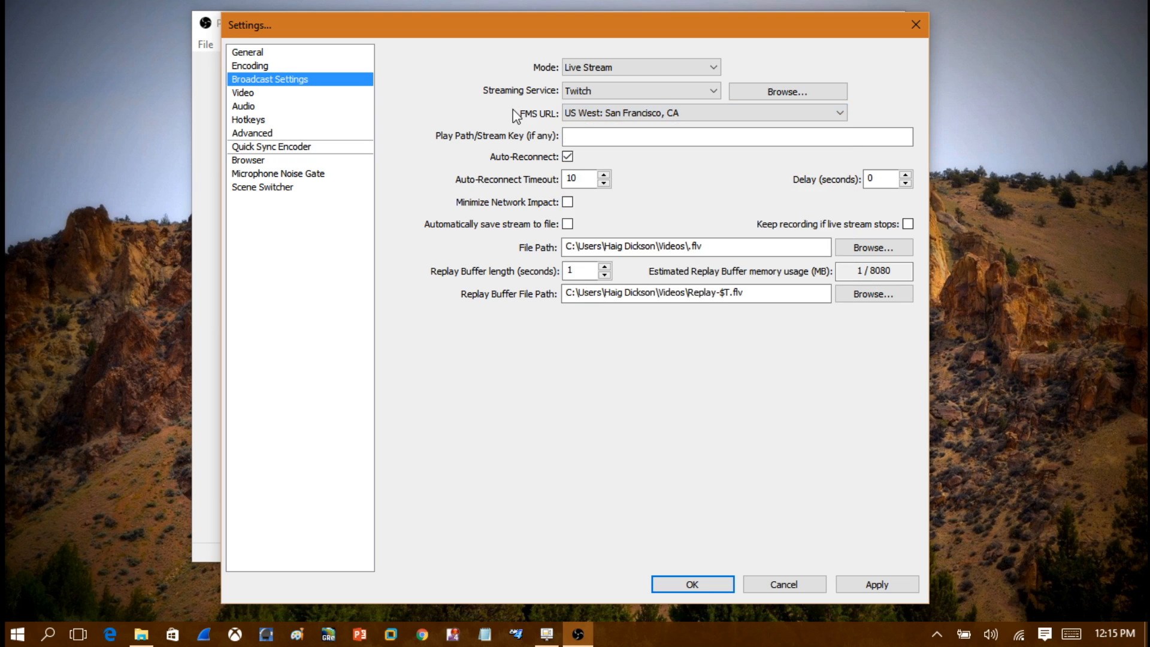
pyautogui.click(837, 111)
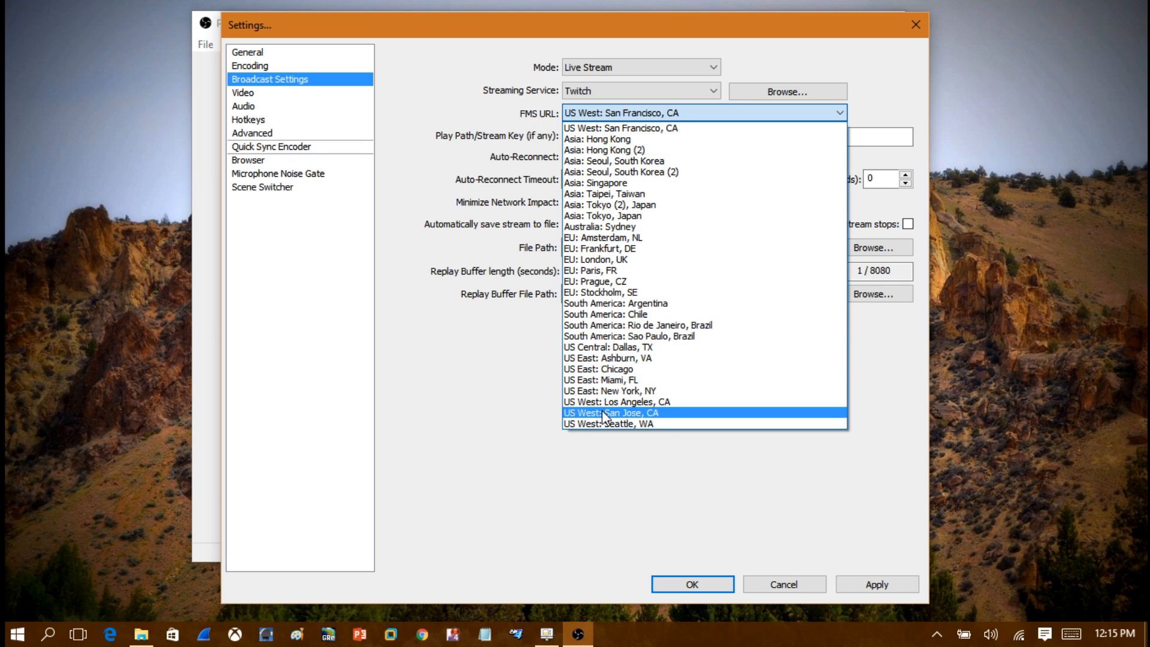
pyautogui.moveTo(599, 423)
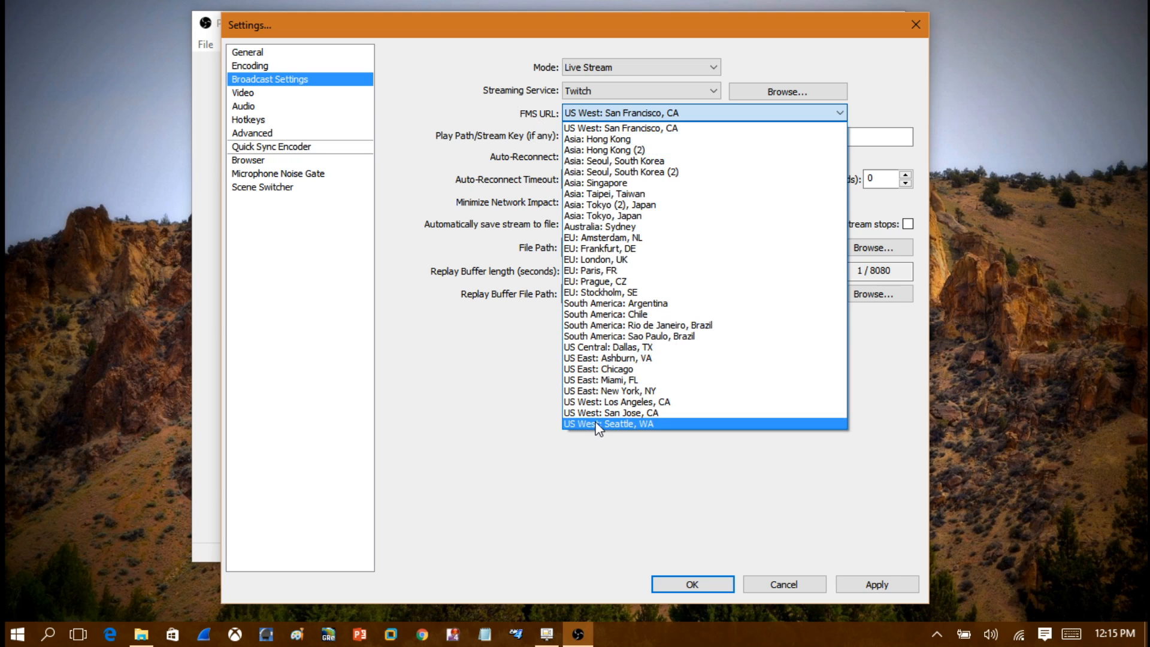
pyautogui.click(607, 424)
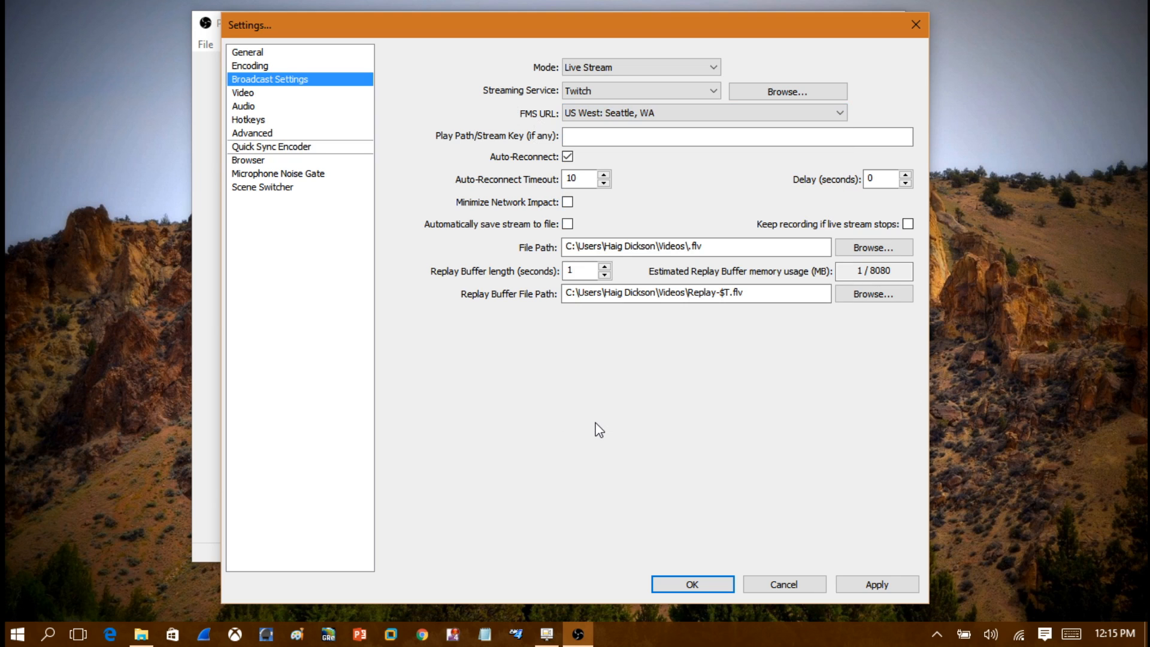
pyautogui.moveTo(394, 122)
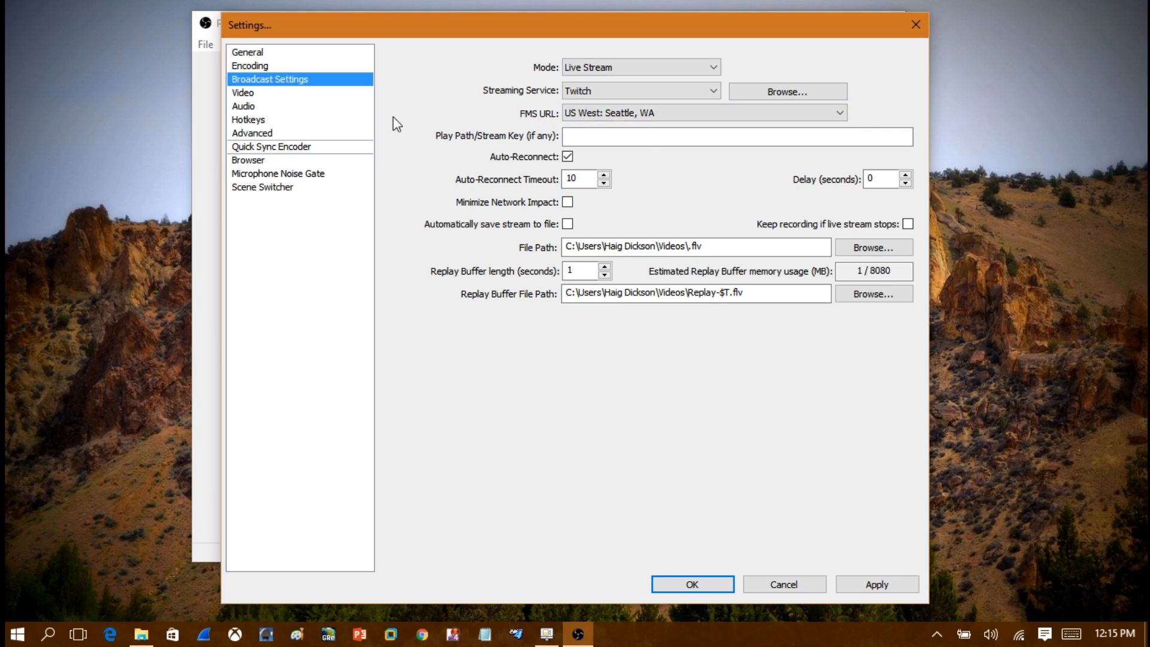
pyautogui.moveTo(558, 122)
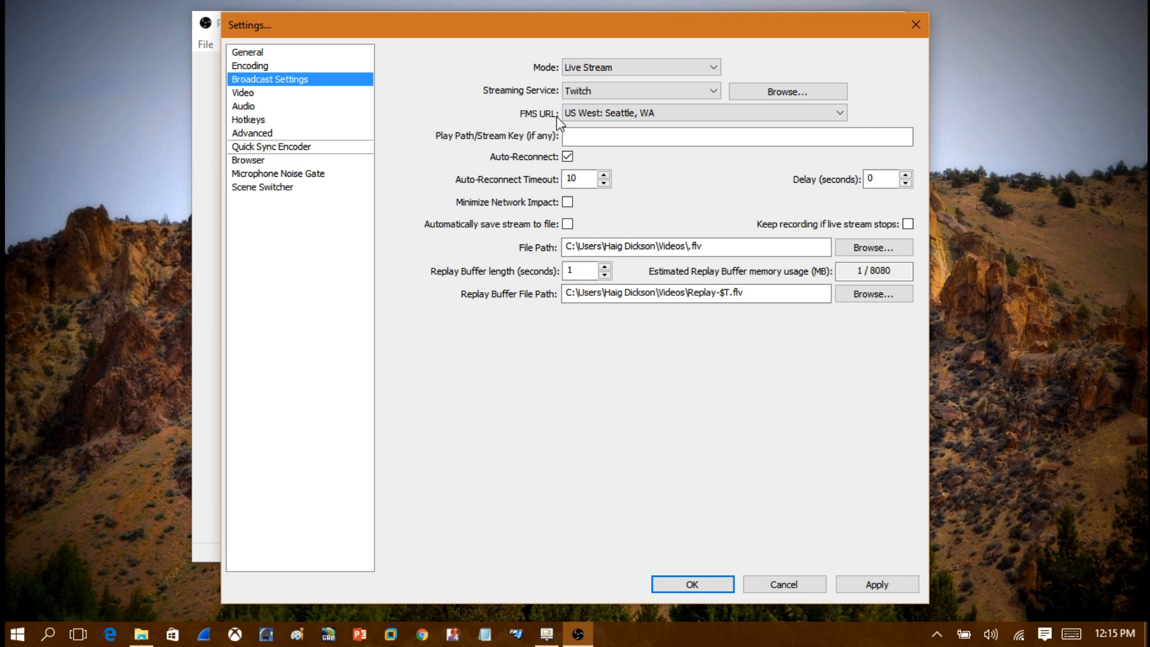
pyautogui.moveTo(494, 150)
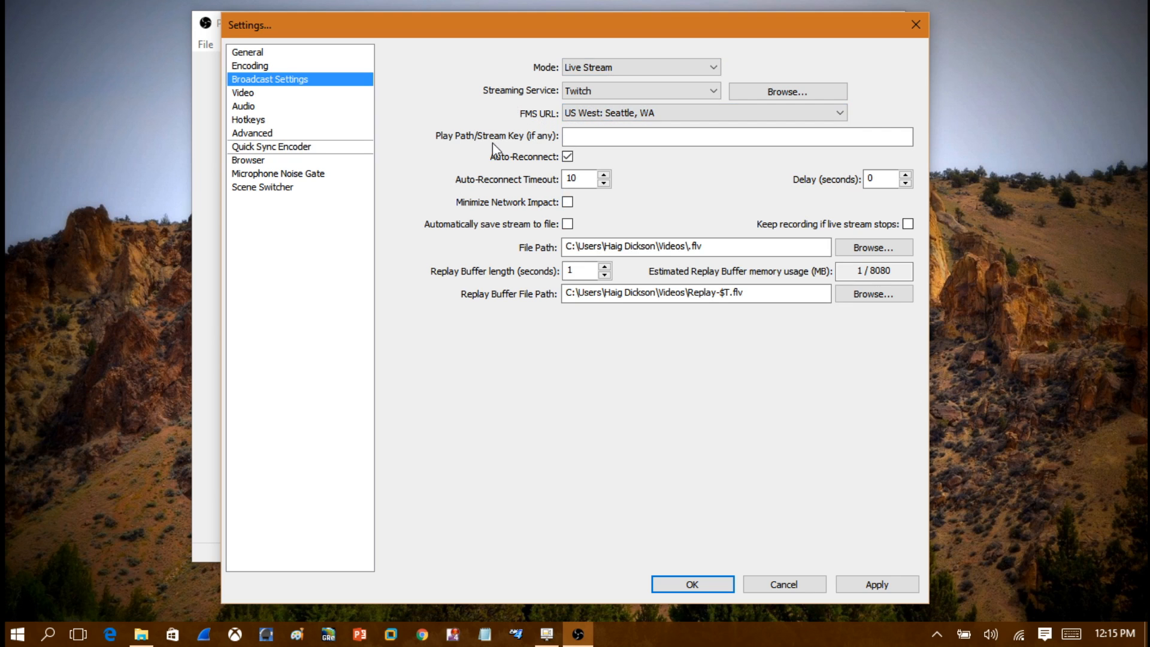
pyautogui.click(735, 137)
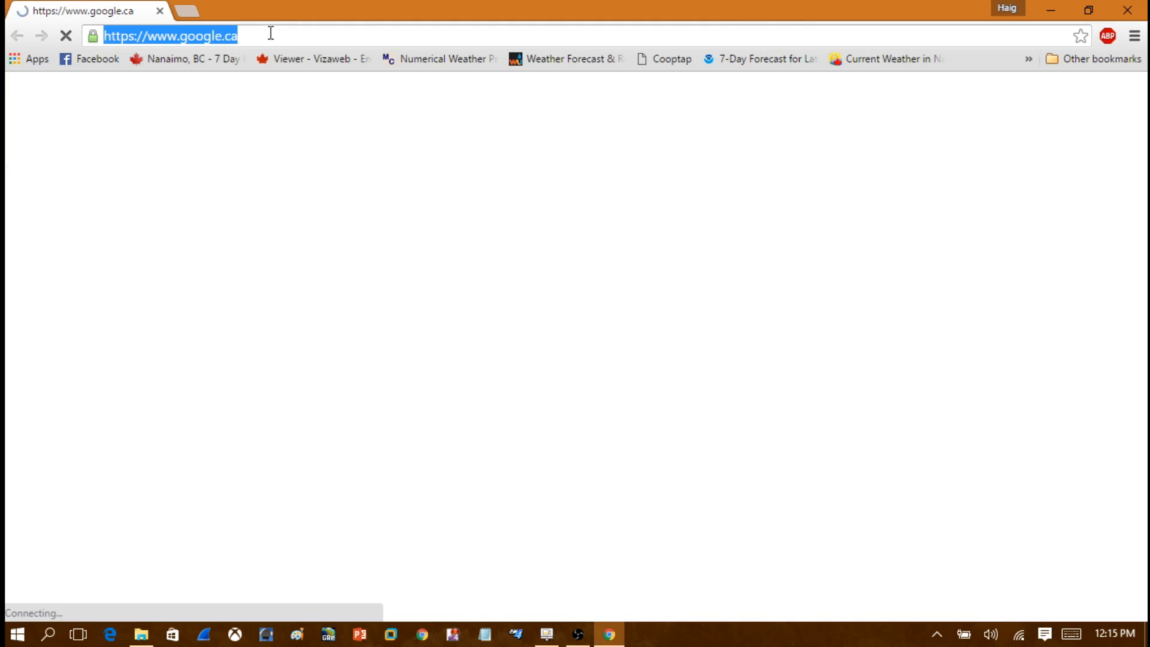
# Step: Search Google for 'twitch', open twitch.tv, and go to the channel Dashboard
pyautogui.write('twitch')
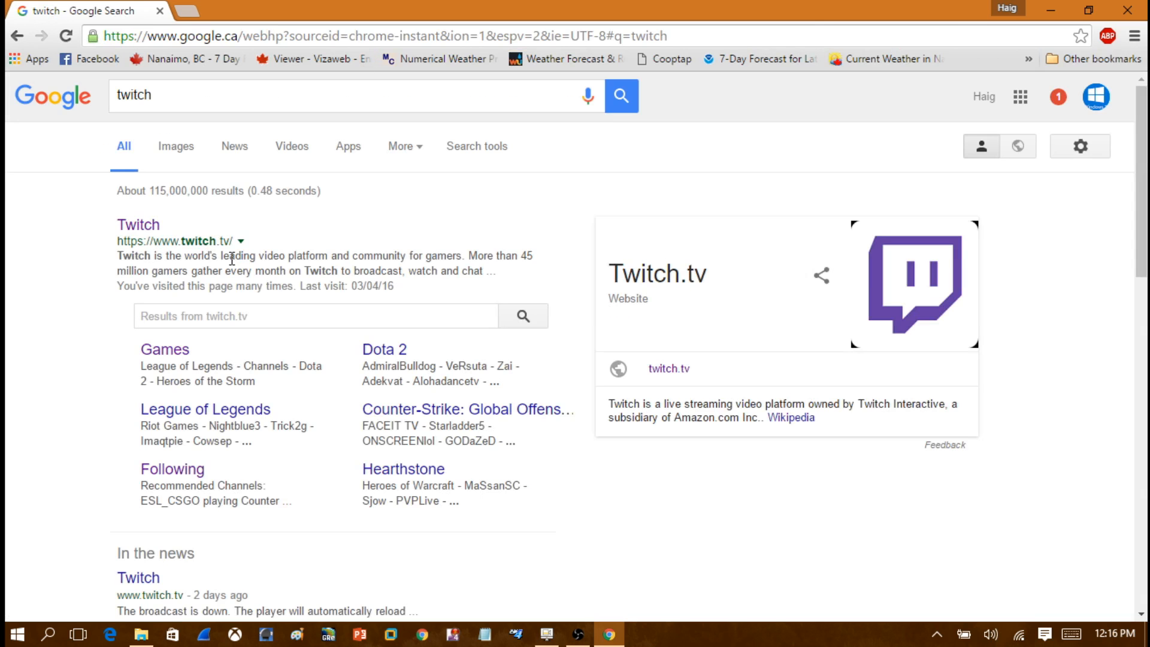
pyautogui.click(137, 224)
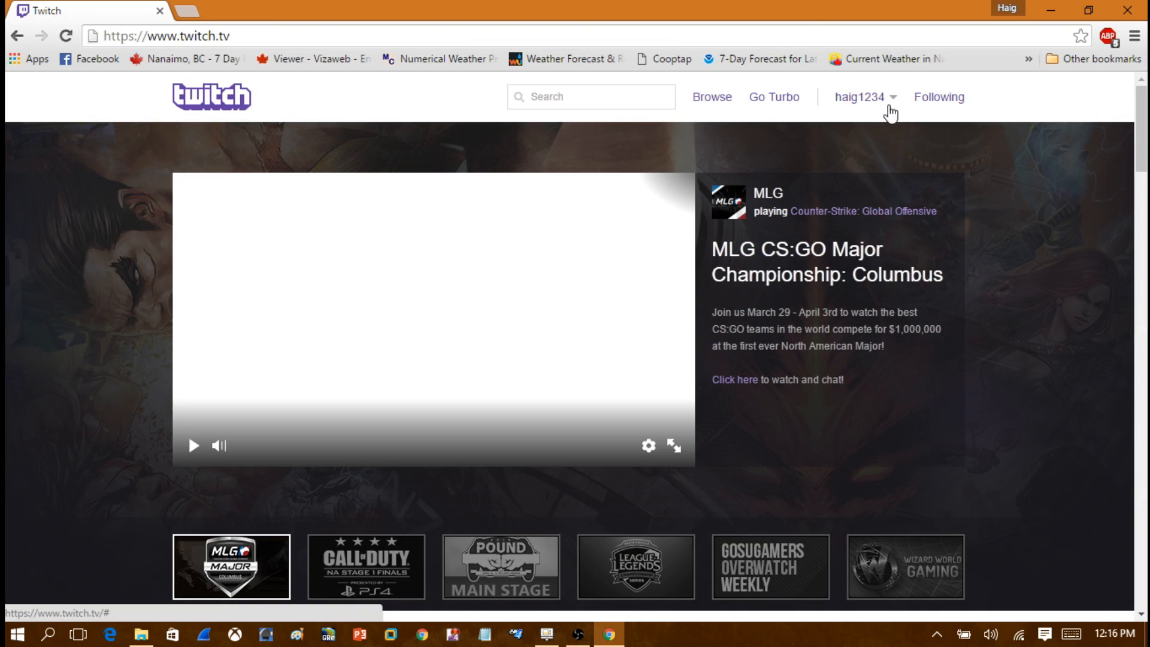
pyautogui.click(862, 95)
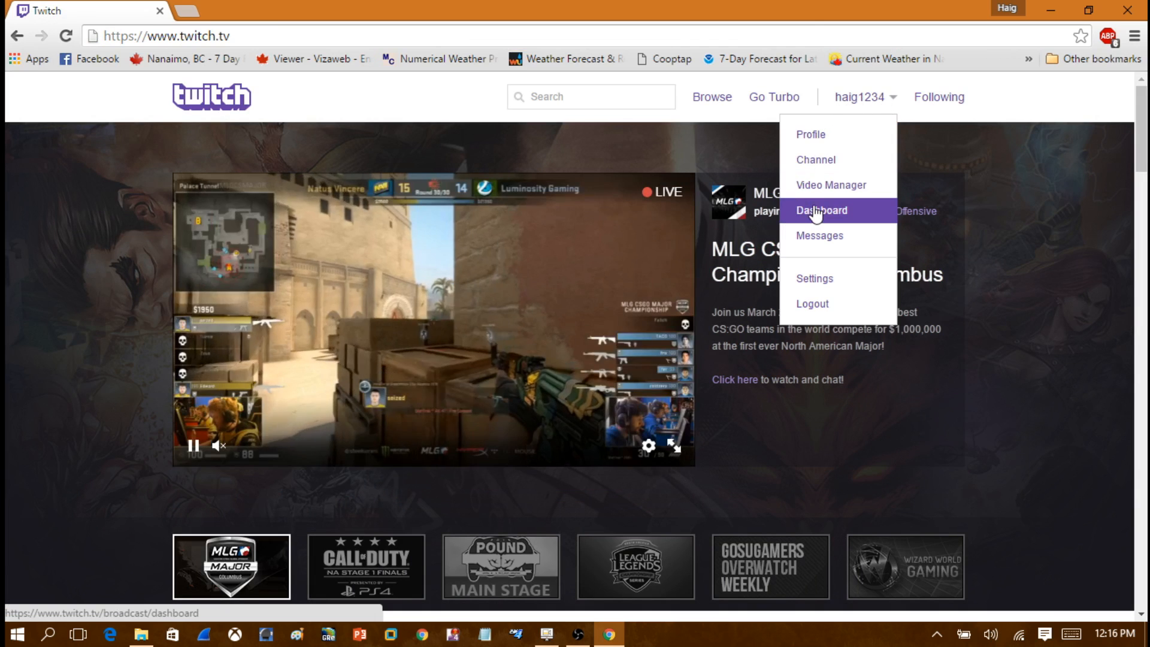
pyautogui.click(821, 210)
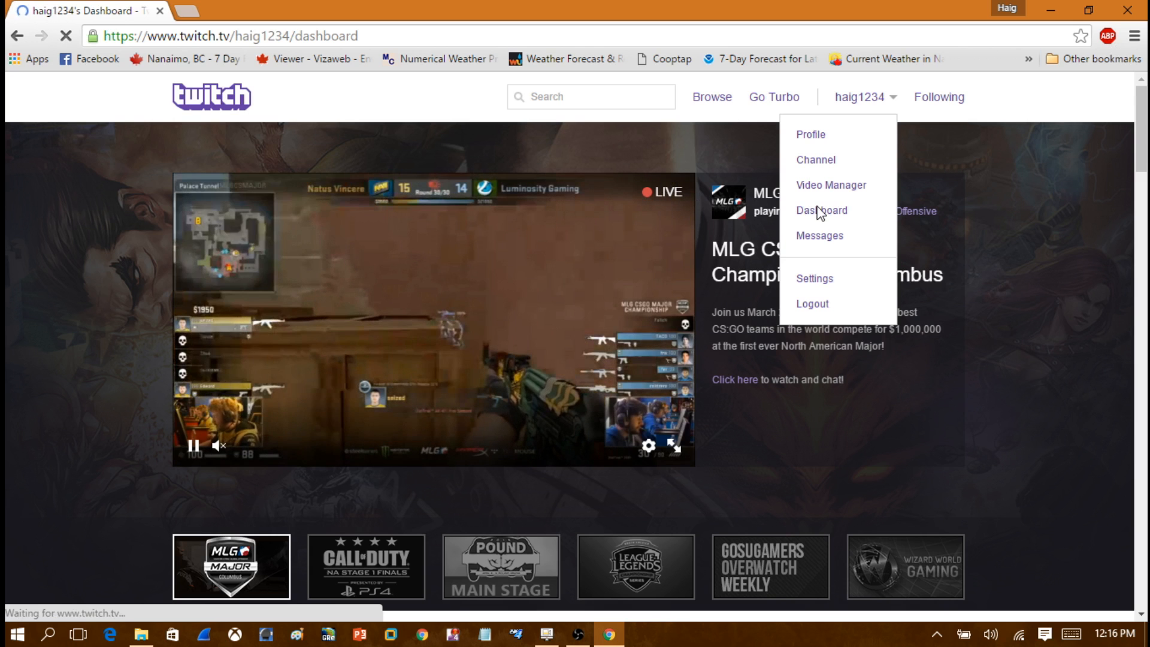
pyautogui.click(821, 210)
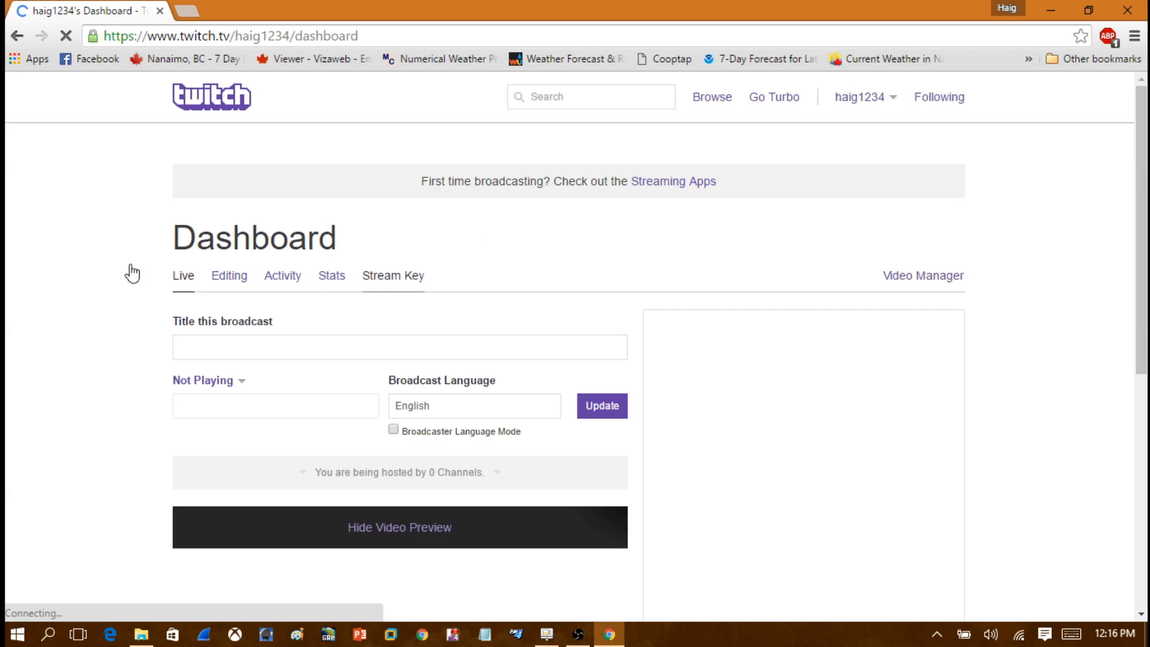
# Step: Reveal the stream key in the dashboard's Stream Key section and copy it
pyautogui.click(392, 276)
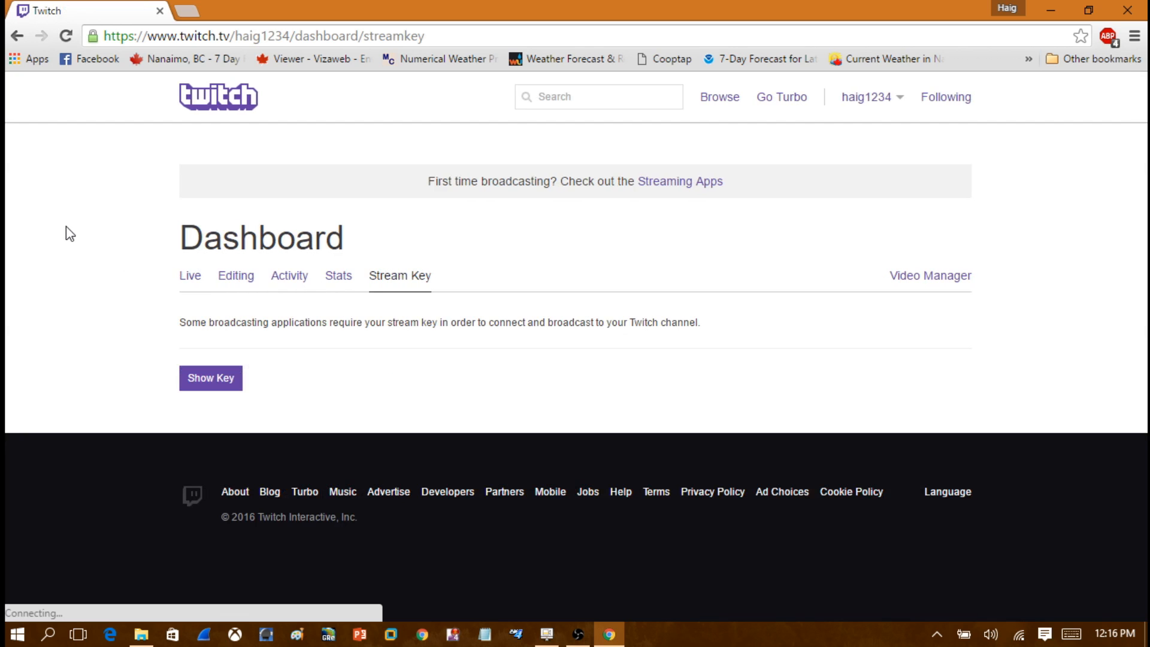
pyautogui.moveTo(217, 351)
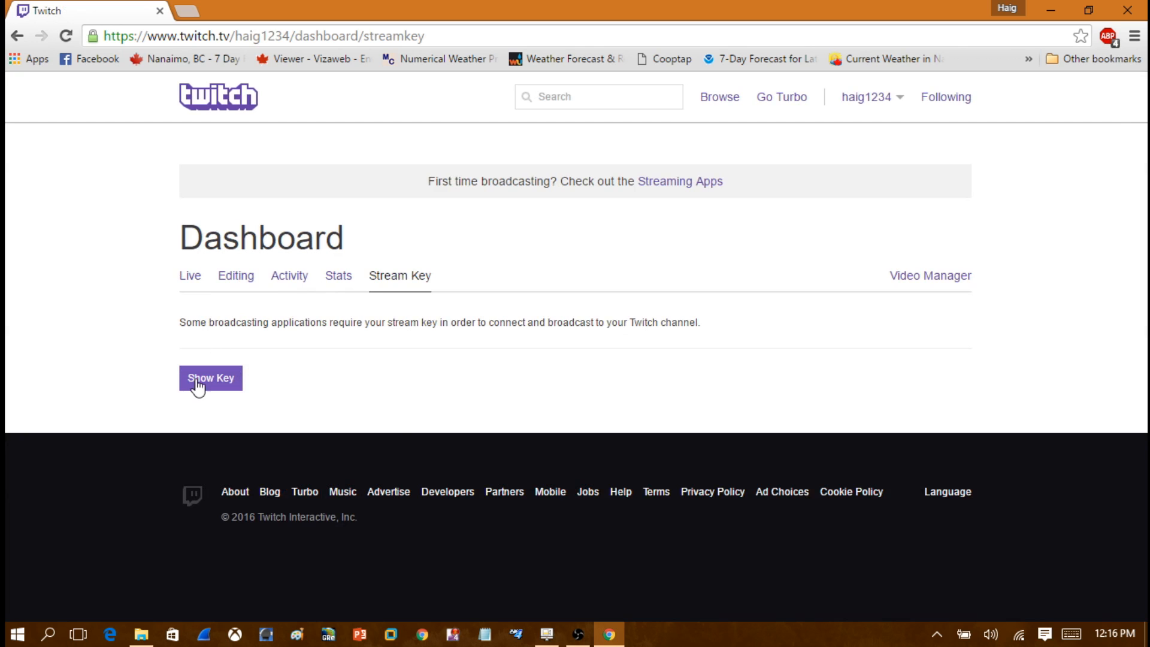
pyautogui.click(211, 378)
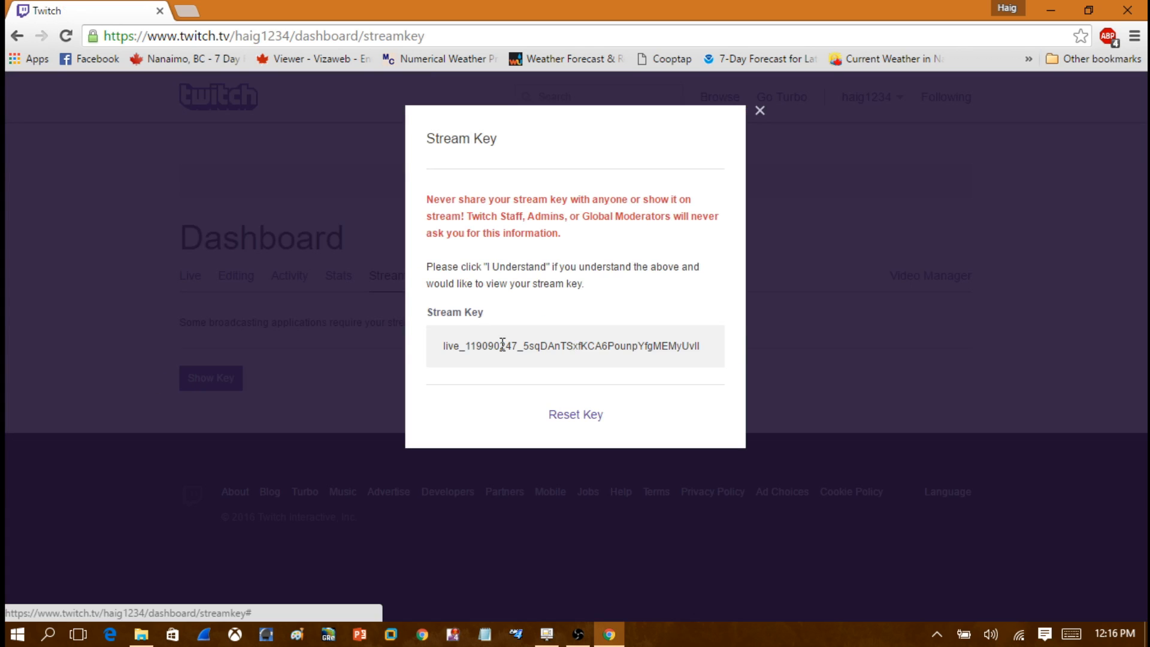
pyautogui.rightClick(543, 346)
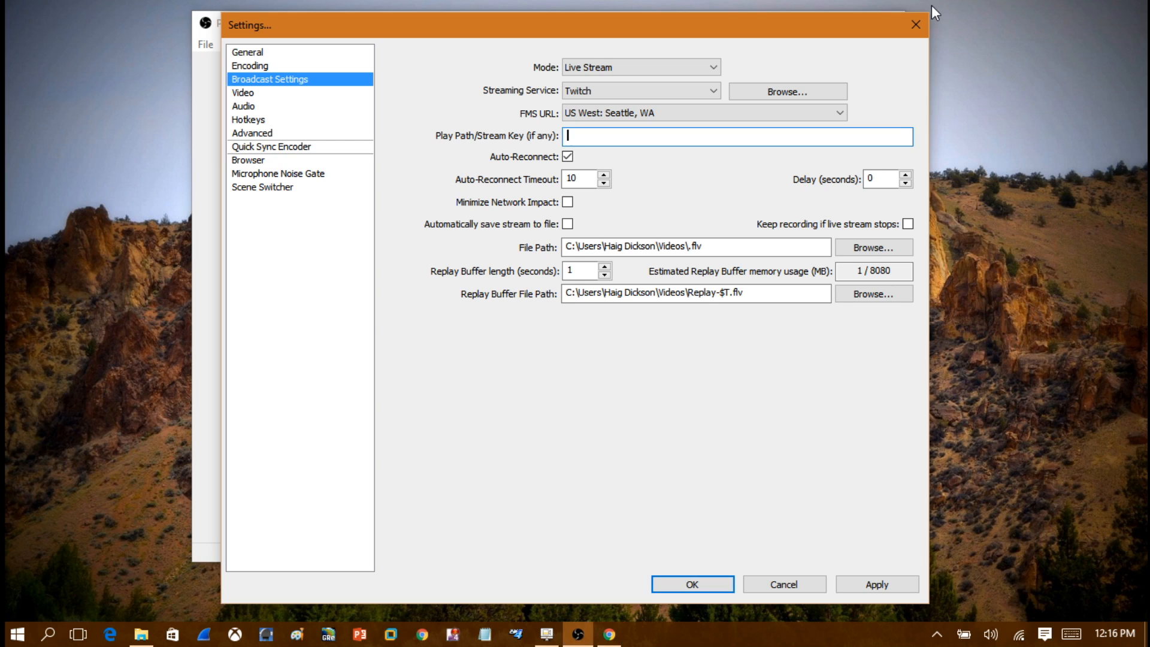
# Step: Paste the copied Twitch key into the Play Path/Stream Key field
pyautogui.rightClick(733, 136)
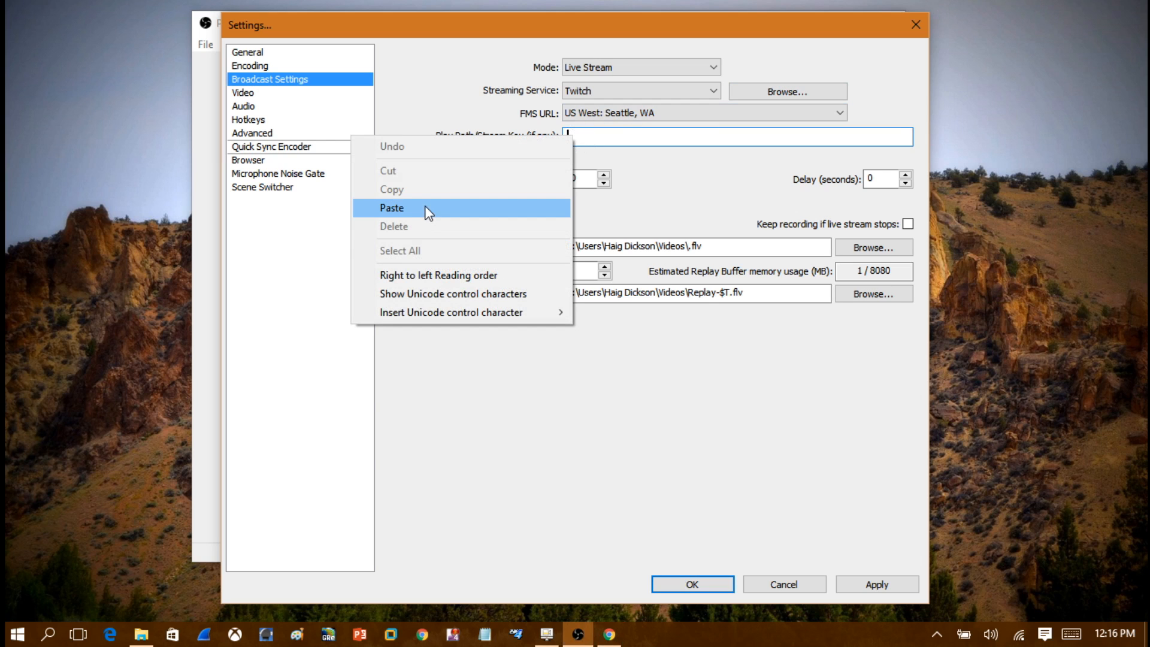
pyautogui.click(391, 208)
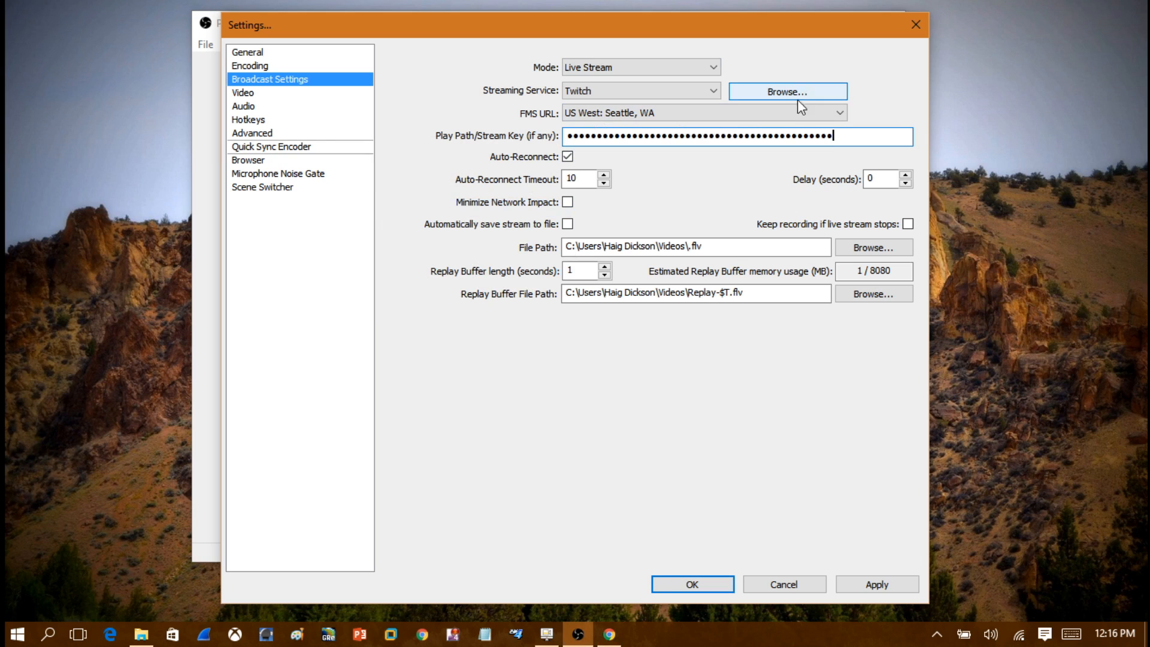
pyautogui.moveTo(864, 202)
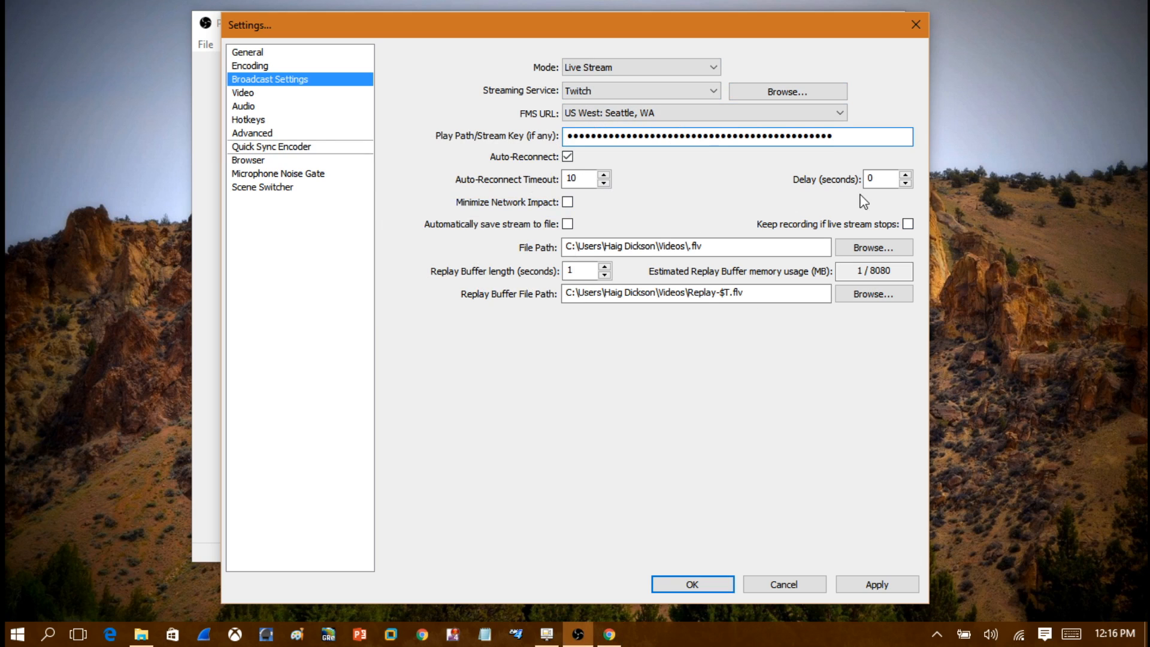
pyautogui.moveTo(167, 150)
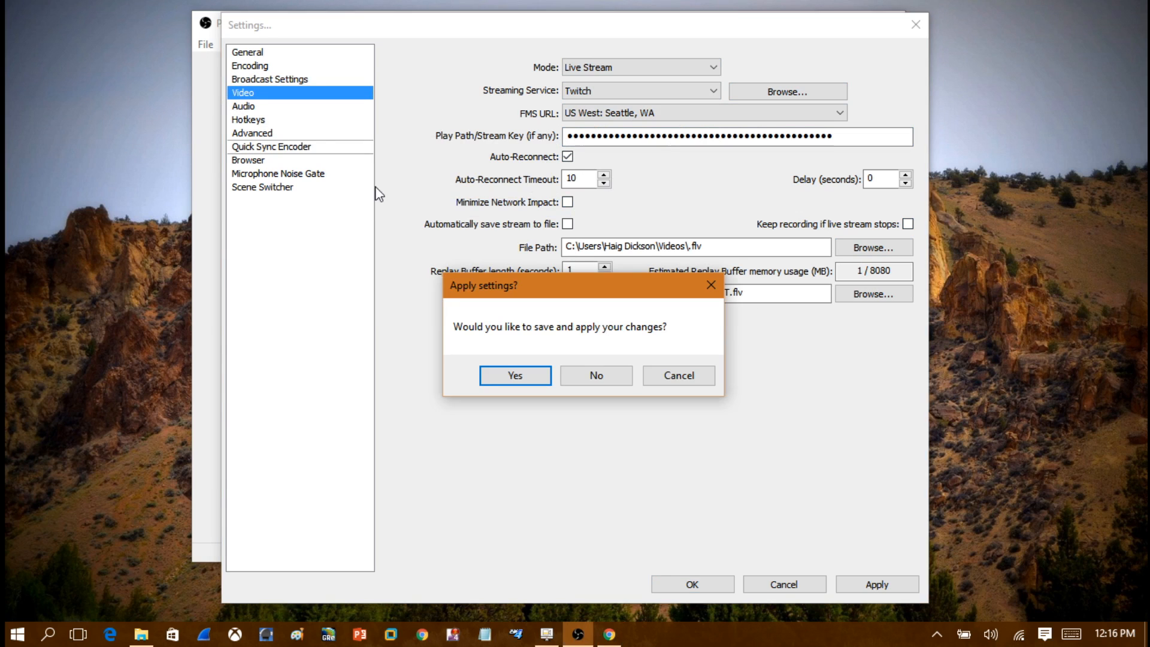
pyautogui.moveTo(795, 529)
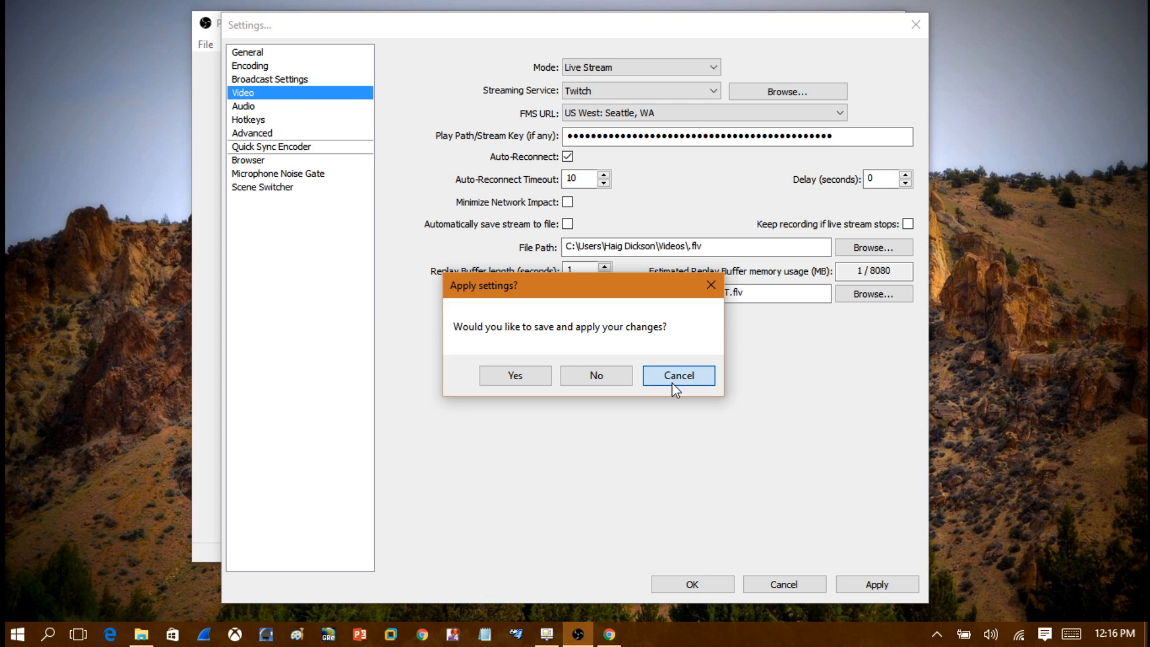
# Step: Cancel the Apply settings prompt and apply the broadcast settings with the new key
pyautogui.click(676, 375)
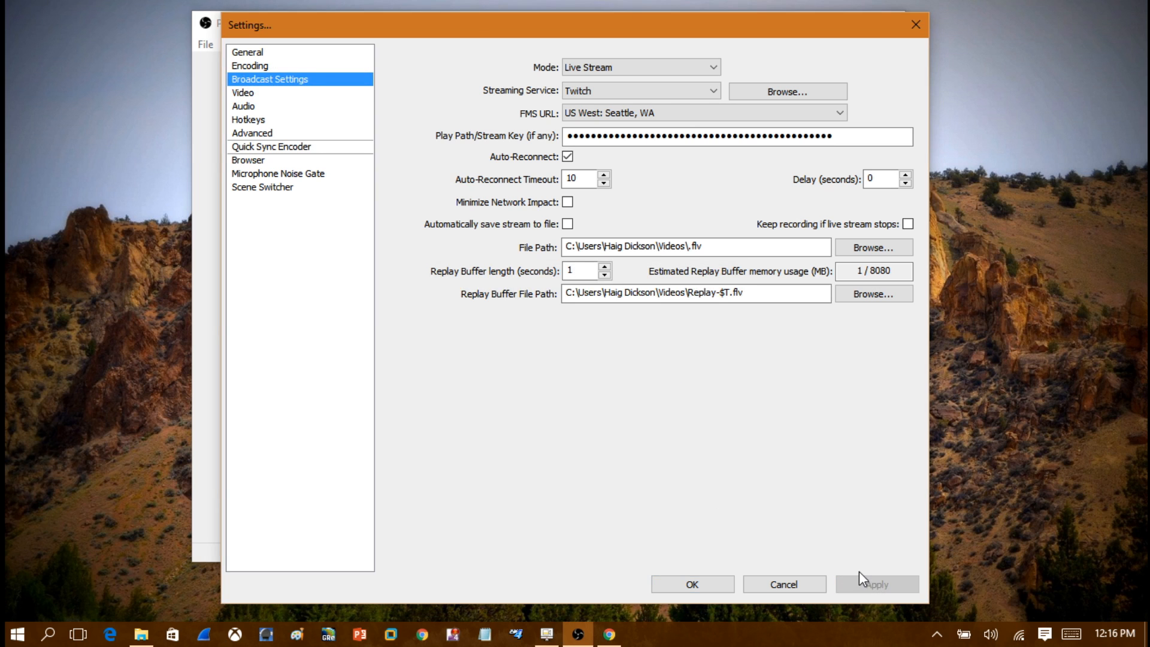
pyautogui.click(242, 92)
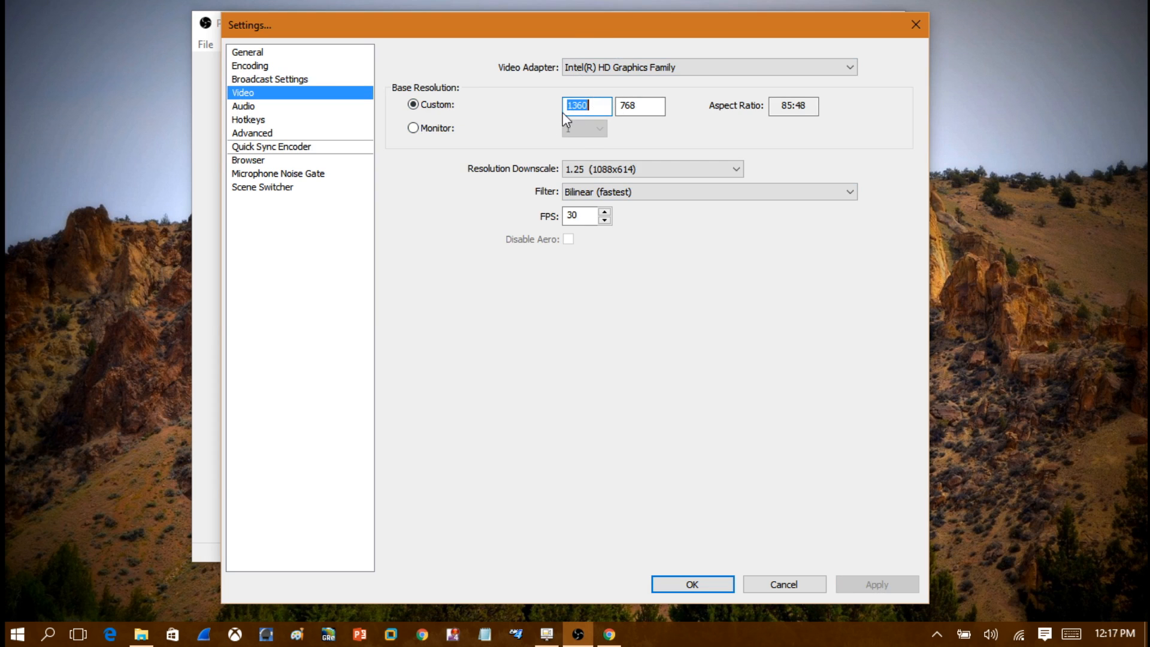
pyautogui.moveTo(484, 179)
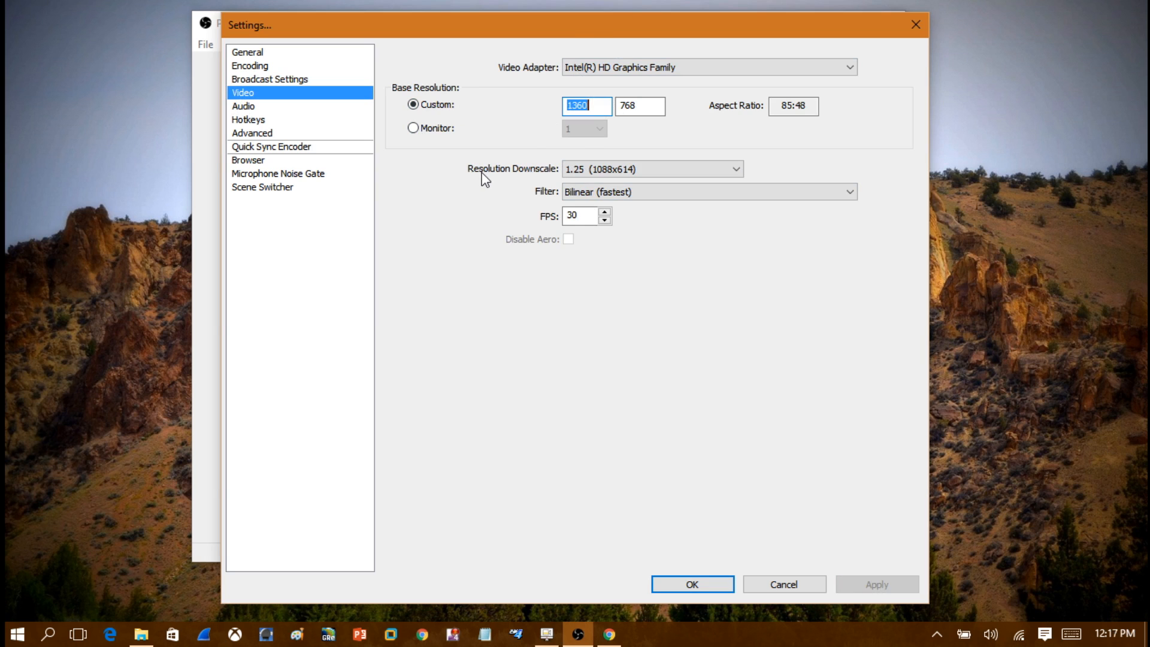
pyautogui.moveTo(493, 185)
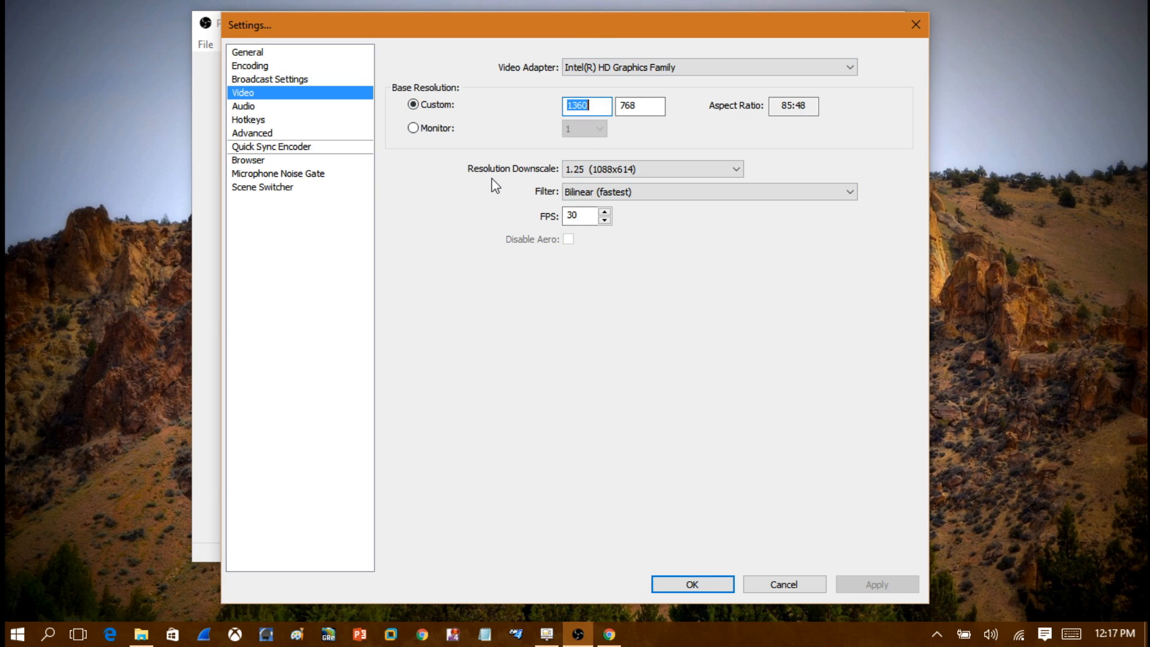
# Step: Downscale the 1360x768 resolution by 1.25 to 1088x614 with filtering, and save
pyautogui.click(736, 169)
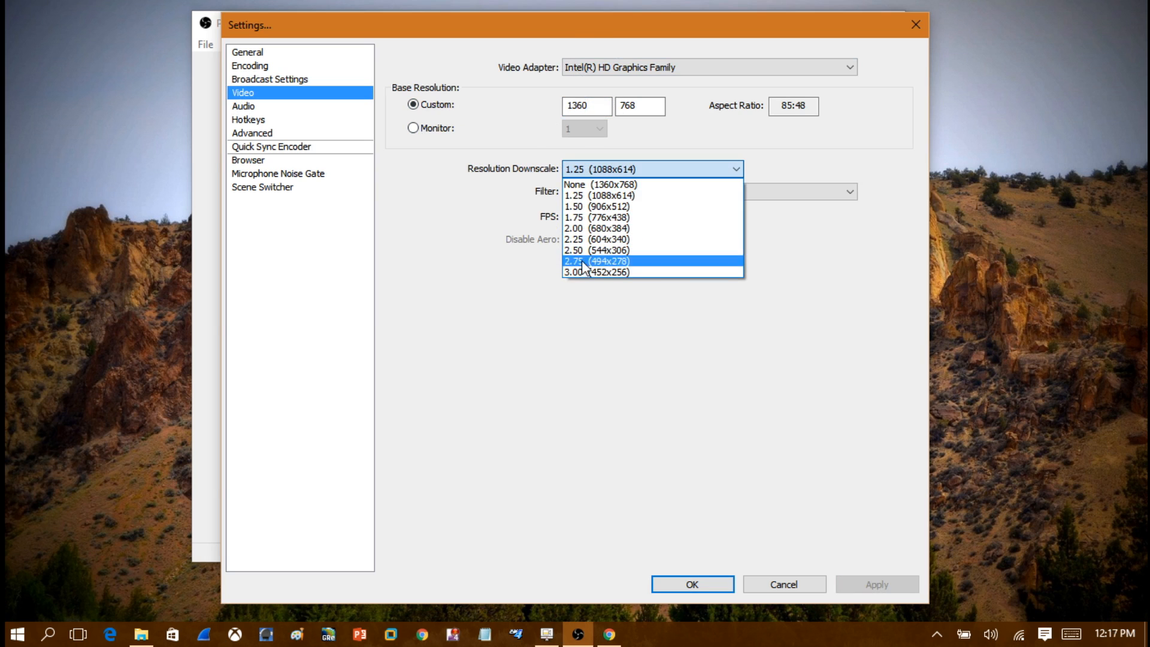
pyautogui.moveTo(598, 195)
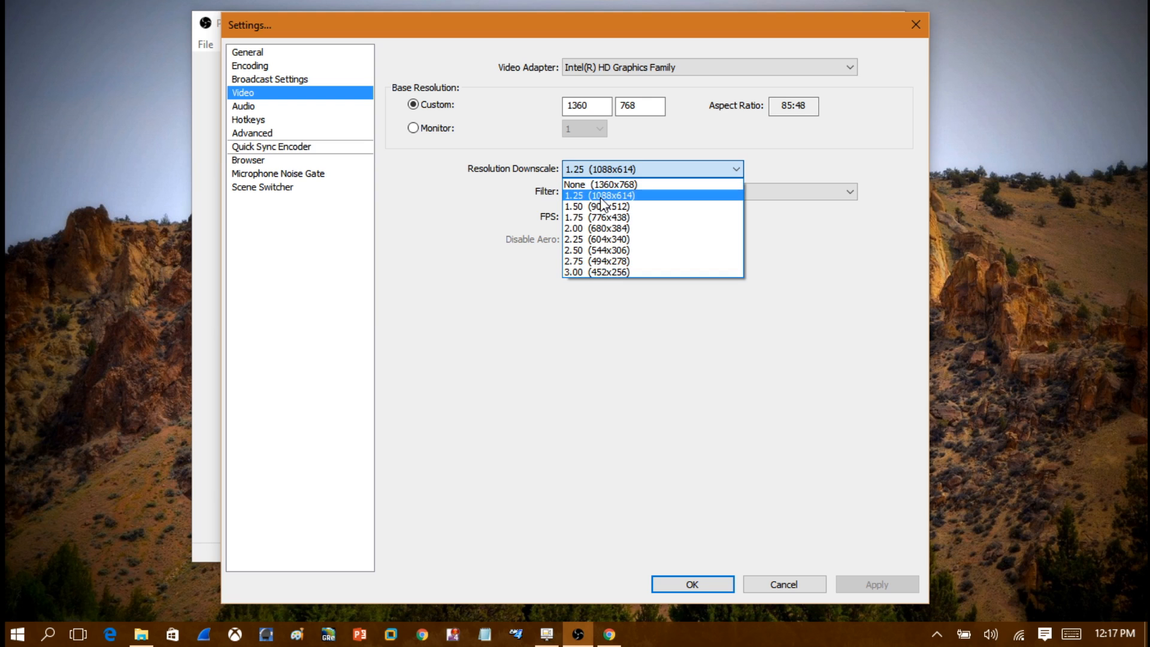
pyautogui.click(599, 196)
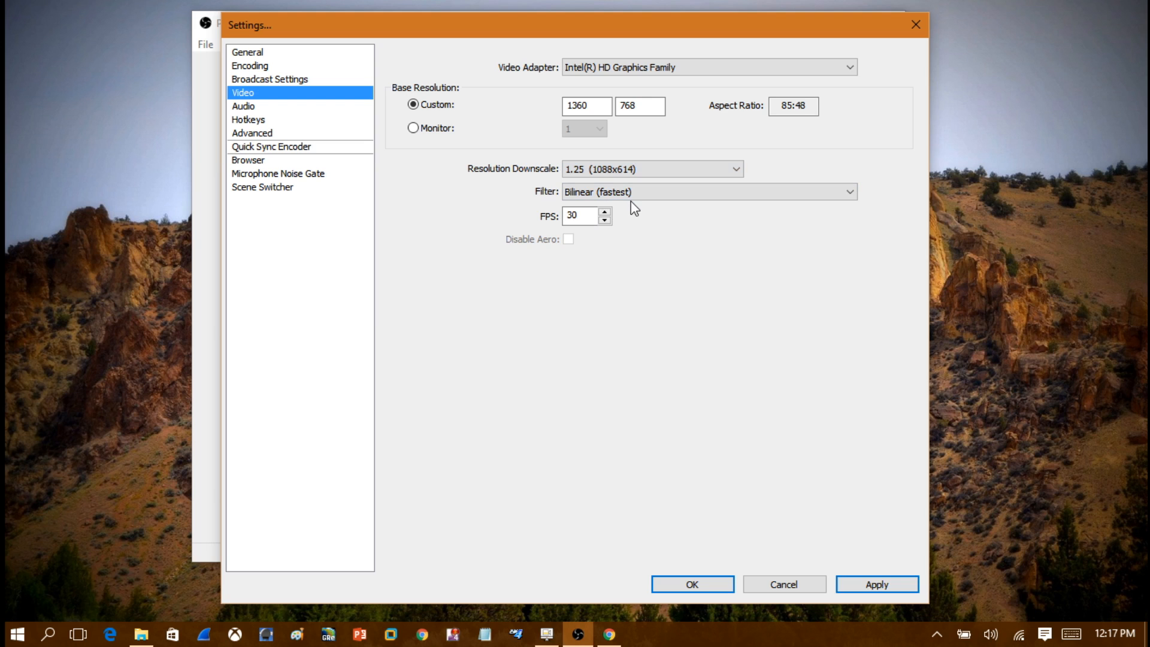
pyautogui.moveTo(634, 219)
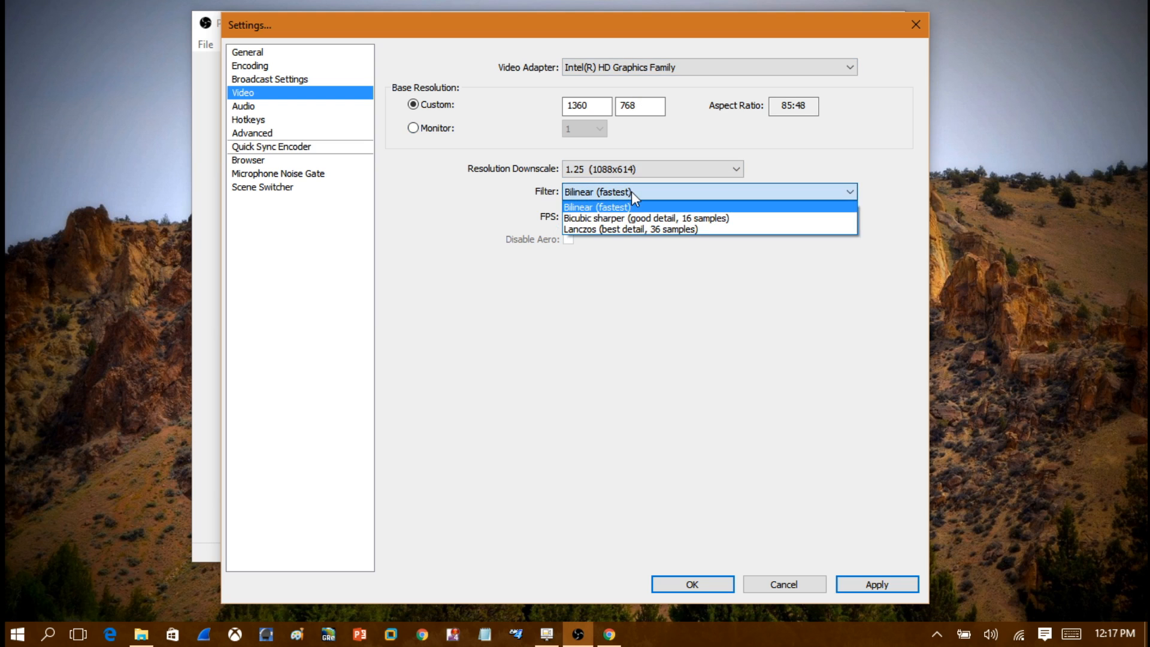
pyautogui.click(597, 207)
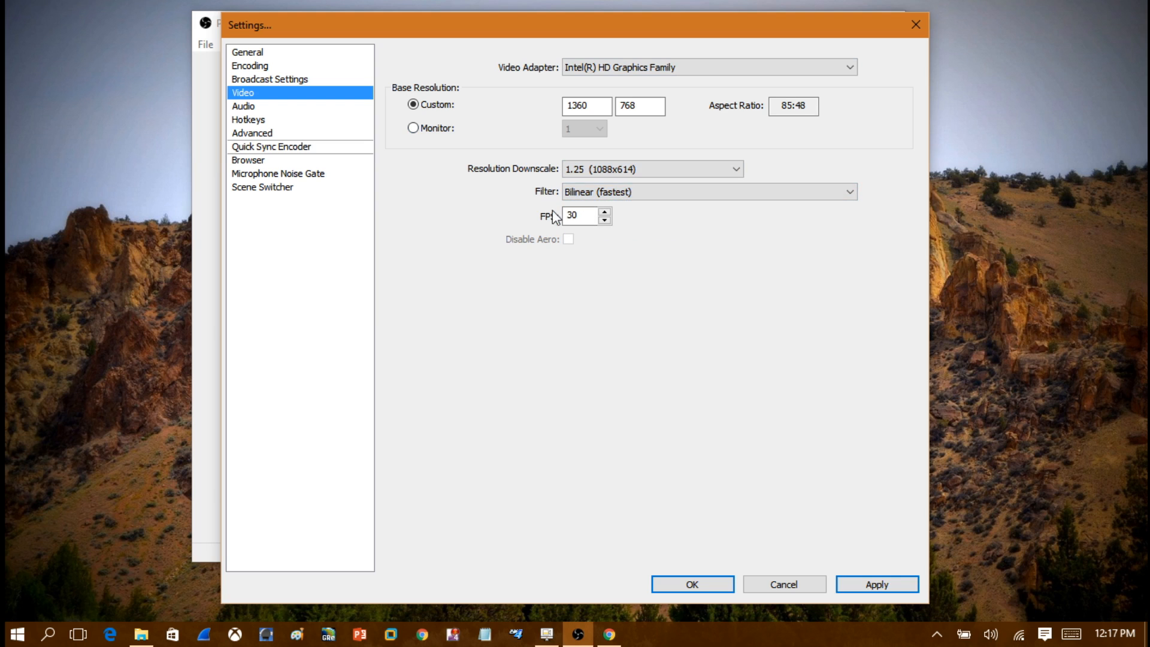
pyautogui.moveTo(528, 64)
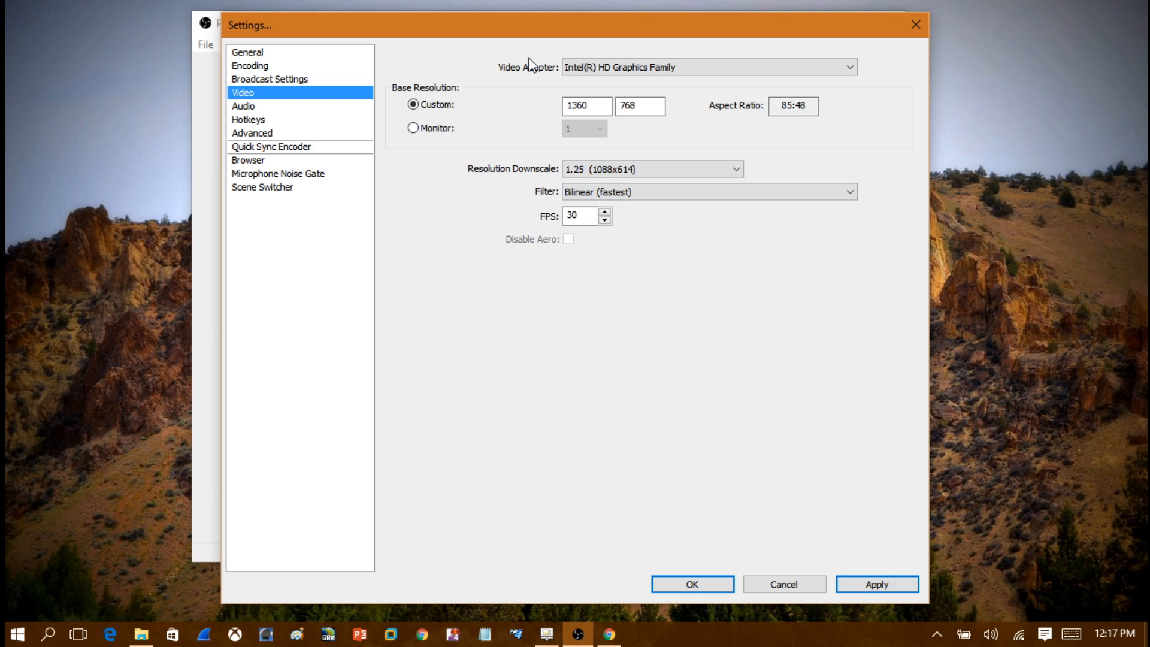
pyautogui.moveTo(253, 137)
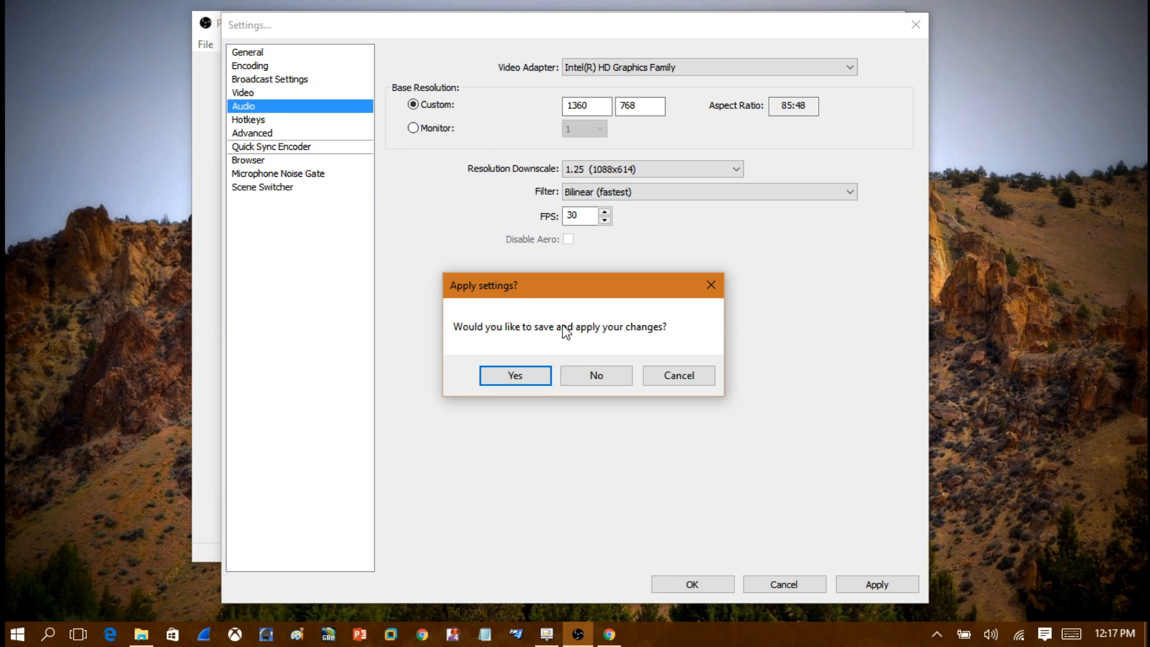
pyautogui.click(513, 375)
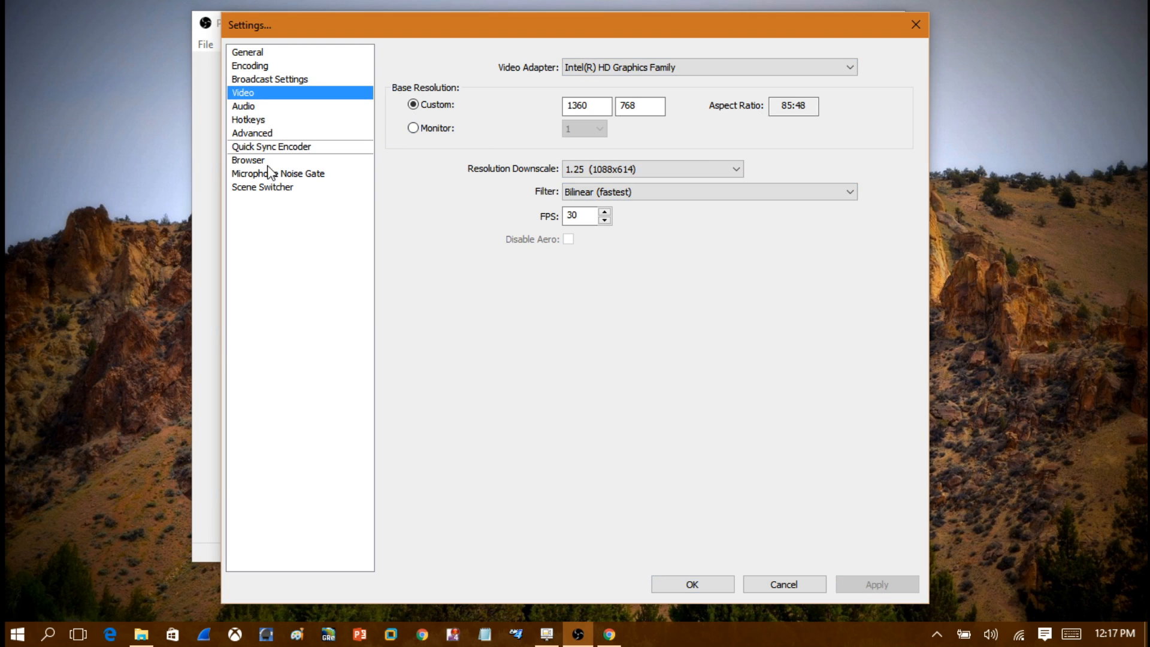
# Step: Switch to the Audio settings page, keeping Desktop and Microphone devices on Default
pyautogui.click(243, 106)
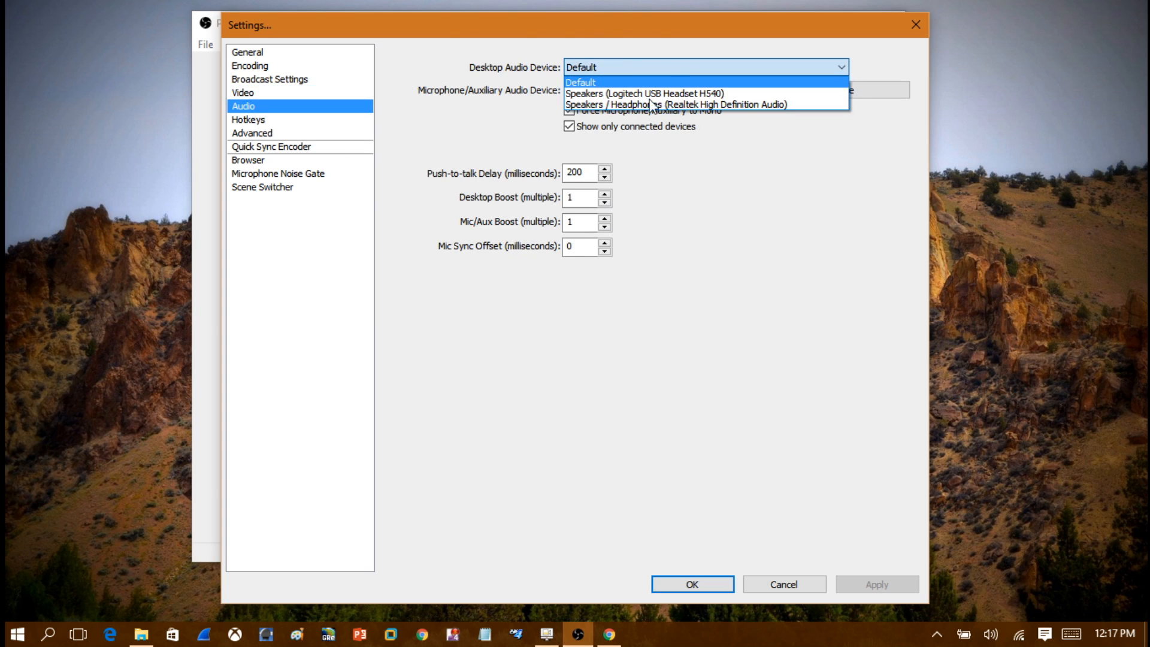
pyautogui.click(741, 90)
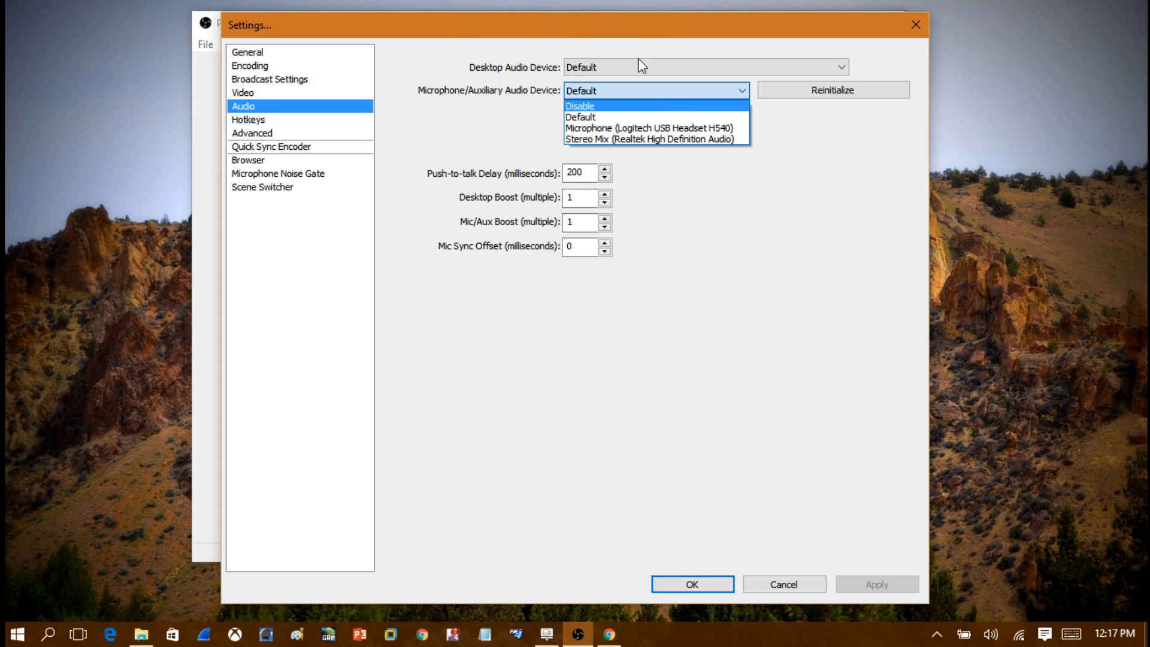
pyautogui.click(581, 117)
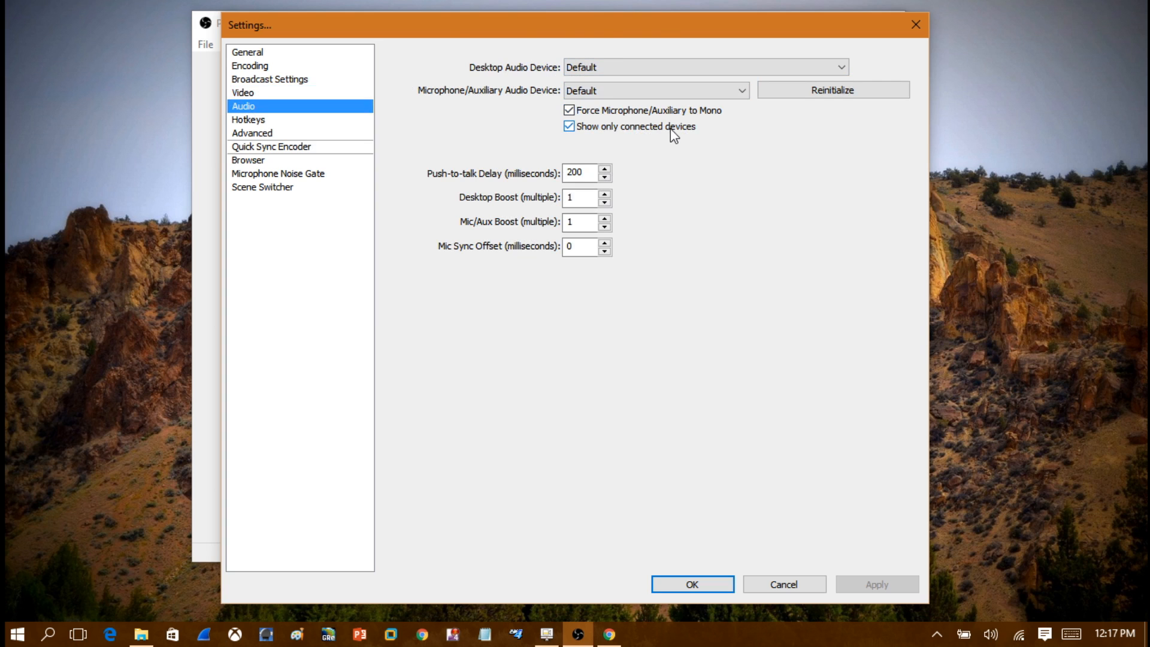
pyautogui.moveTo(593, 231)
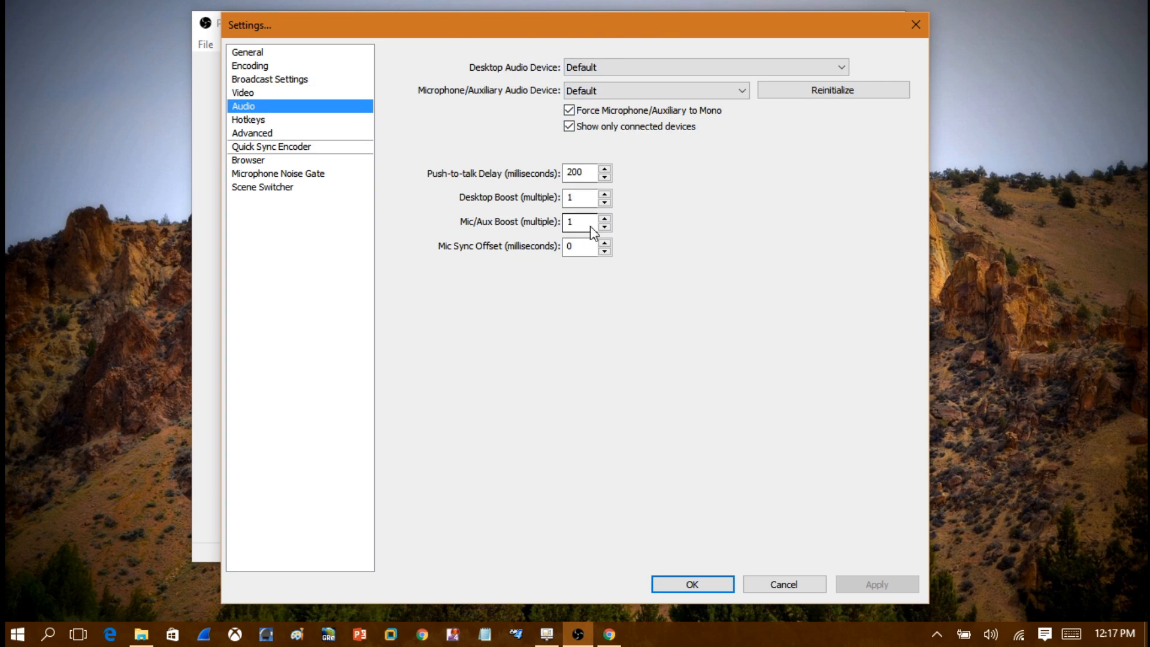
pyautogui.moveTo(673, 225)
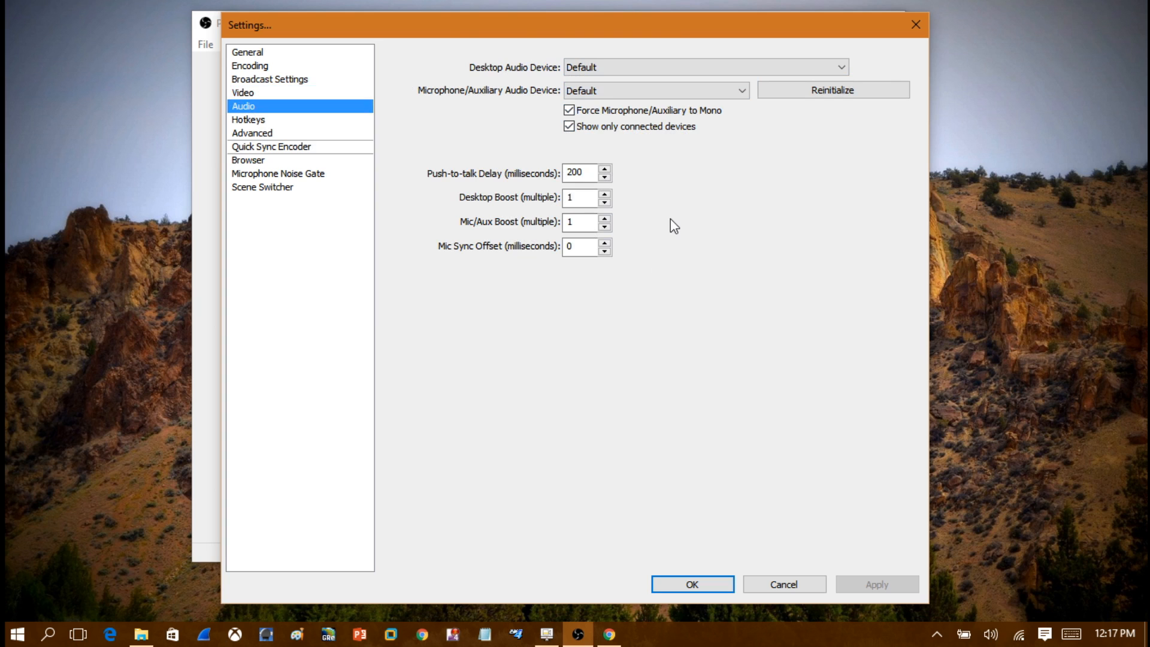
pyautogui.moveTo(859, 388)
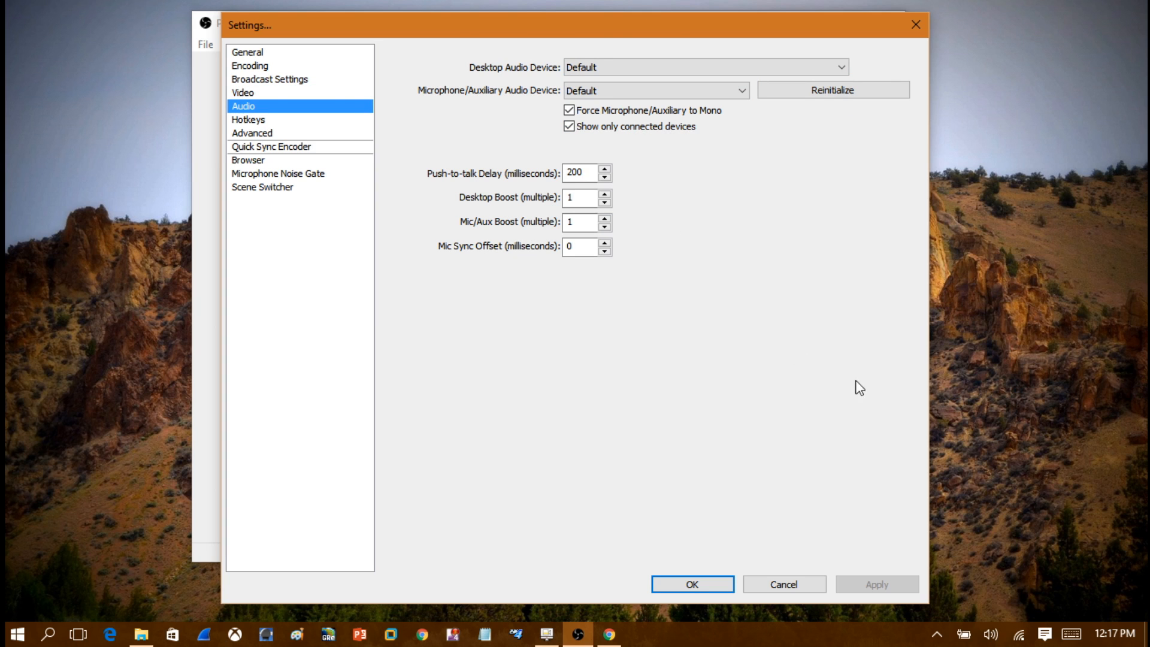
pyautogui.moveTo(914, 24)
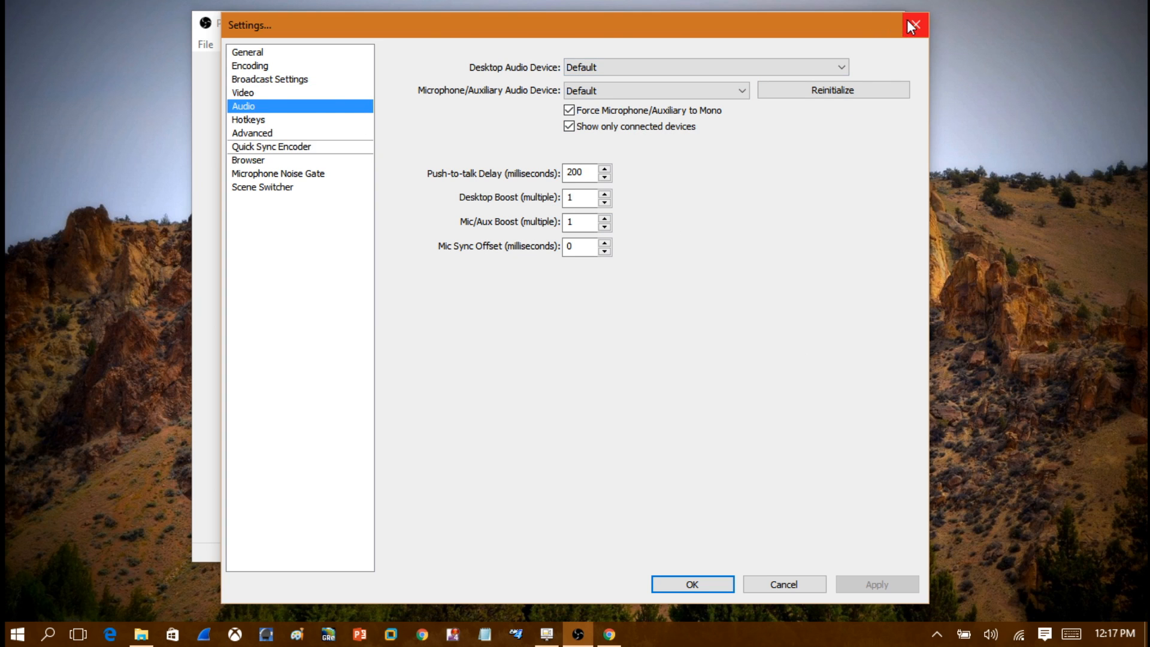
# Step: Close the Settings window to return to the empty main scene
pyautogui.click(914, 24)
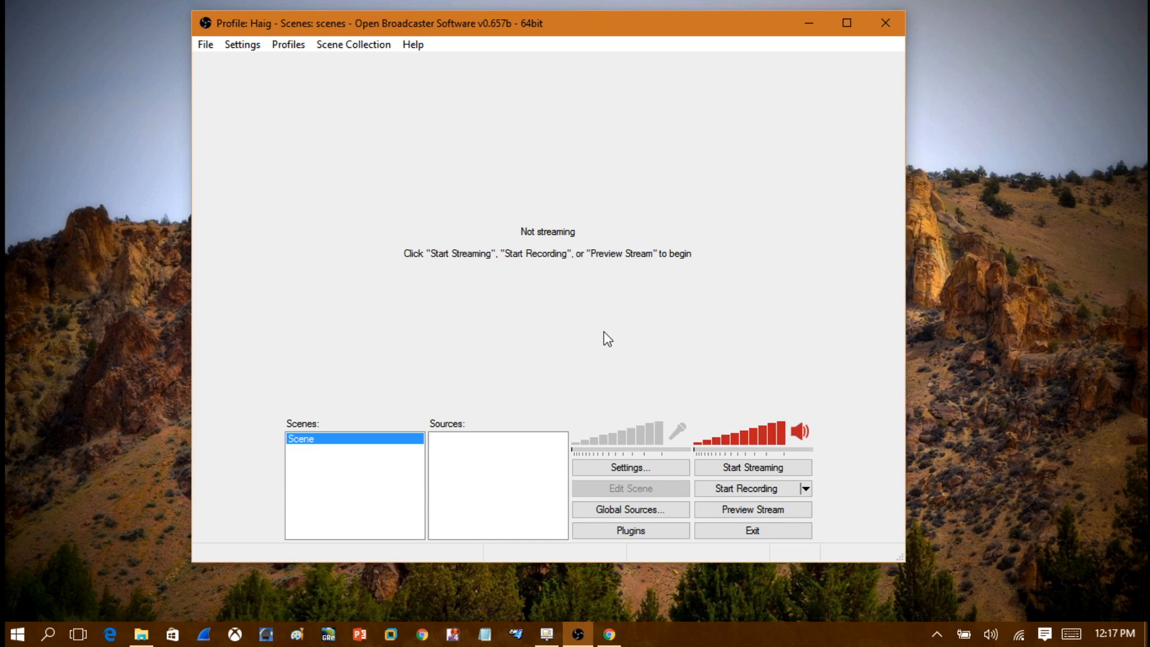
pyautogui.moveTo(598, 340)
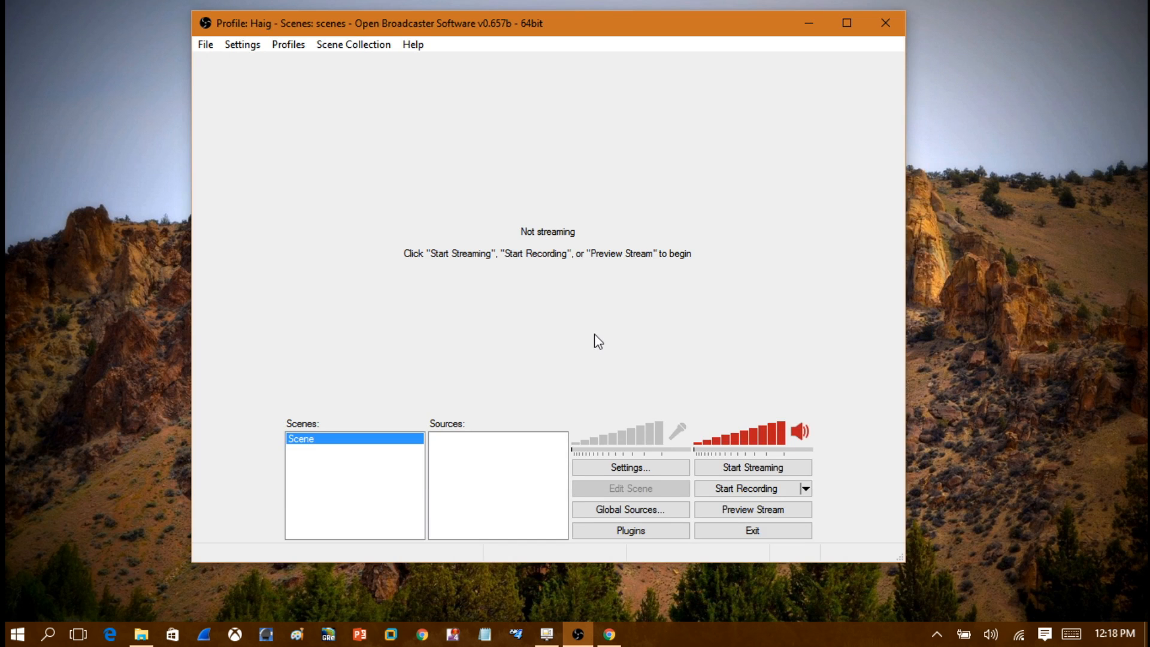
pyautogui.moveTo(459, 465)
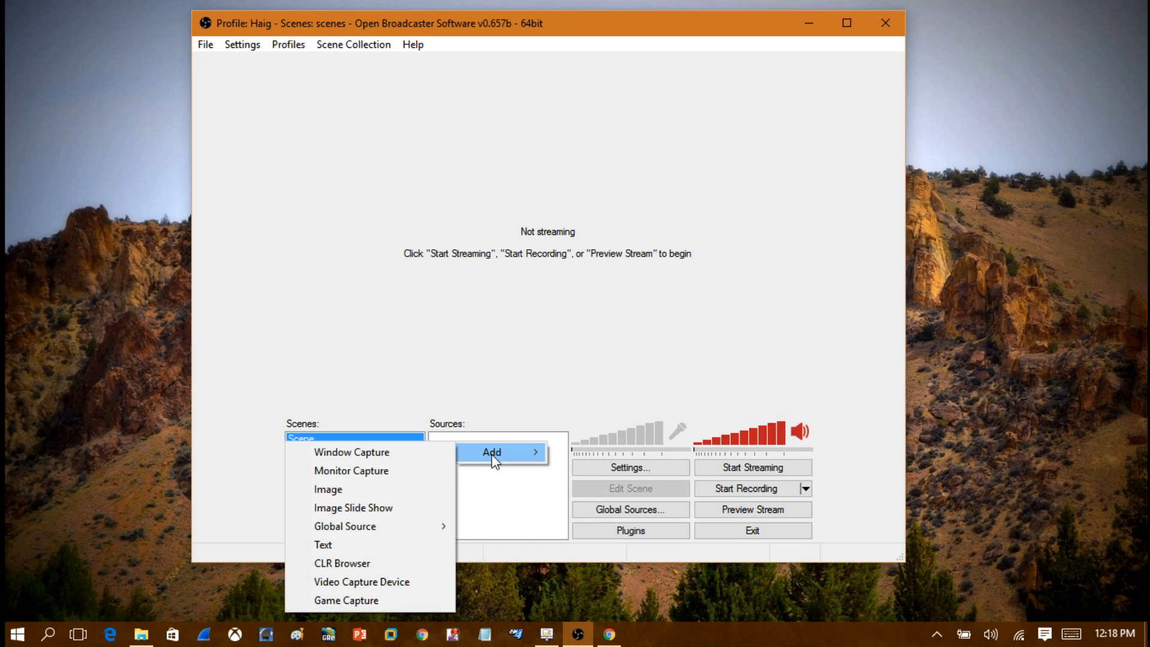
pyautogui.moveTo(350, 470)
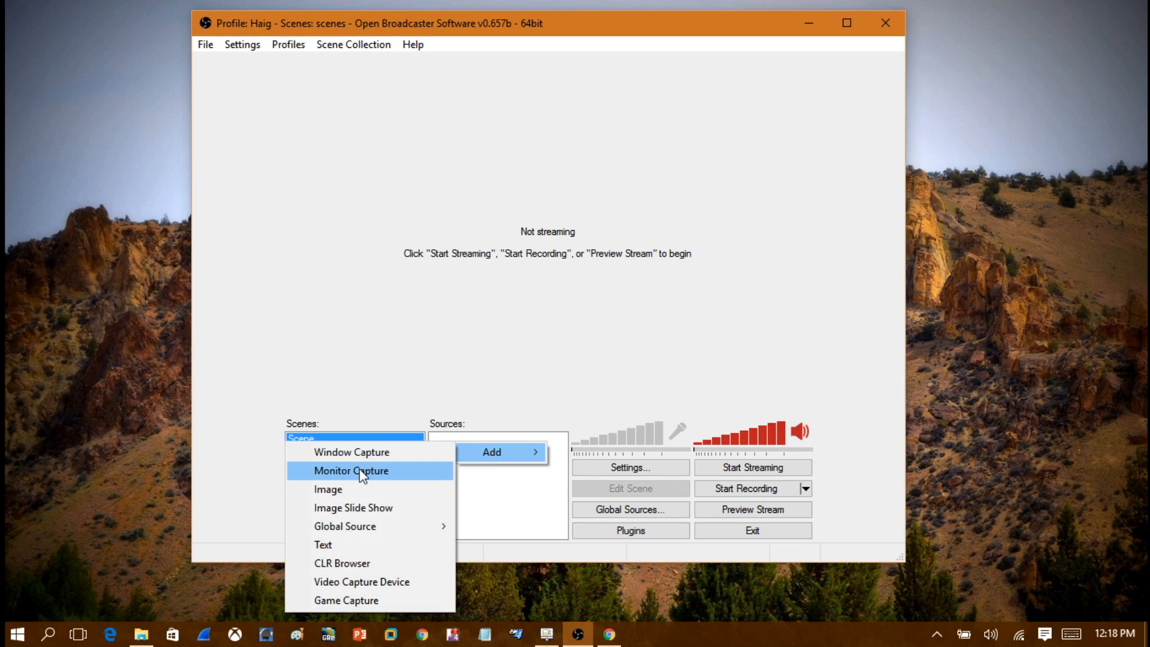
# Step: Add a Monitor Capture source renamed Monitor1, capturing monitor 1
pyautogui.click(350, 470)
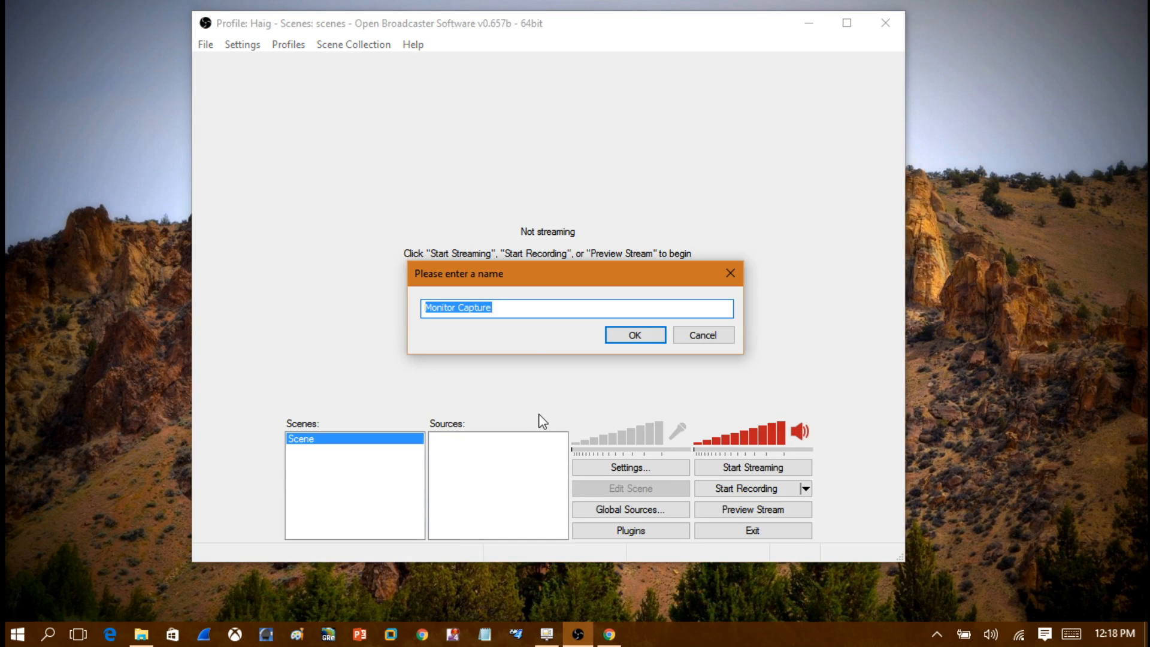
pyautogui.doubleClick(476, 307)
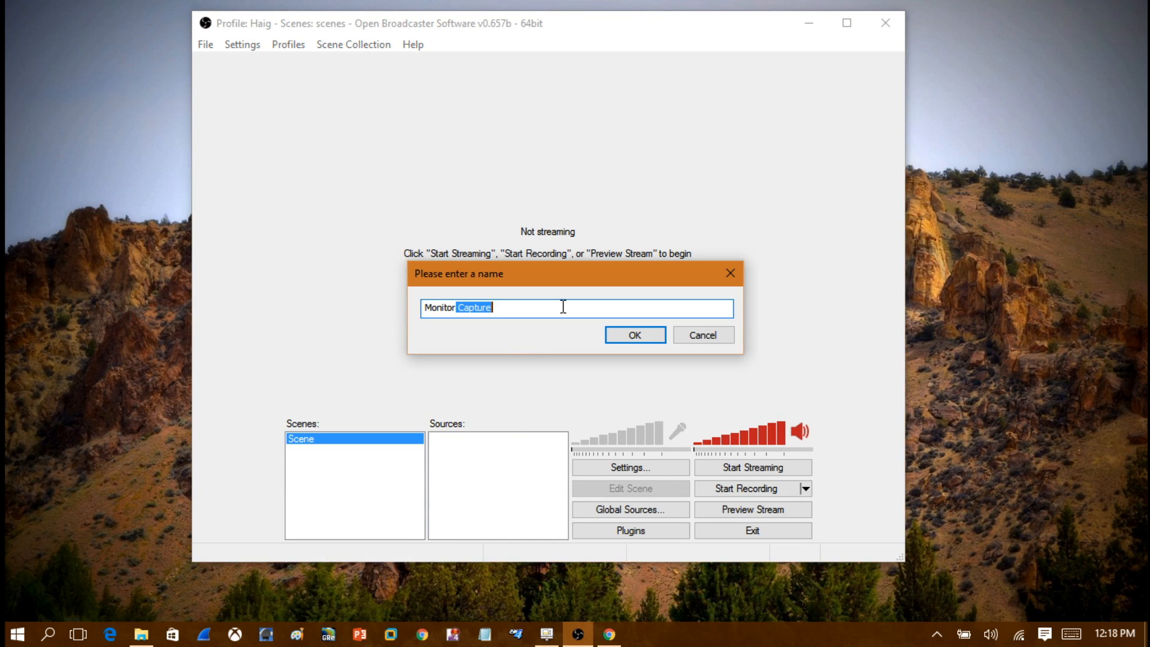
pyautogui.click(633, 334)
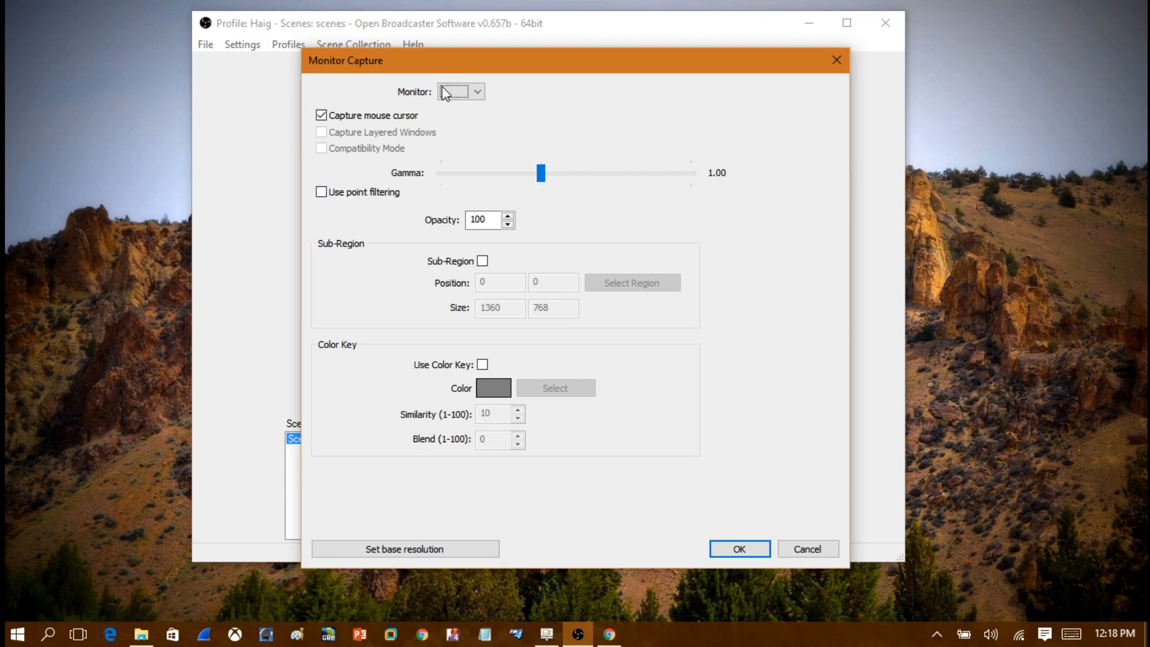
pyautogui.click(454, 91)
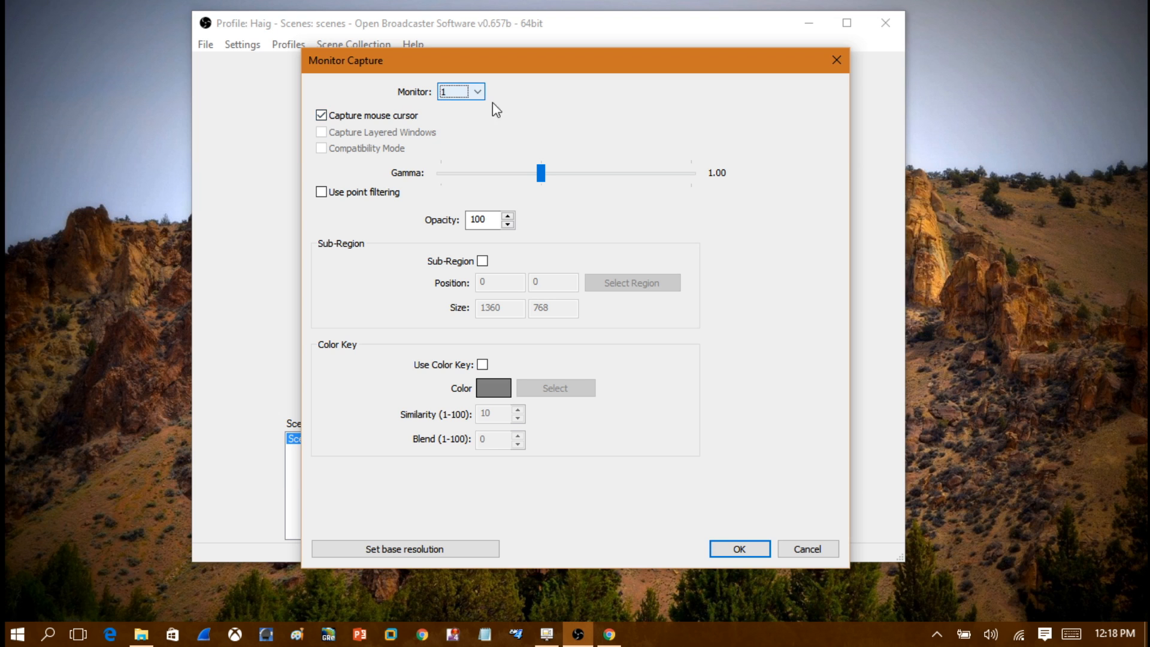
pyautogui.moveTo(459, 94)
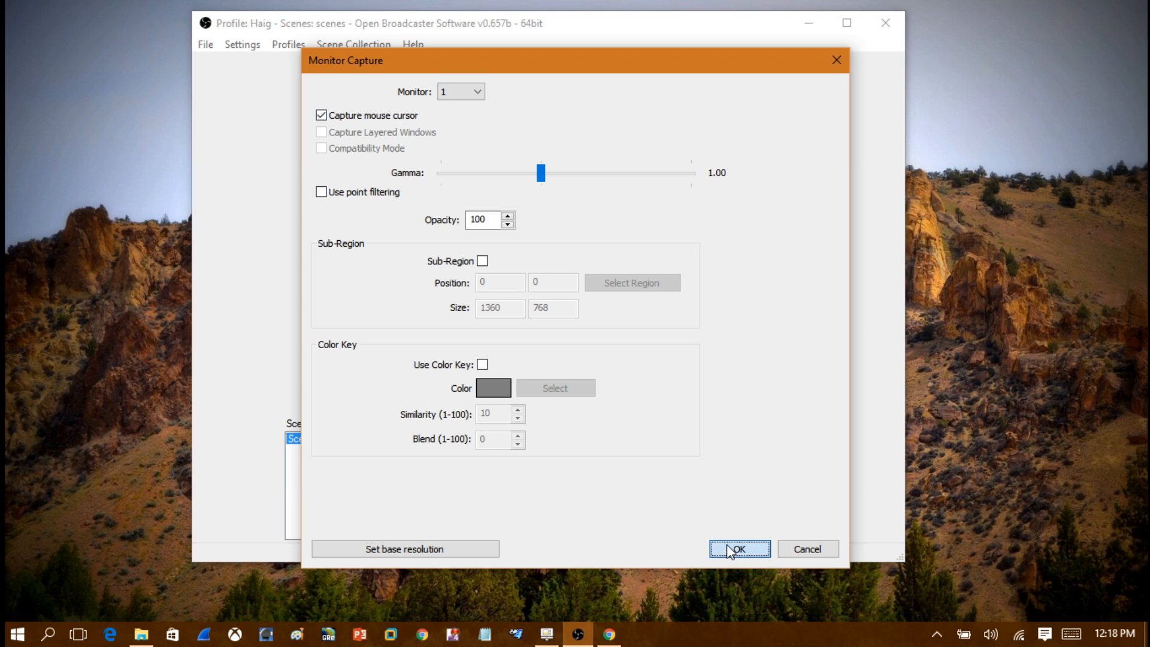
pyautogui.click(739, 548)
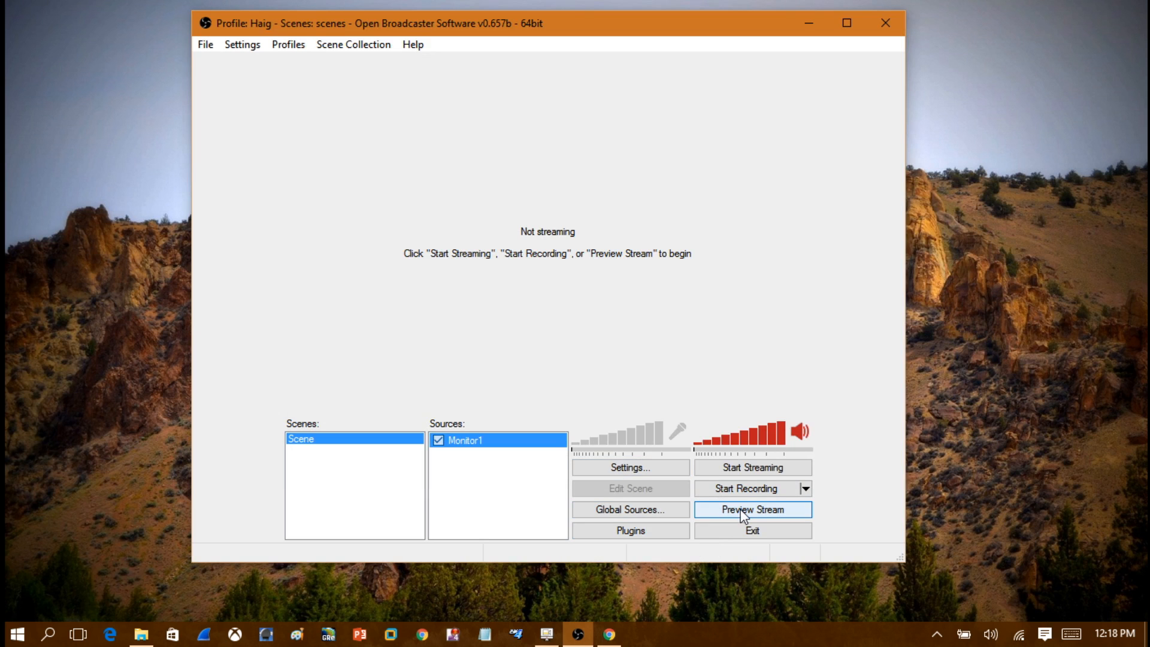
# Step: Preview the monitor capture, stop the preview, then start streaming to Twitch
pyautogui.click(751, 509)
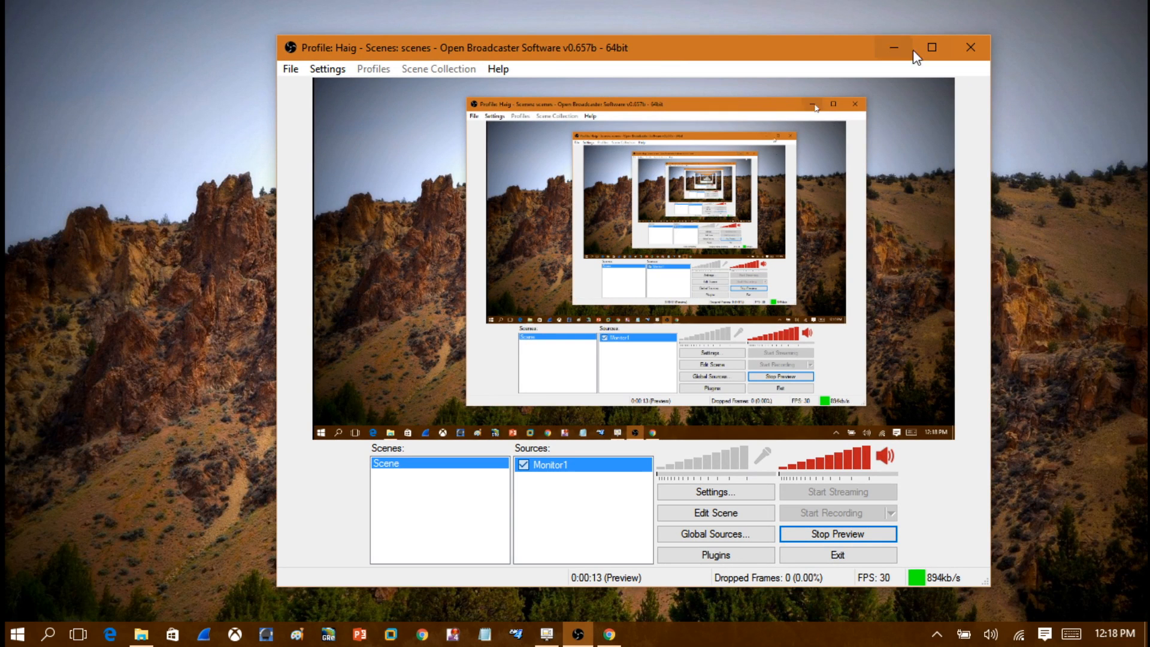
pyautogui.moveTo(948, 293)
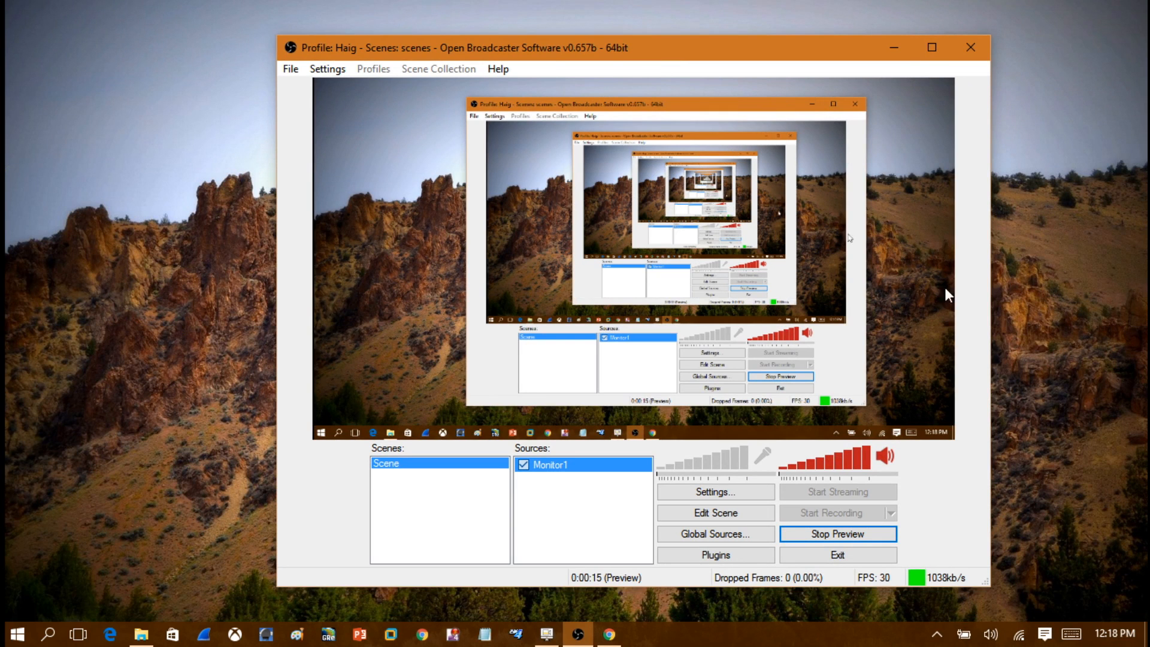
pyautogui.moveTo(149, 262)
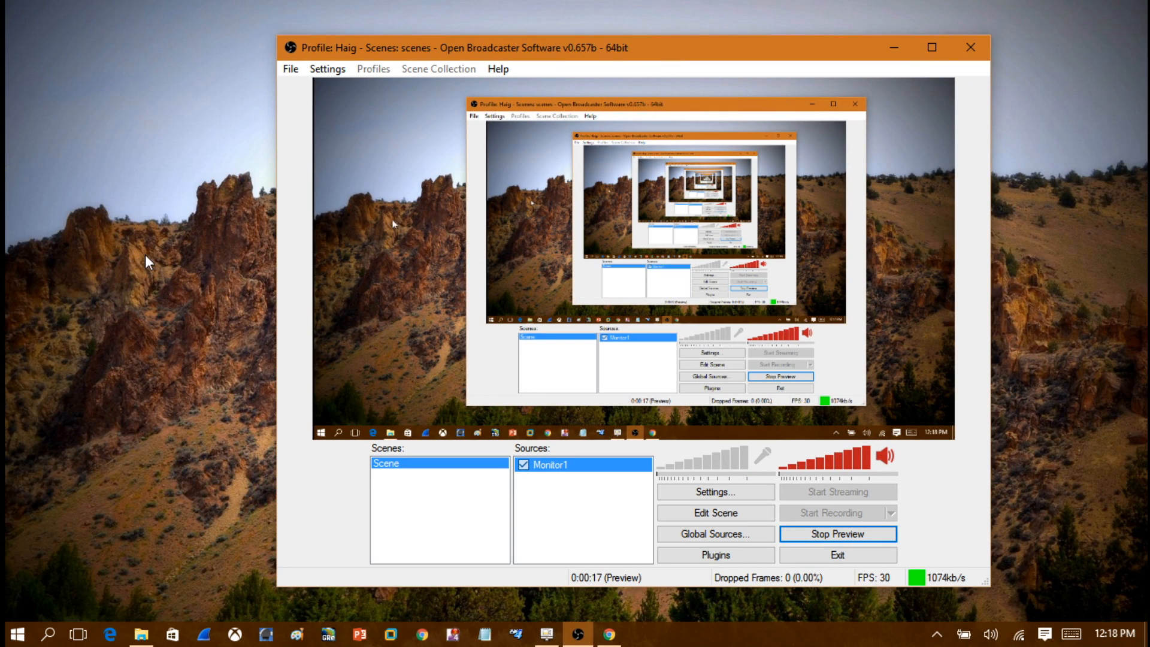
pyautogui.moveTo(29, 625)
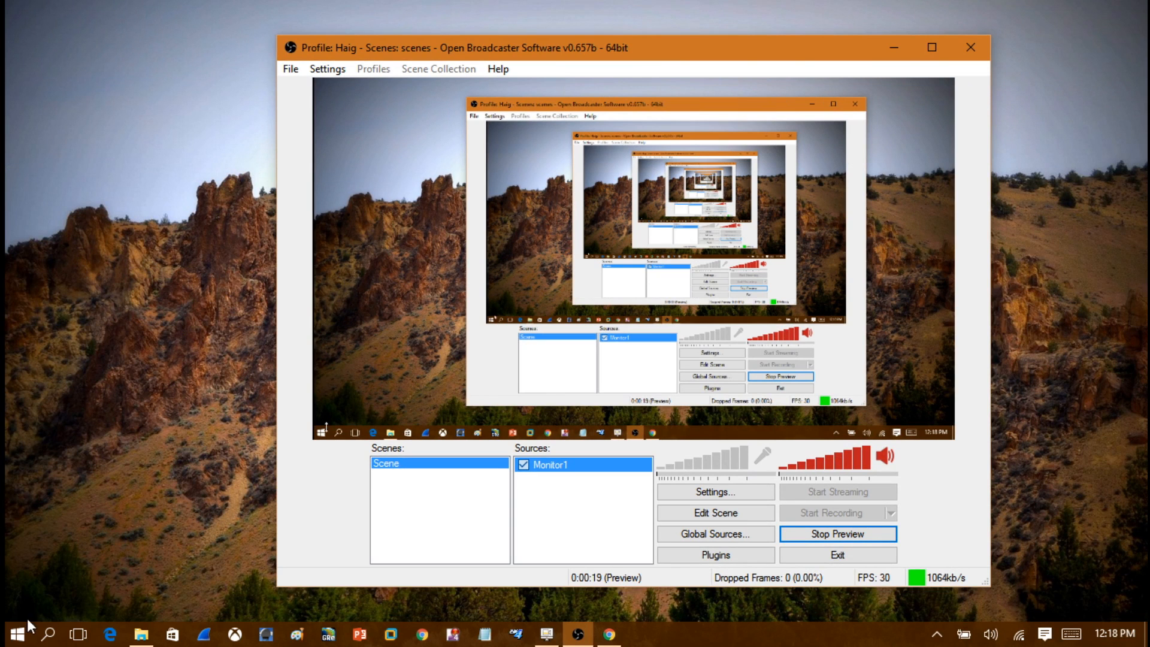
pyautogui.moveTo(293, 490)
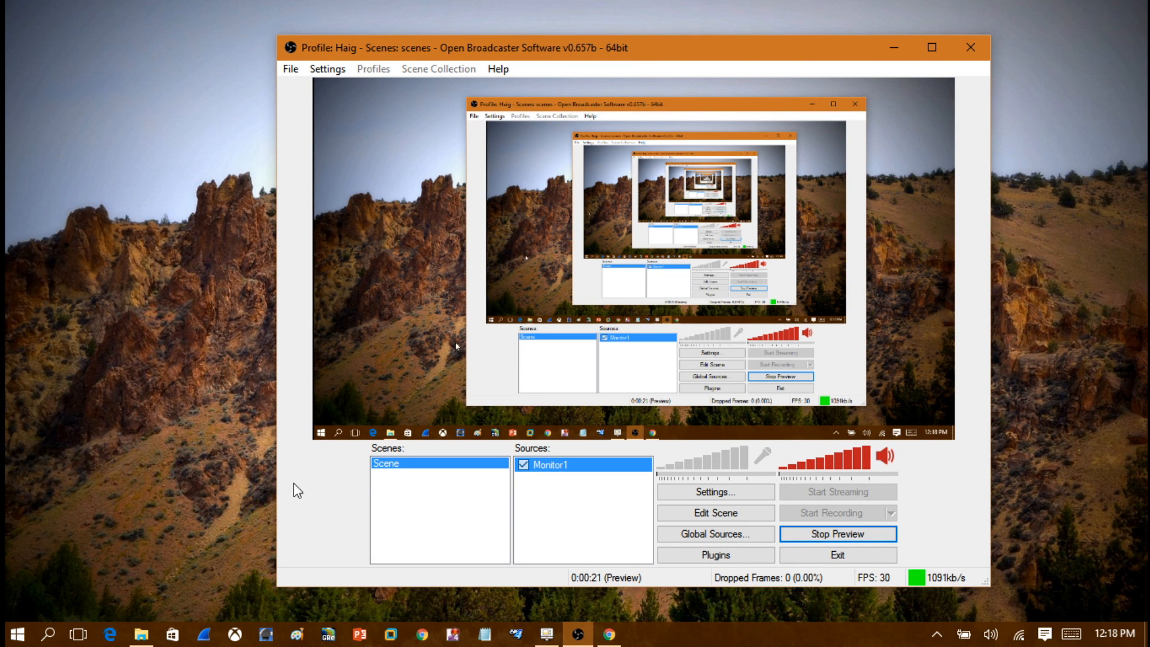
pyautogui.click(837, 533)
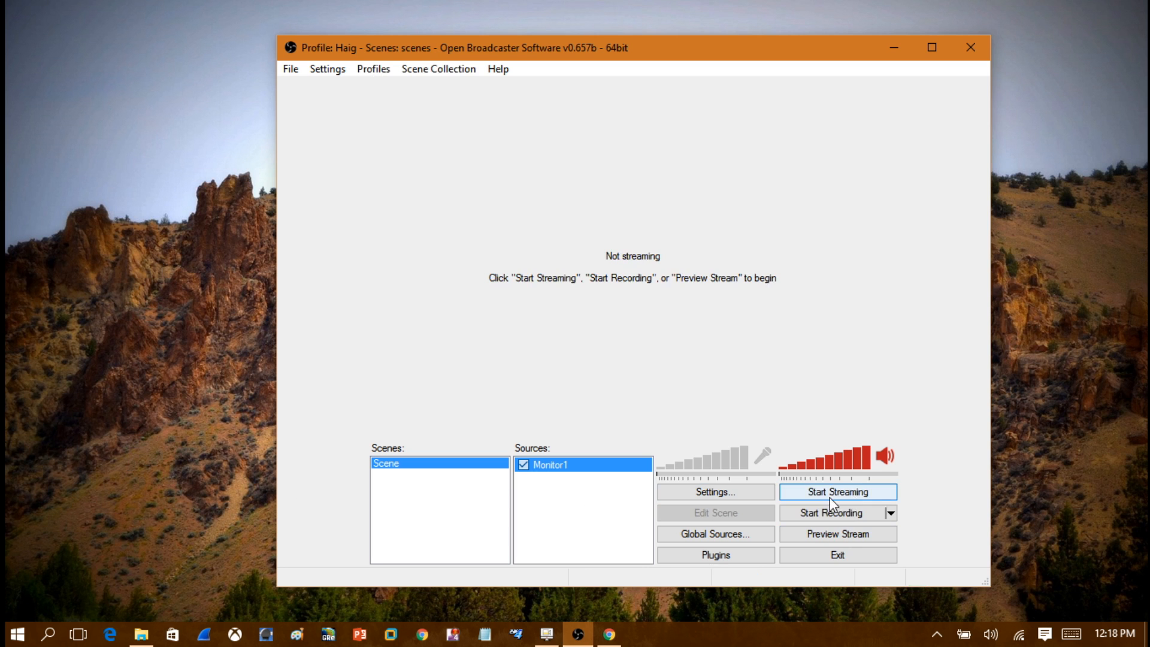
pyautogui.click(837, 491)
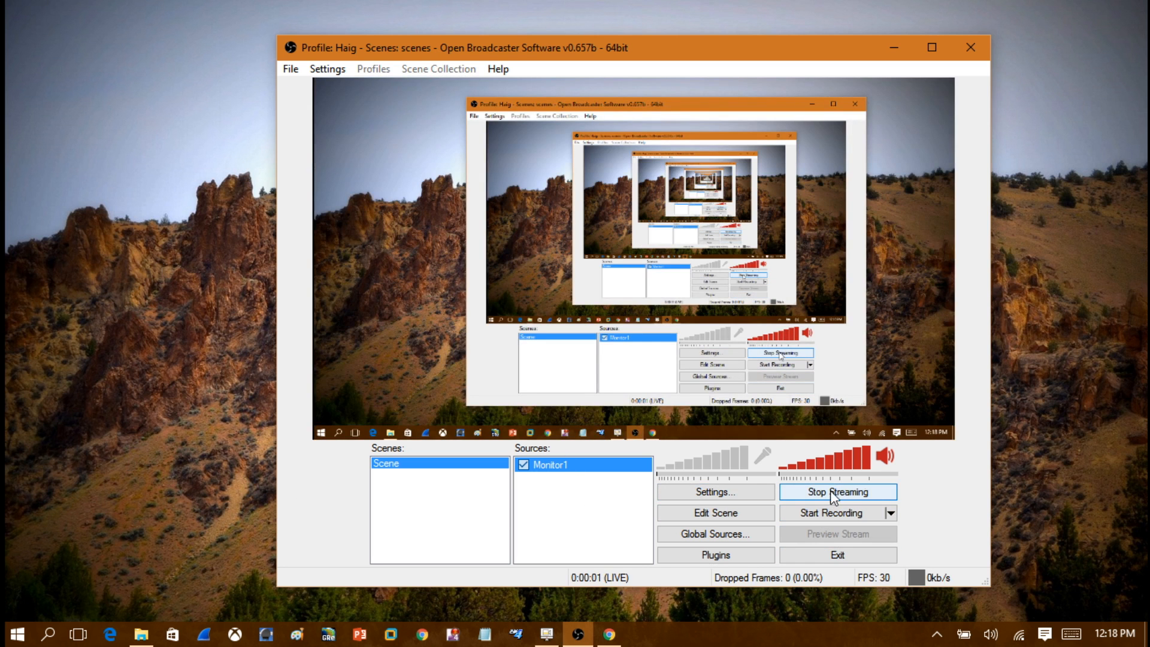
pyautogui.moveTo(679, 388)
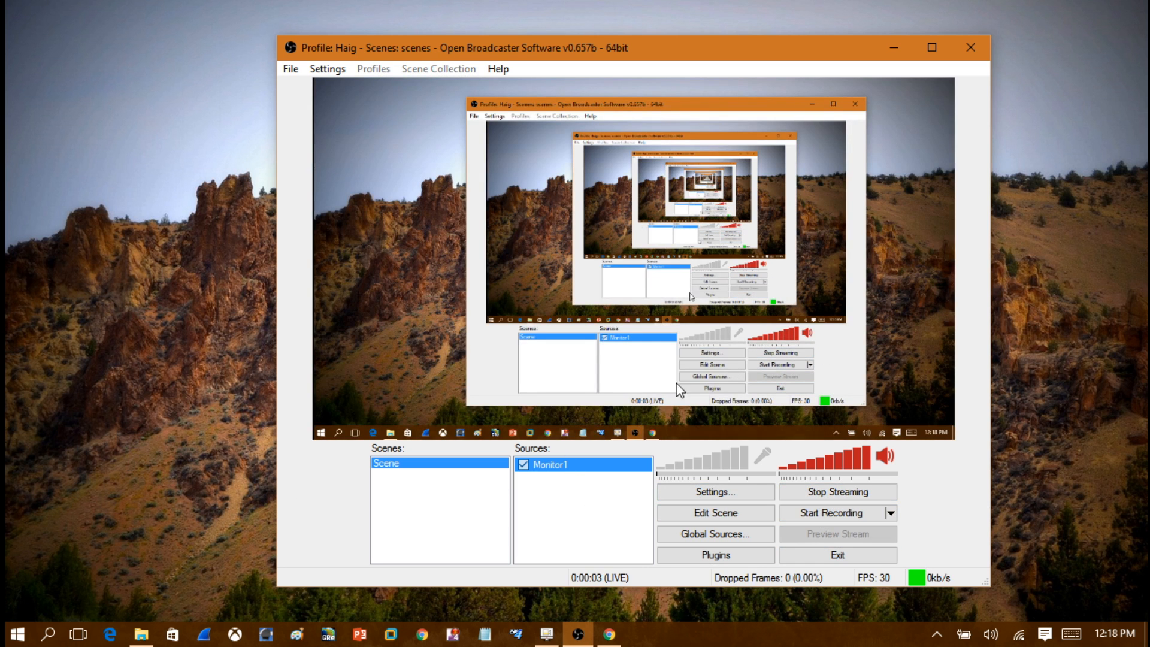
pyautogui.moveTo(62, 163)
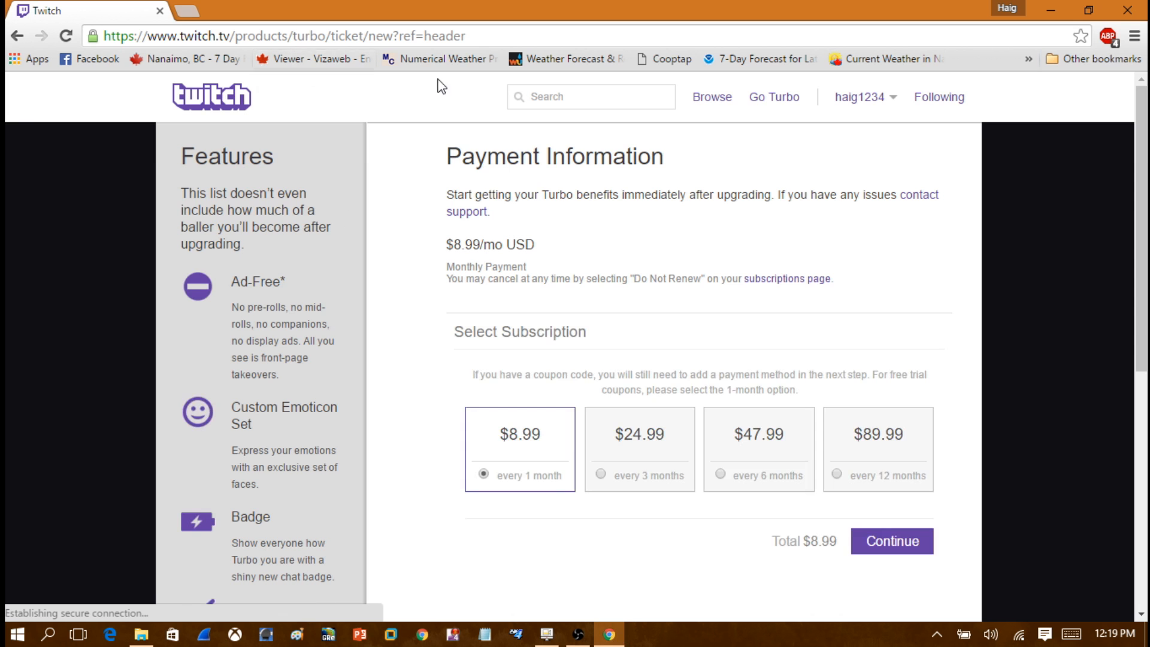
# Step: Play the live video on your Twitch channel page, then show OBS's tray options
pyautogui.click(863, 96)
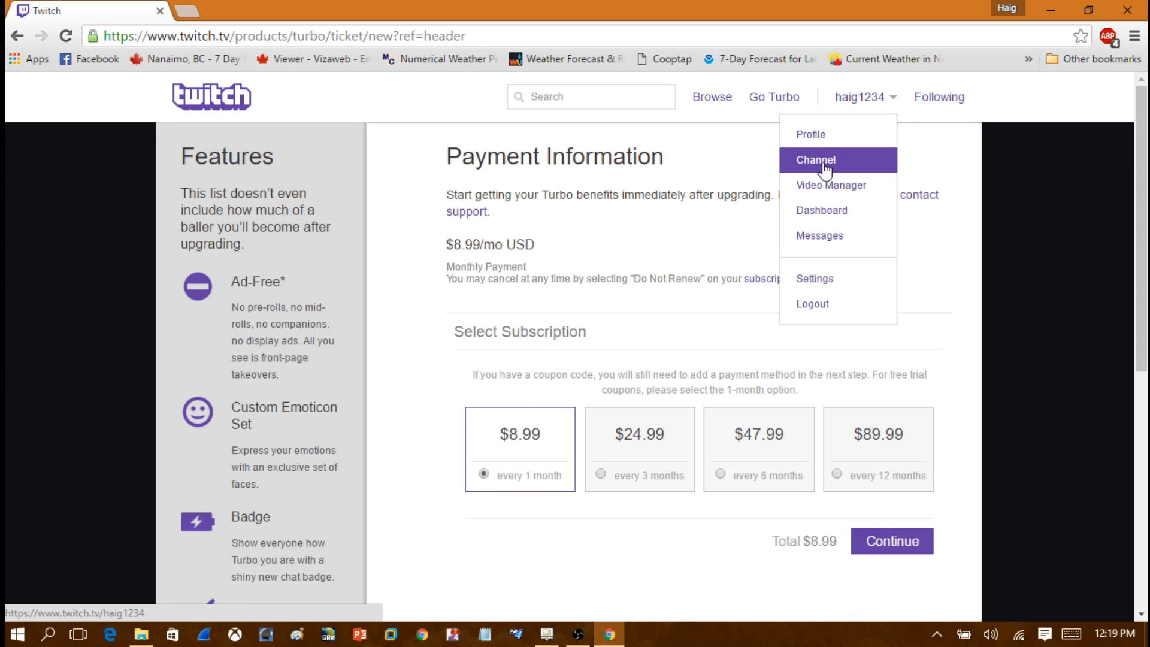
pyautogui.click(815, 160)
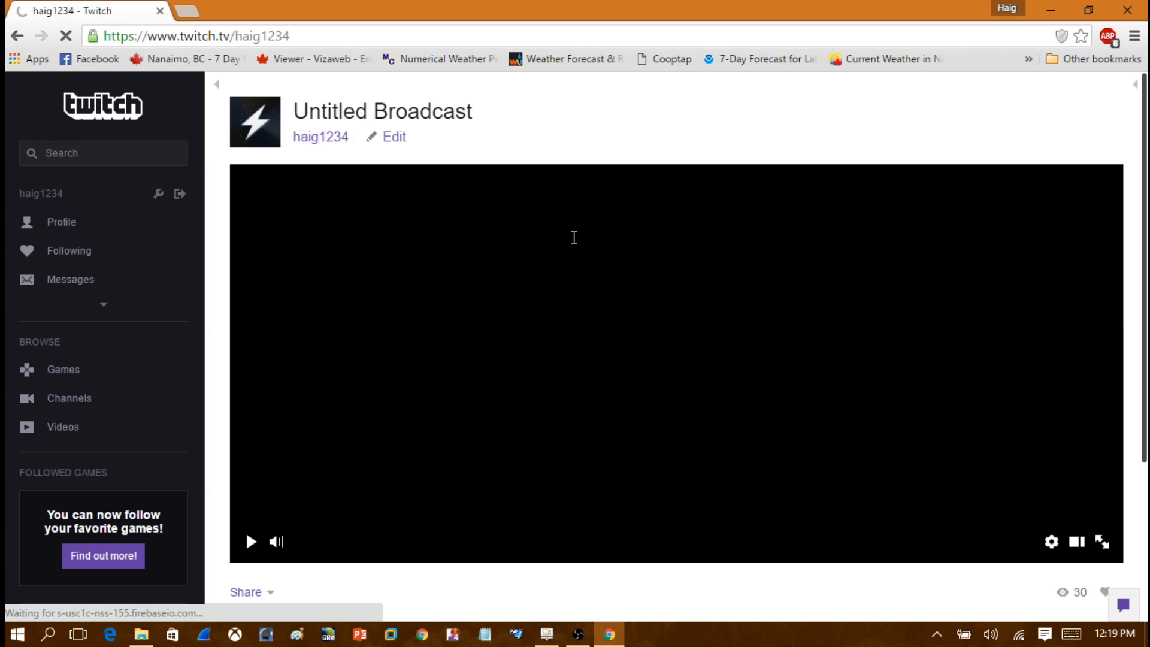
pyautogui.click(251, 542)
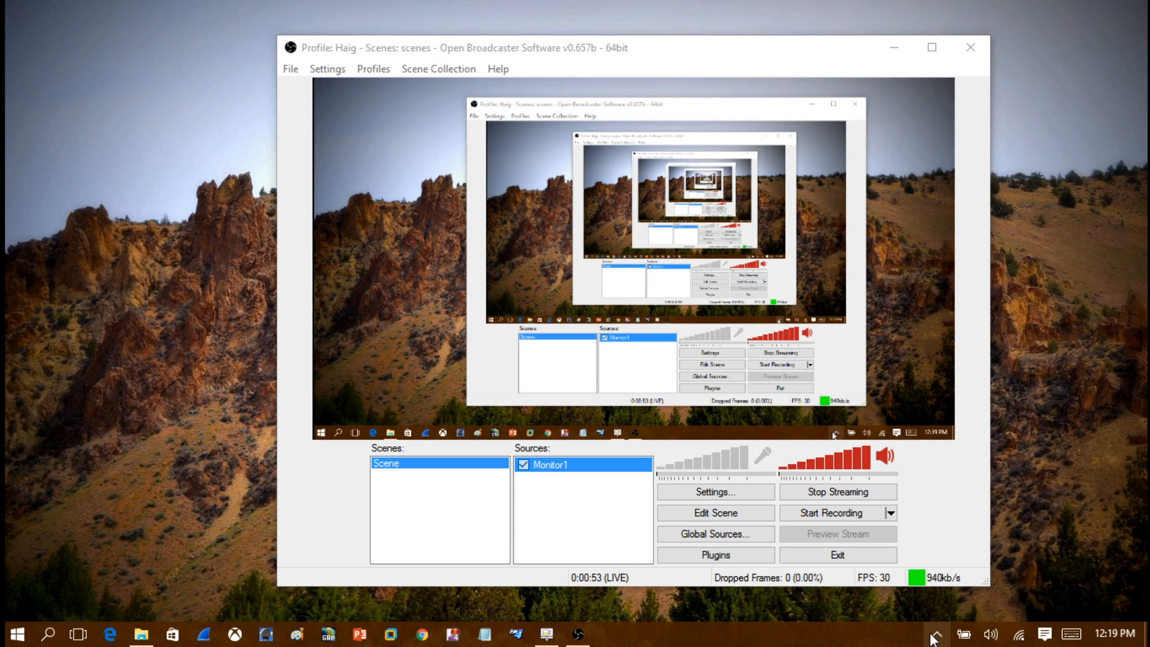
pyautogui.rightClick(932, 571)
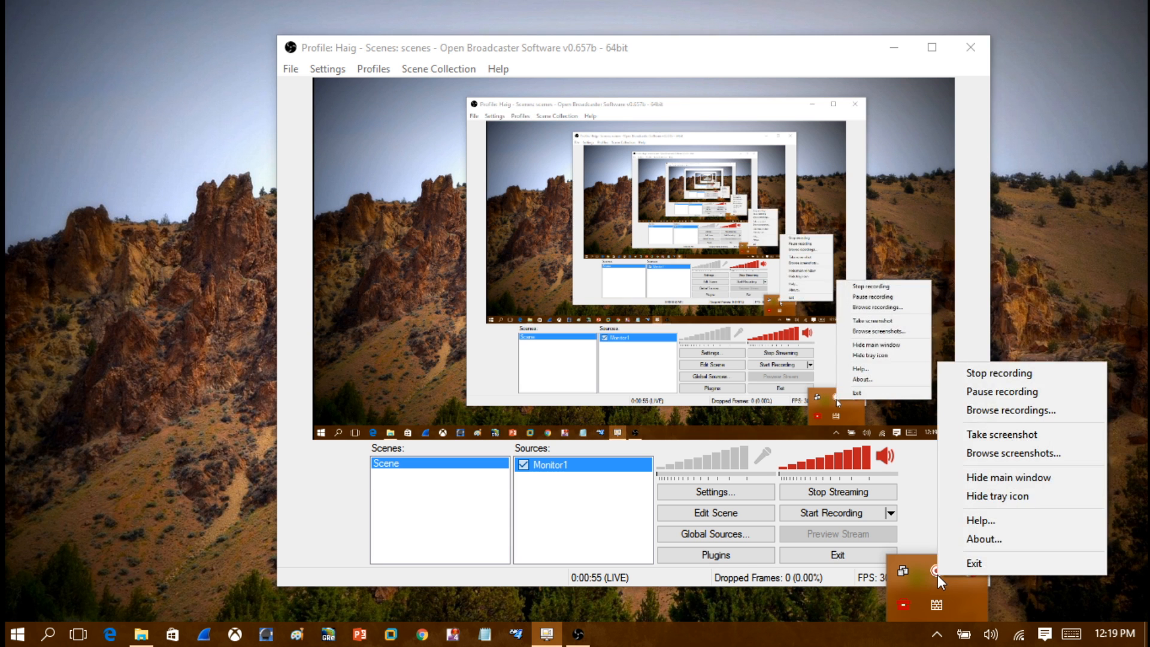